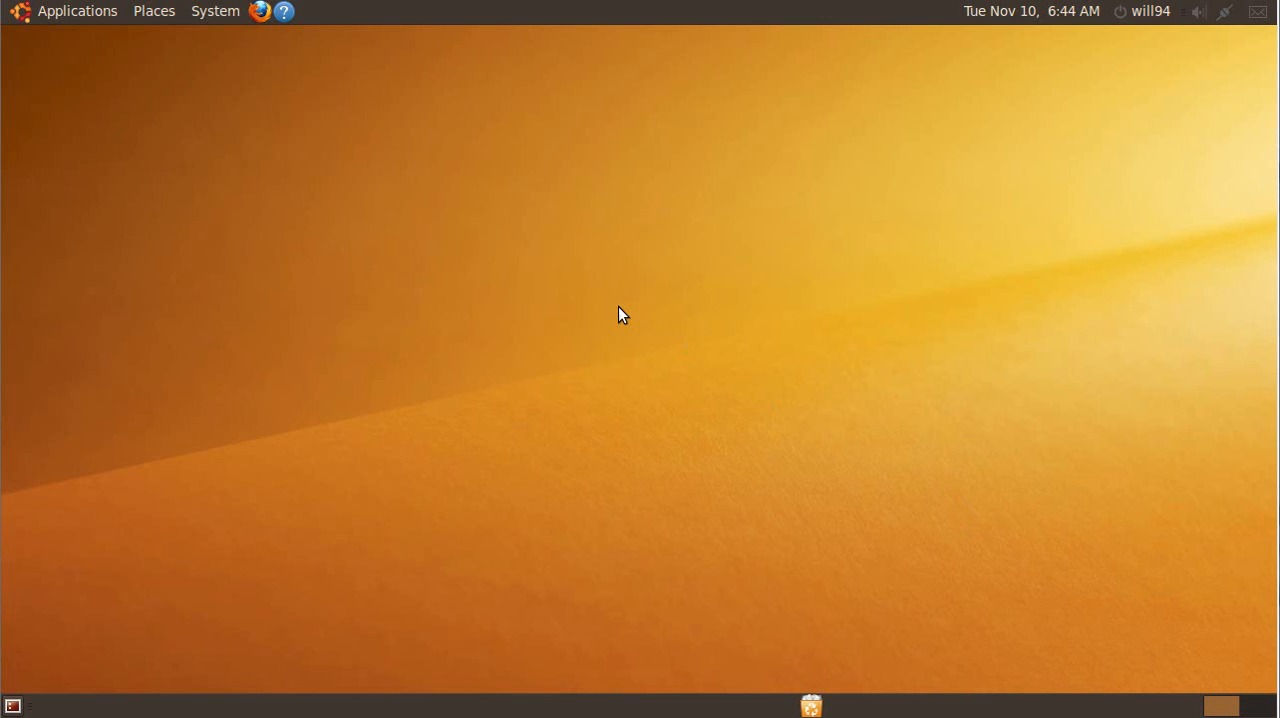
pyautogui.moveTo(490, 244)
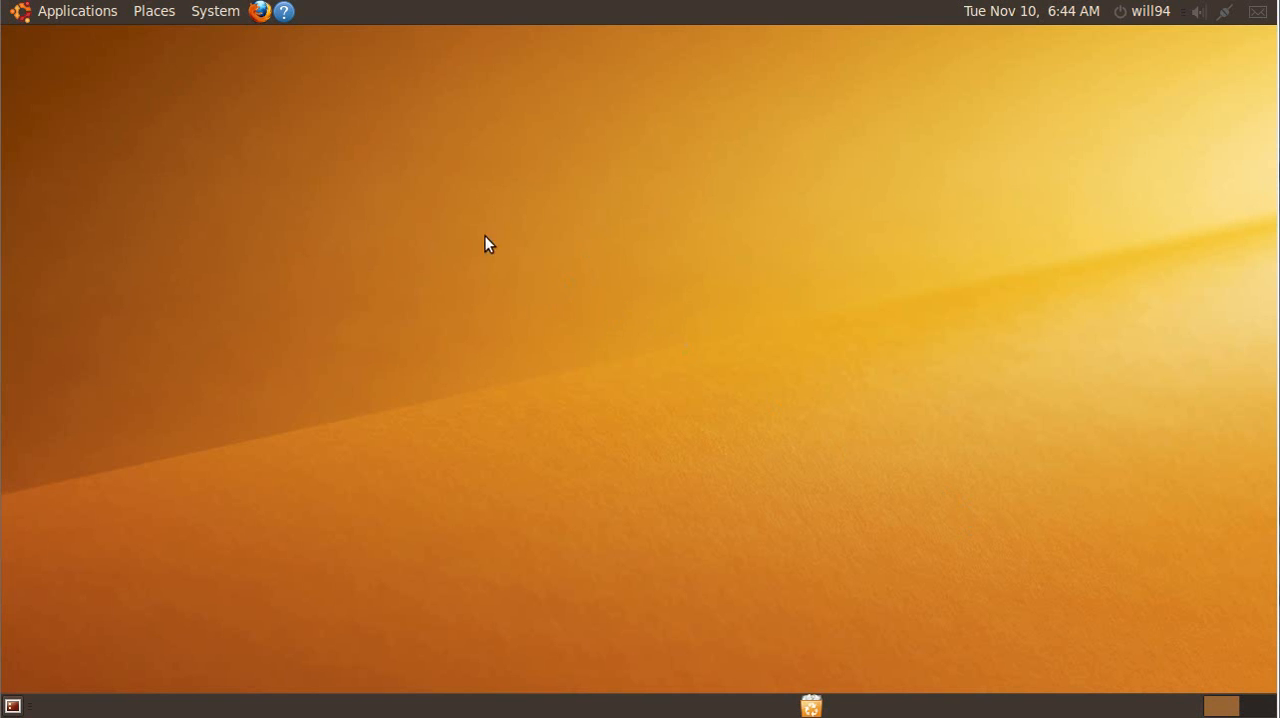
pyautogui.moveTo(504, 256)
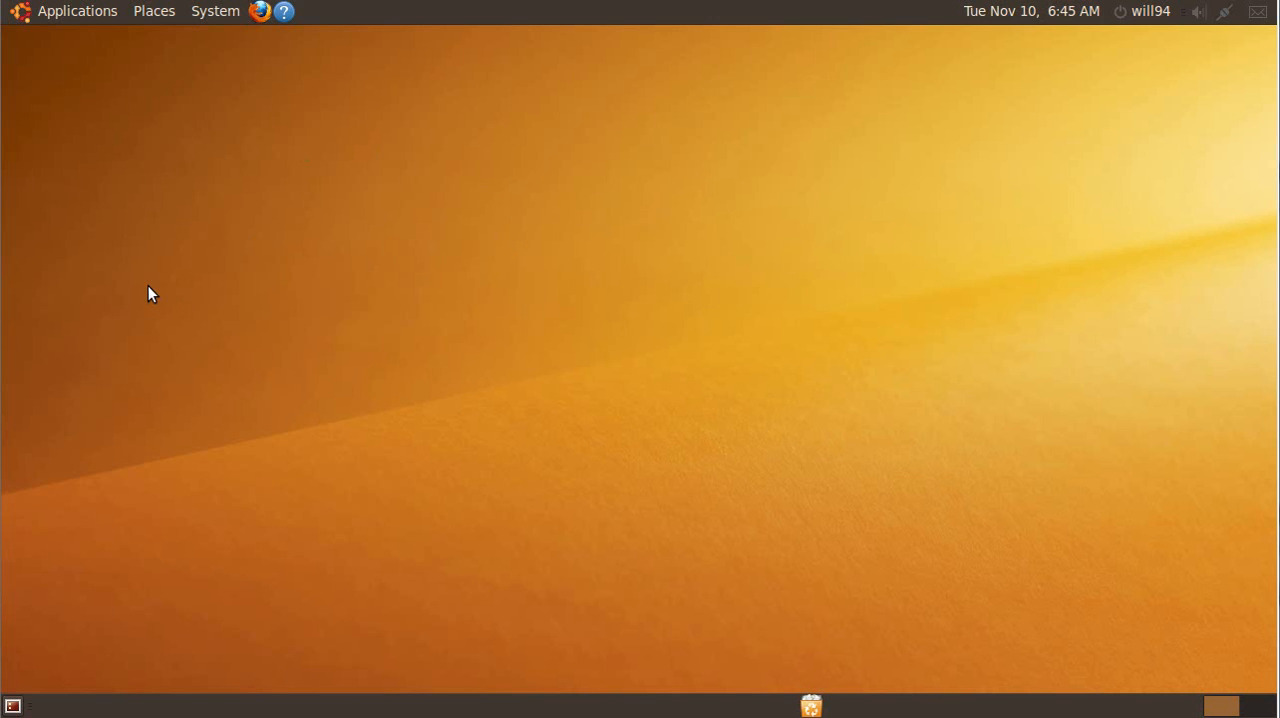
pyautogui.moveTo(84, 188)
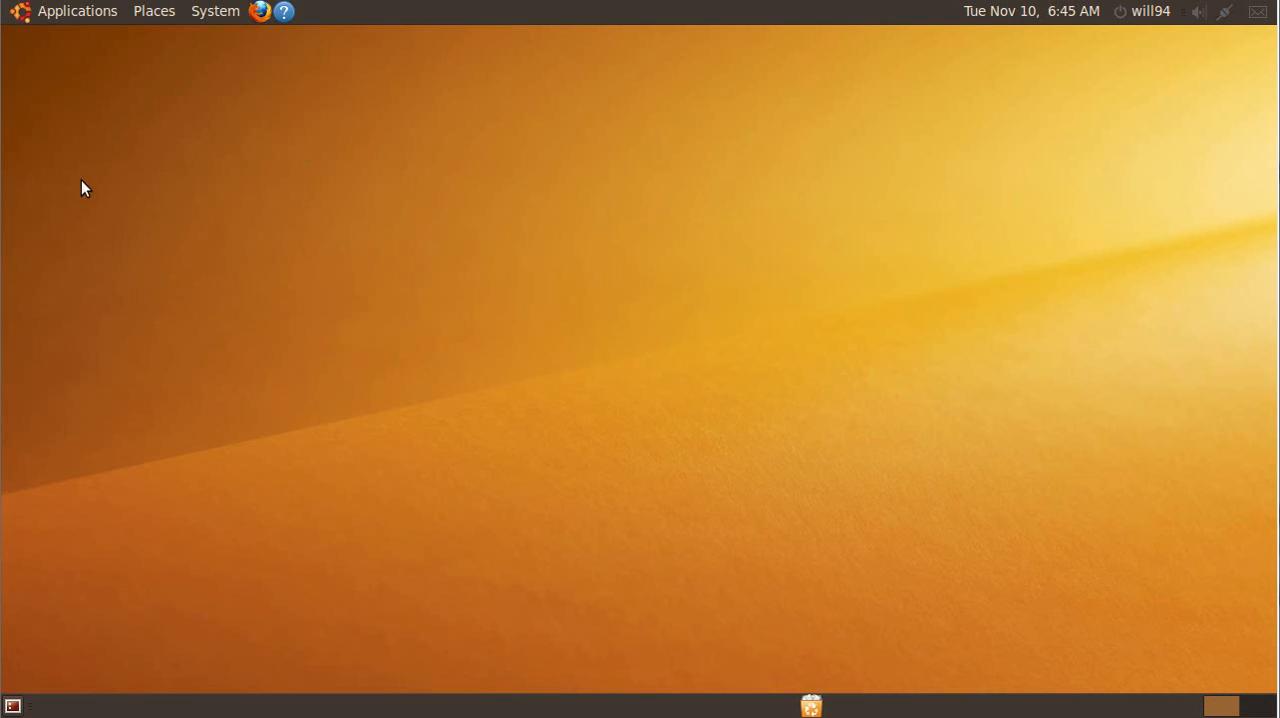
pyautogui.moveTo(256, 240)
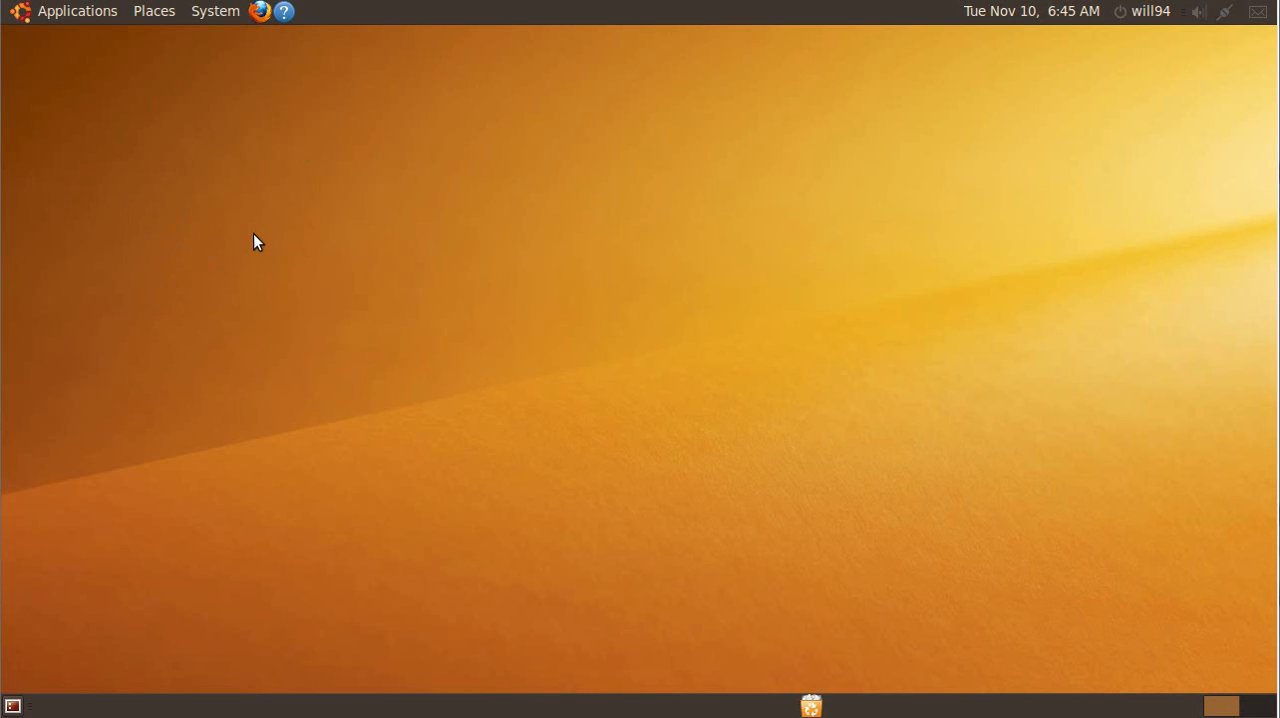
pyautogui.moveTo(238, 140)
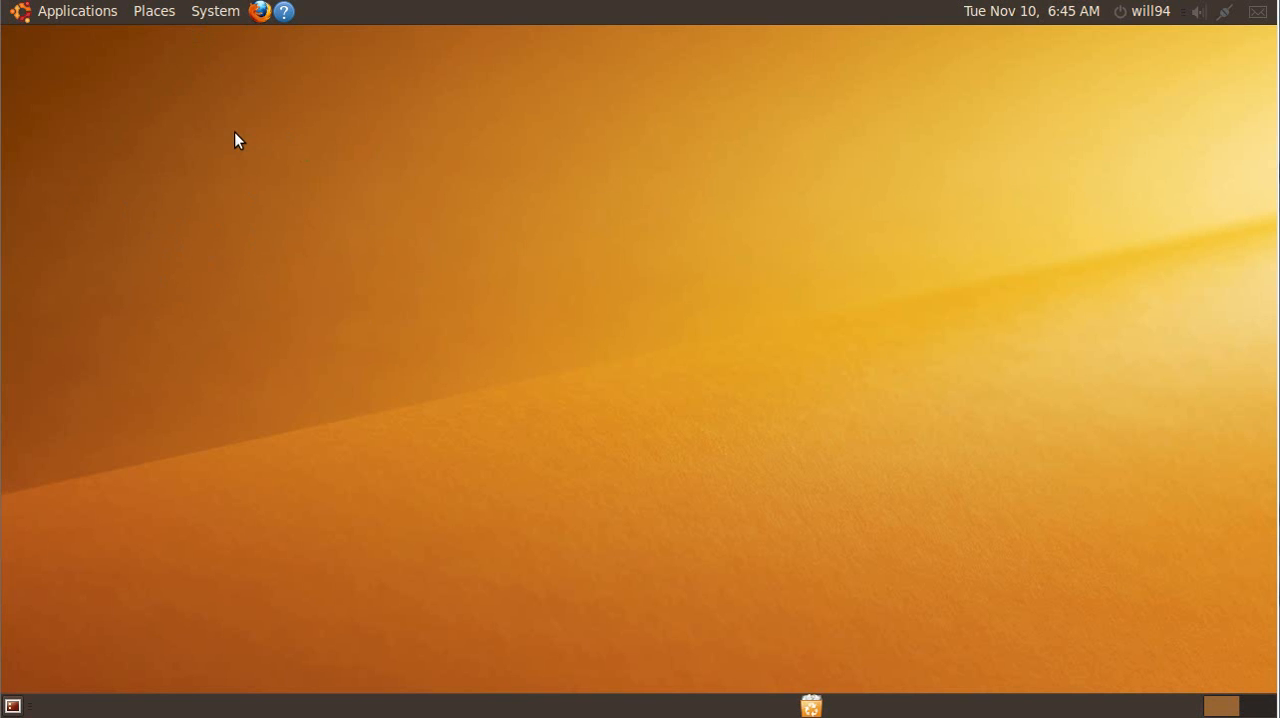
pyautogui.moveTo(220, 60)
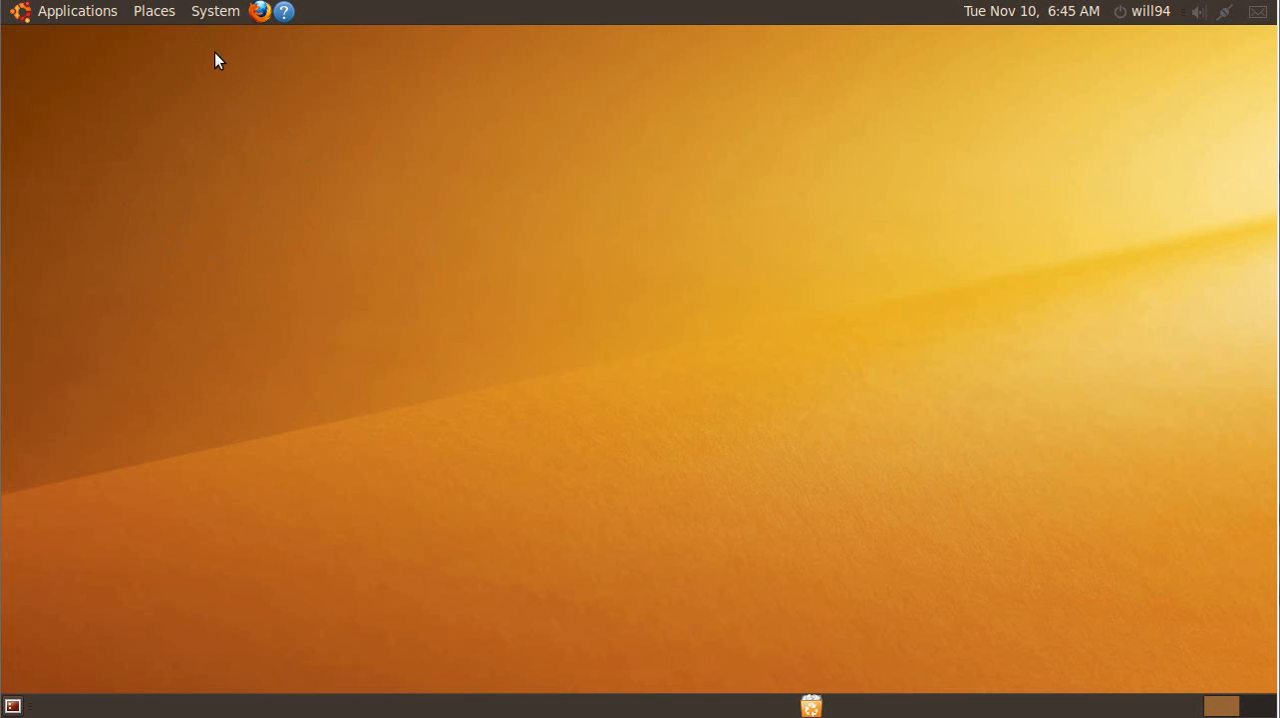
pyautogui.moveTo(856, 428)
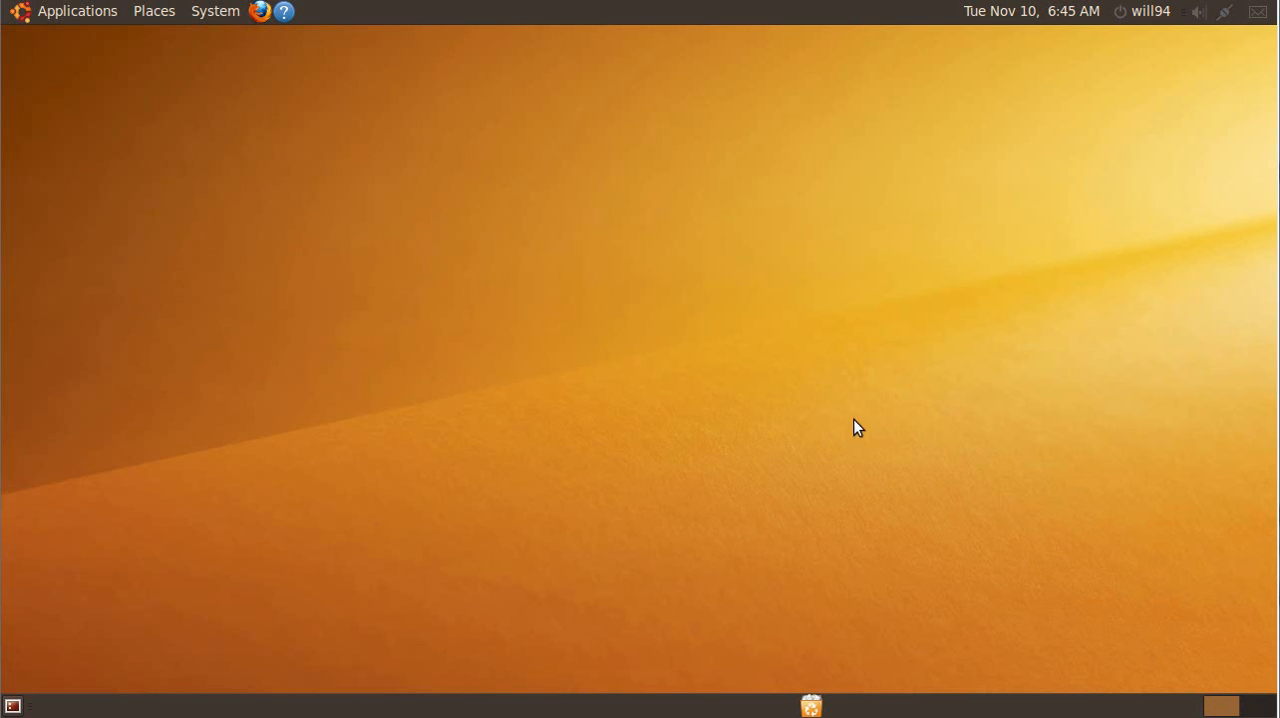
# Browse the Applications and System menus, then launch Firefox from the top panel
pyautogui.click(76, 12)
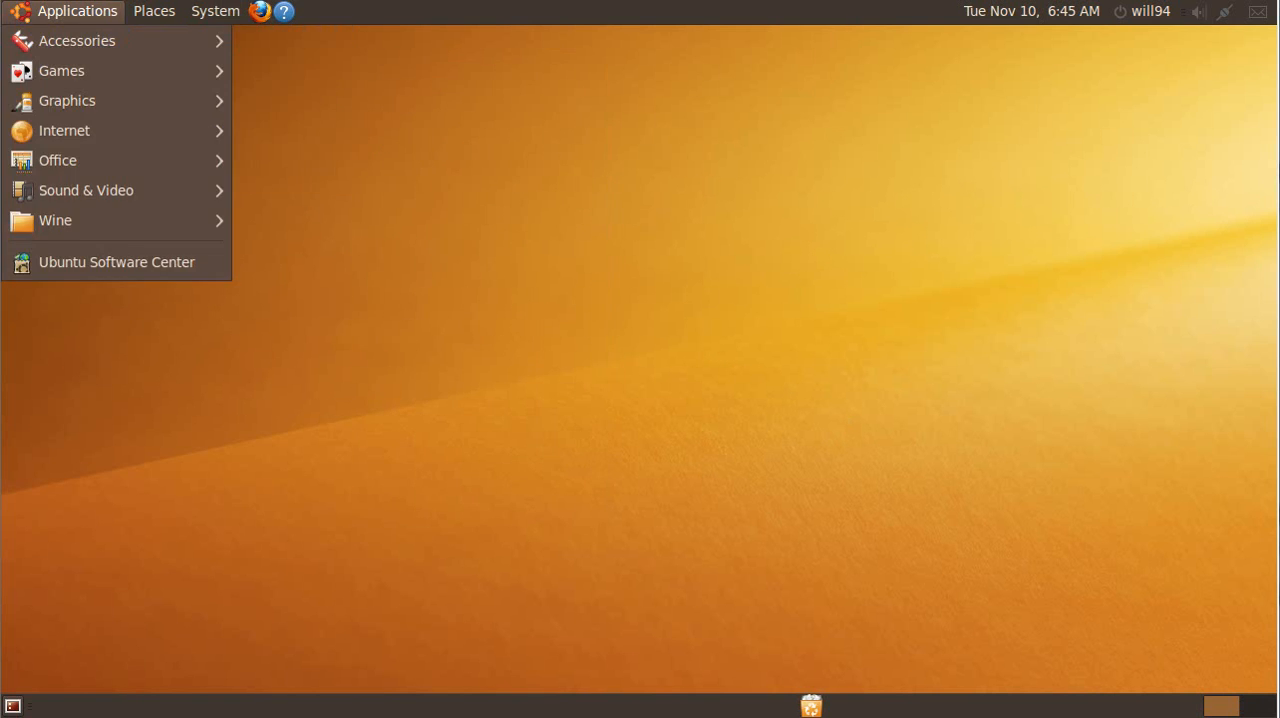
pyautogui.click(216, 12)
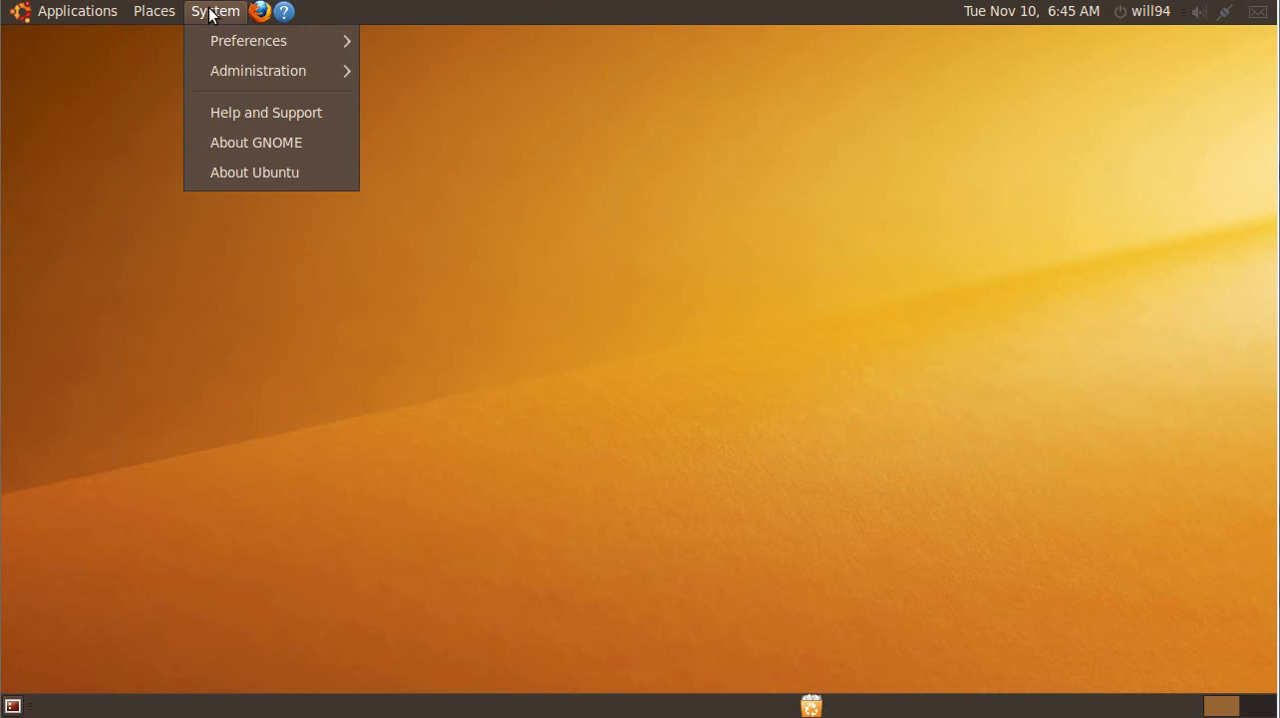
pyautogui.moveTo(70, 226)
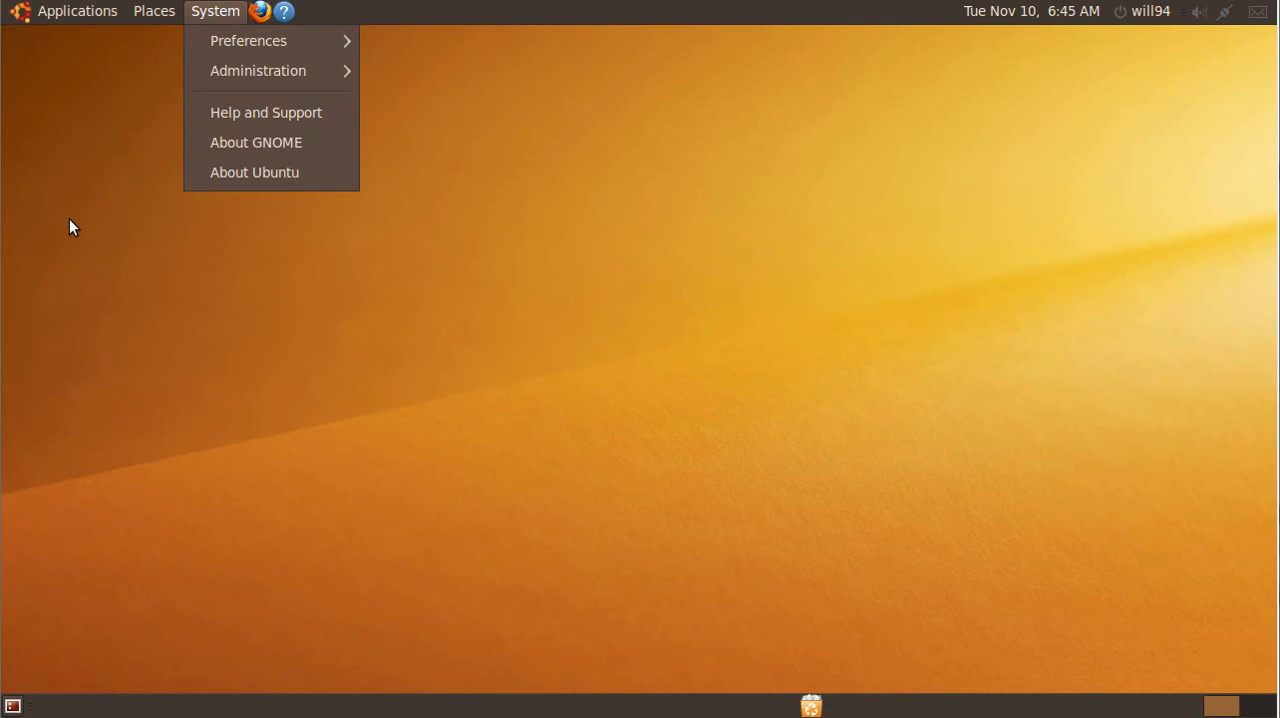
pyautogui.moveTo(260, 12)
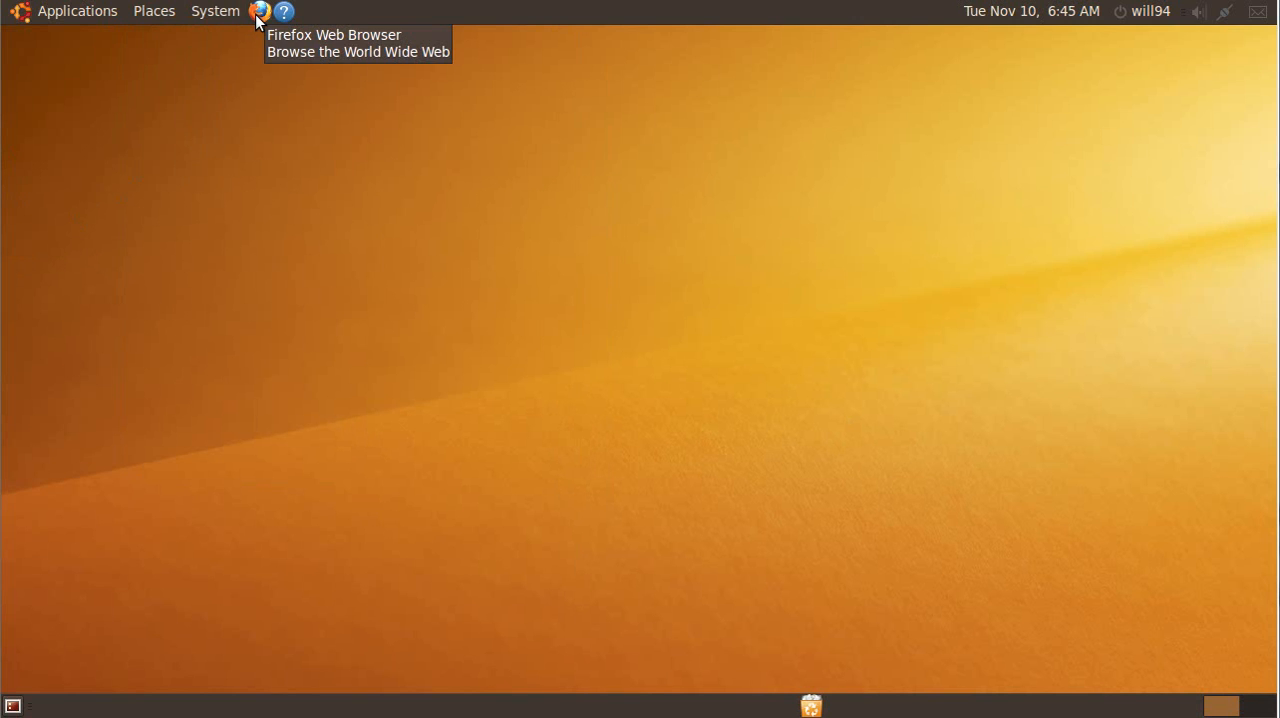
pyautogui.click(260, 12)
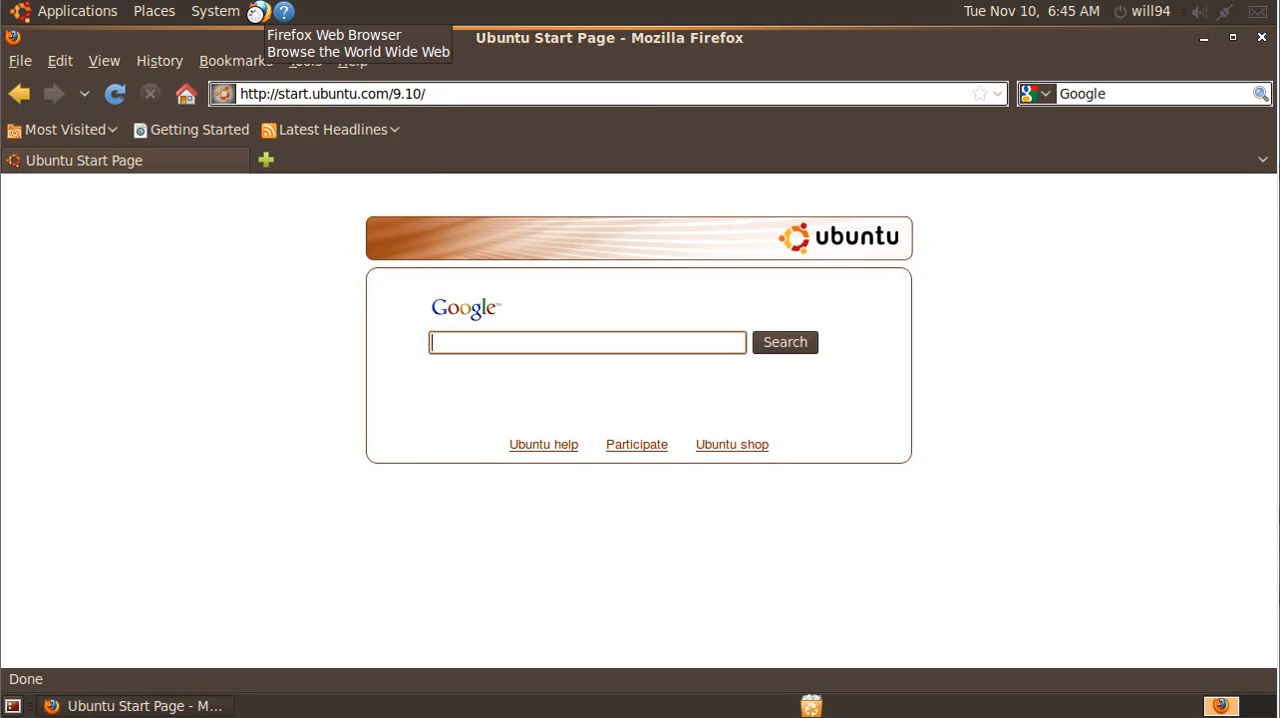
pyautogui.moveTo(490, 112)
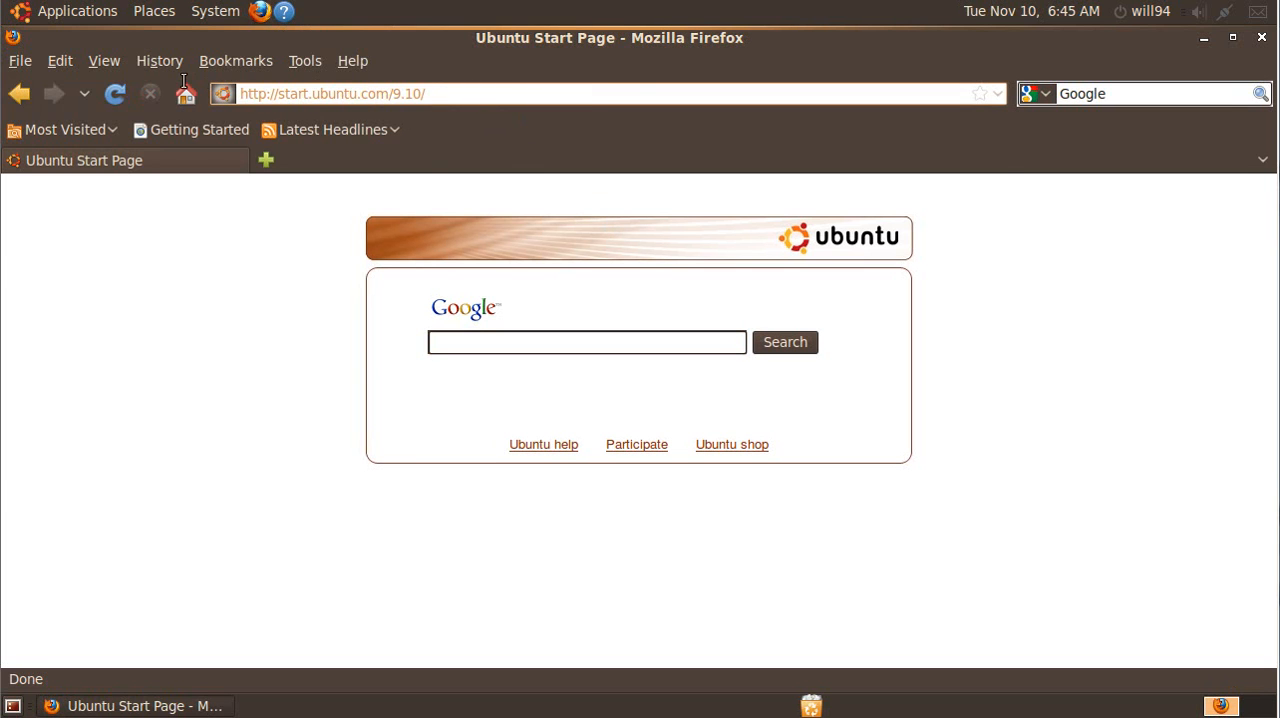
# Search for 'wine' and navigate to the WineHQ home page
pyautogui.write('winehq.org/')
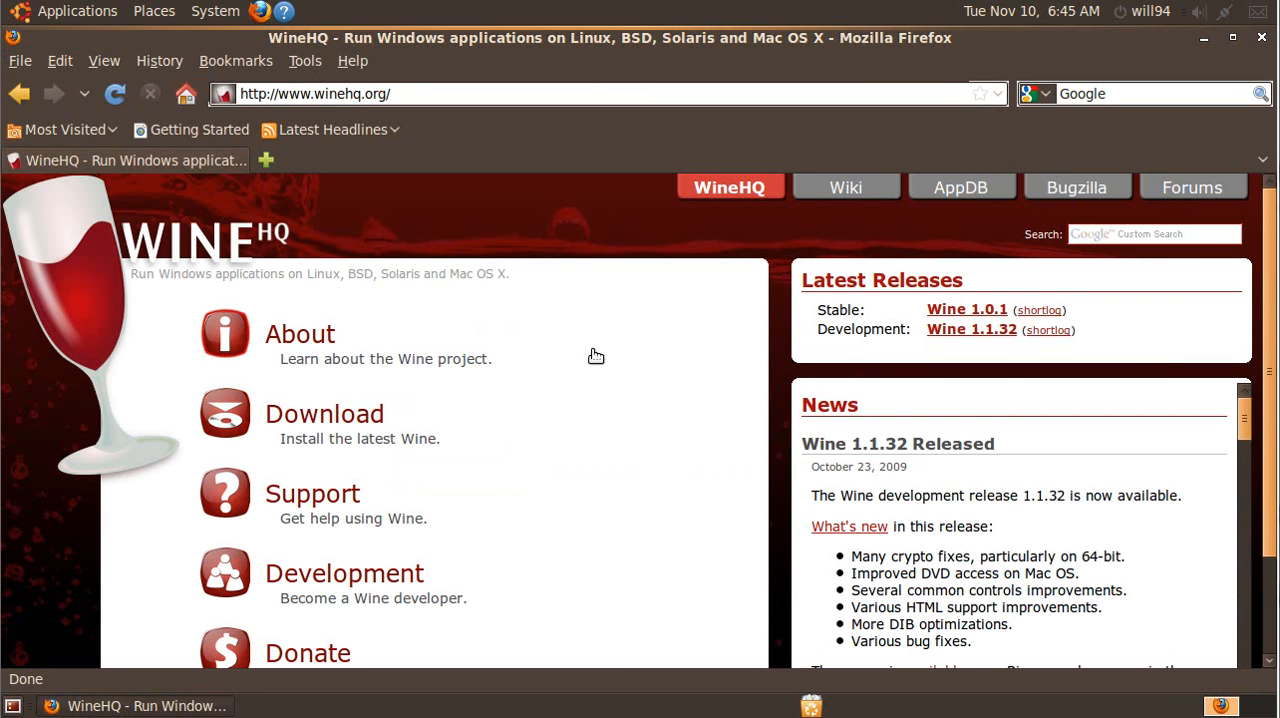
pyautogui.moveTo(508, 276)
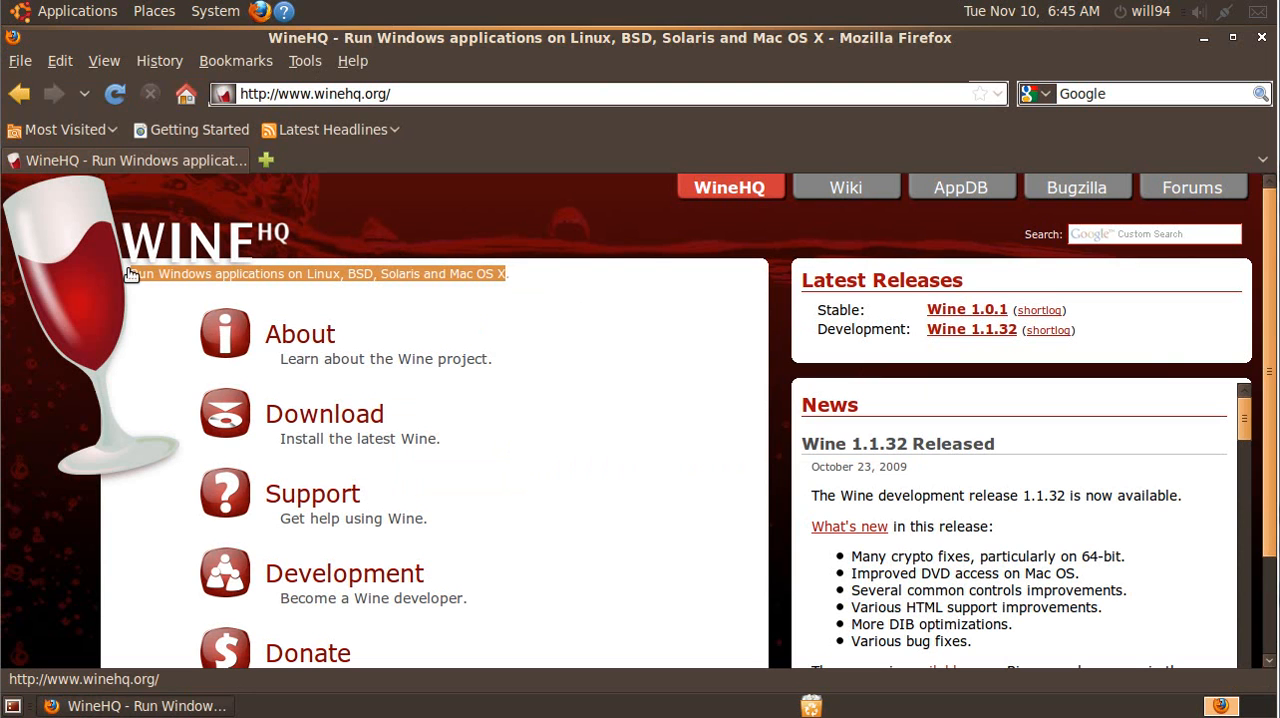
pyautogui.moveTo(392, 280)
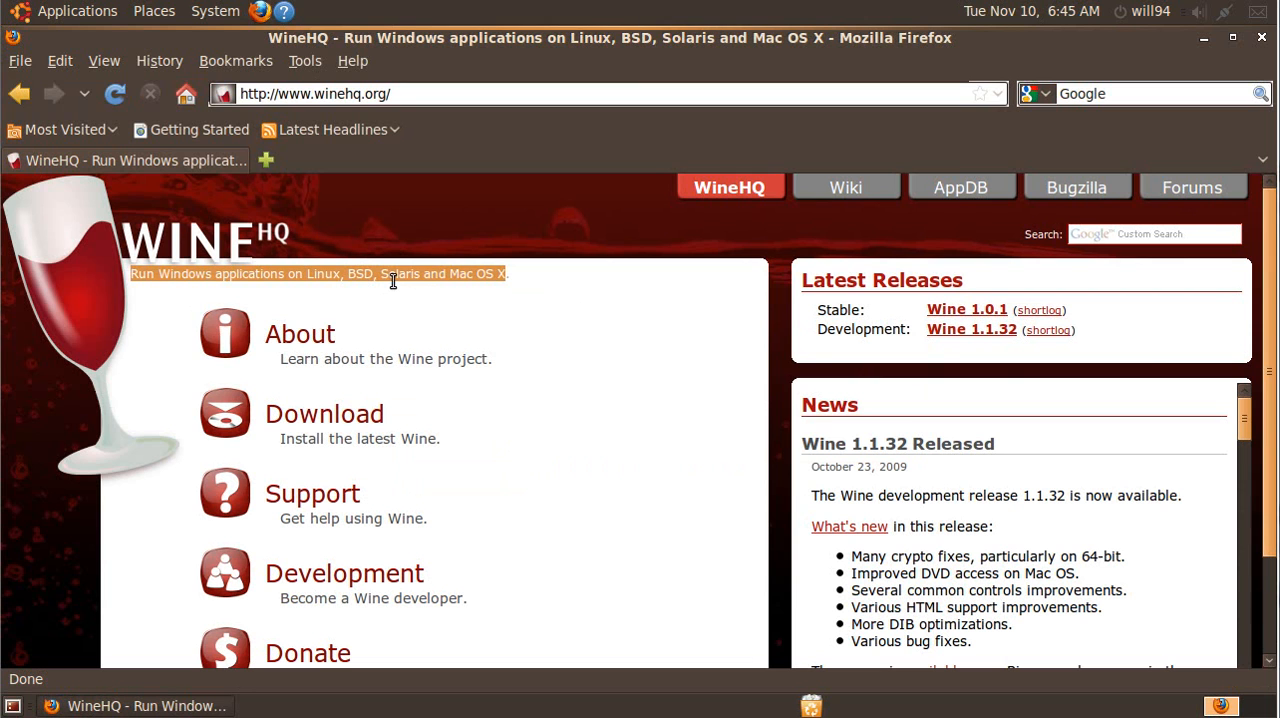
pyautogui.moveTo(496, 290)
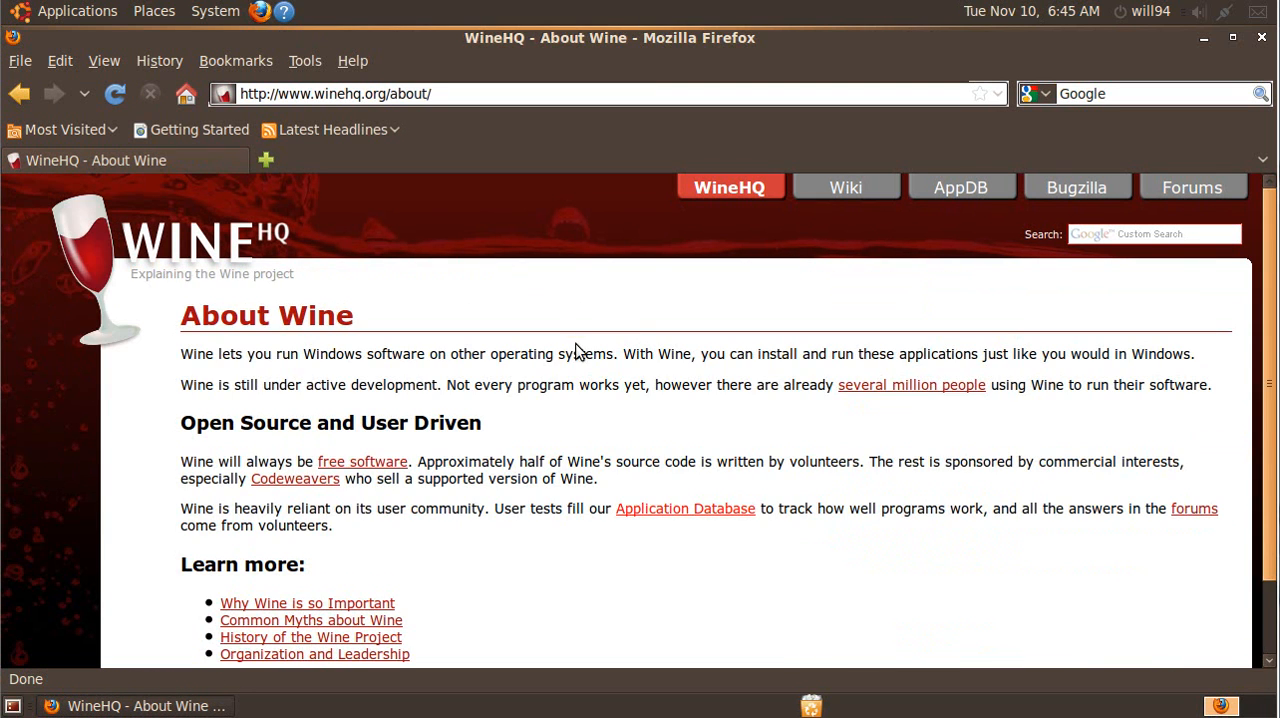
pyautogui.moveTo(726, 496)
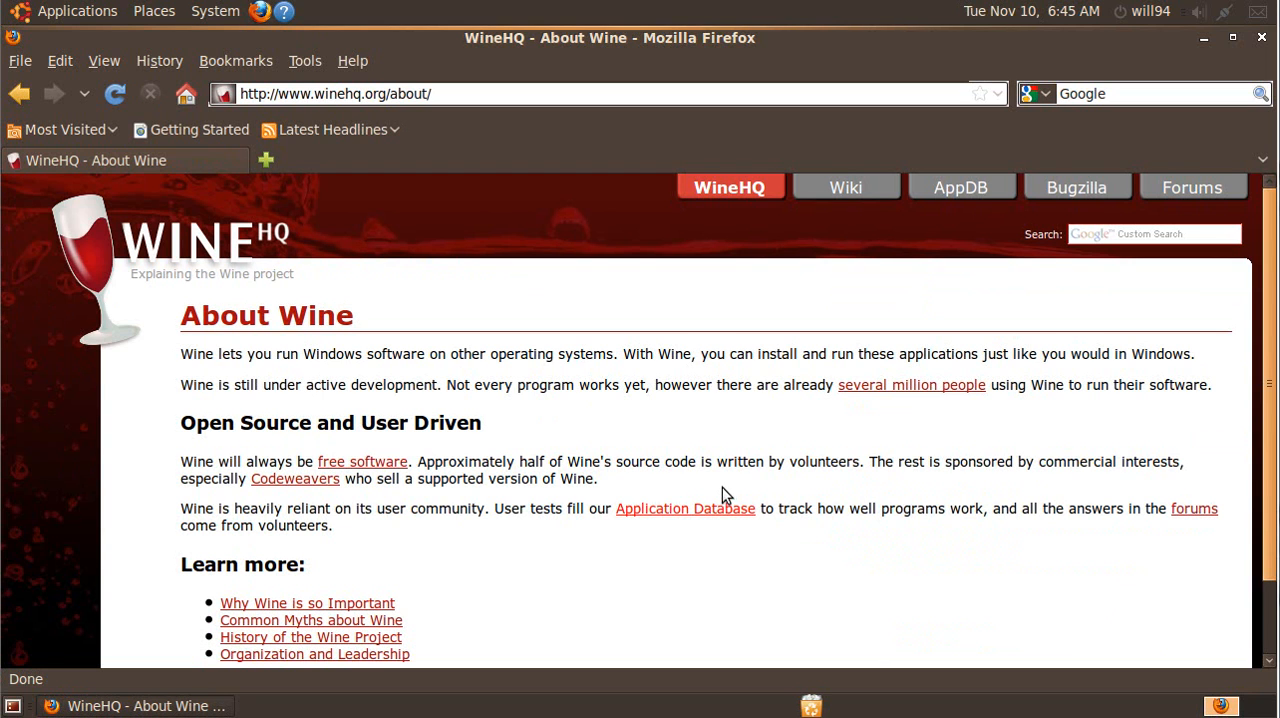
pyautogui.moveTo(700, 426)
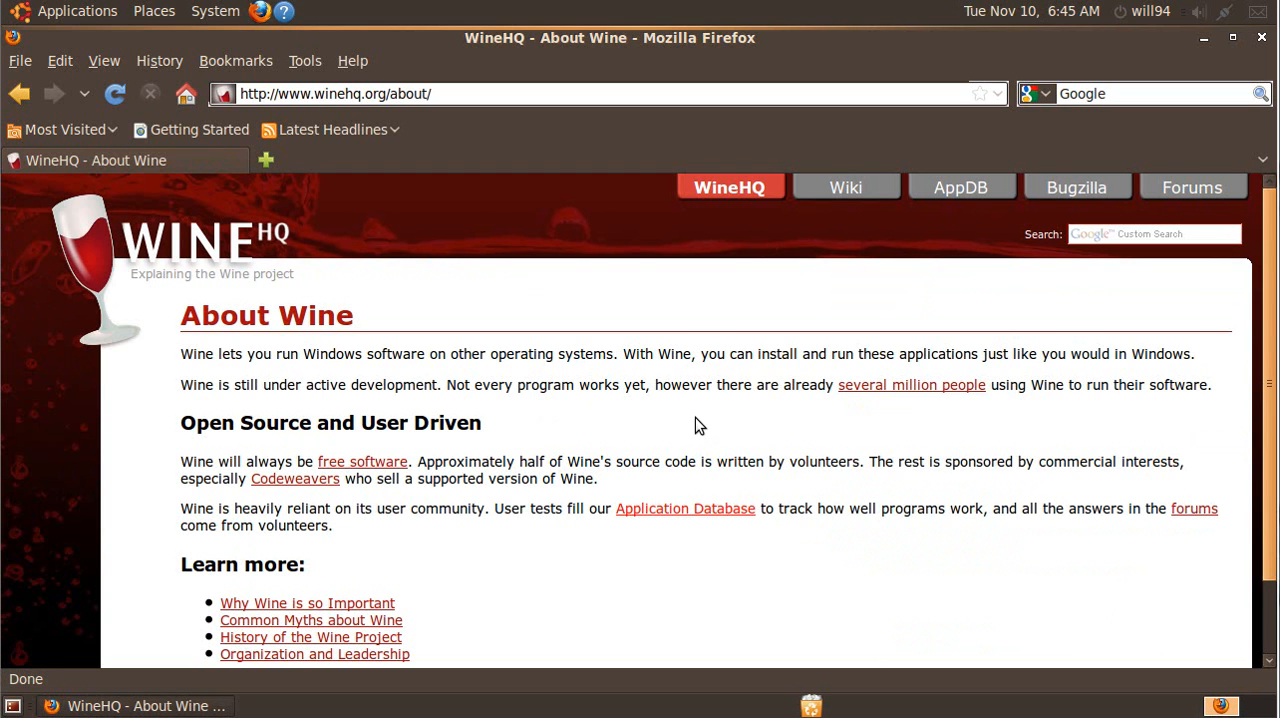
pyautogui.moveTo(398, 348)
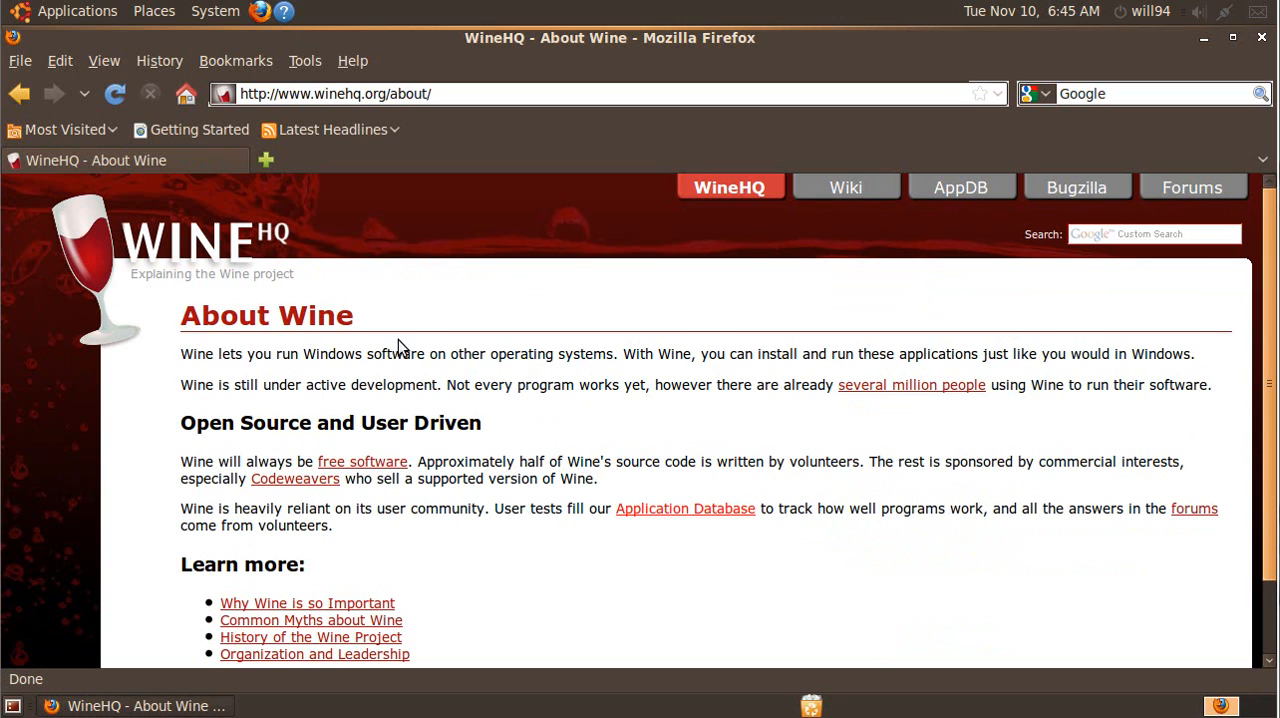
pyautogui.moveTo(436, 384)
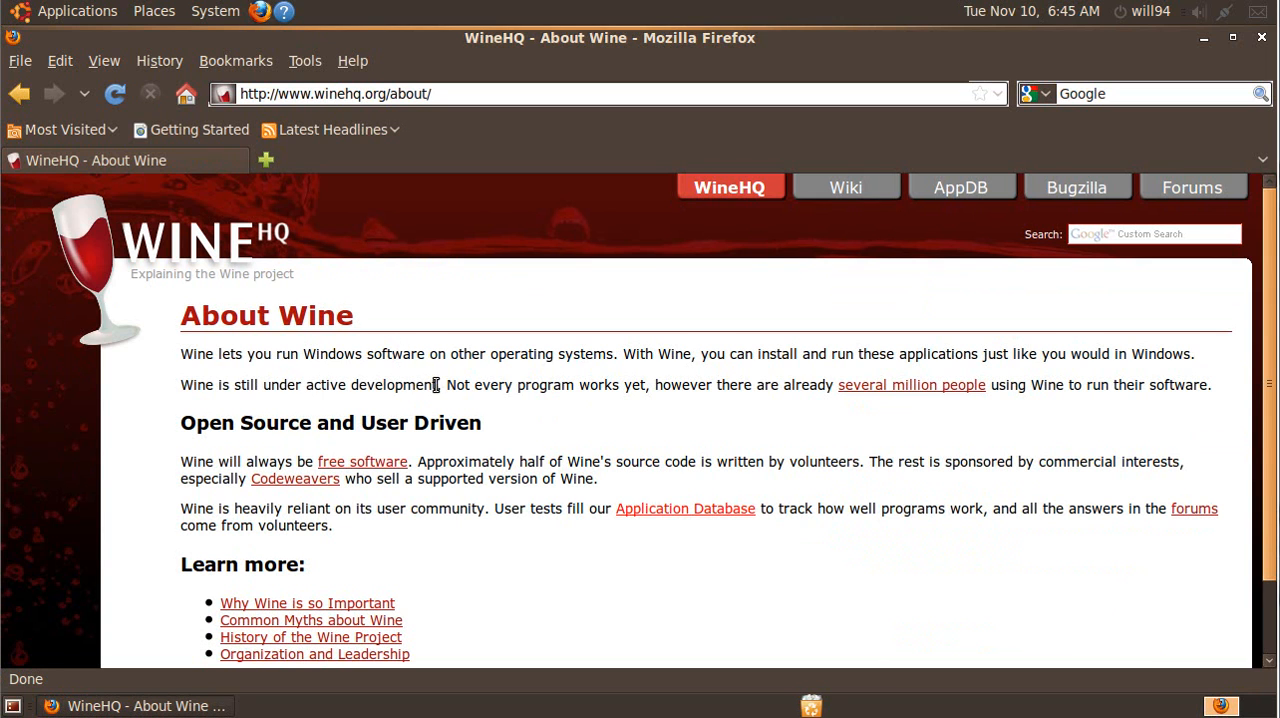
pyautogui.moveTo(1016, 350)
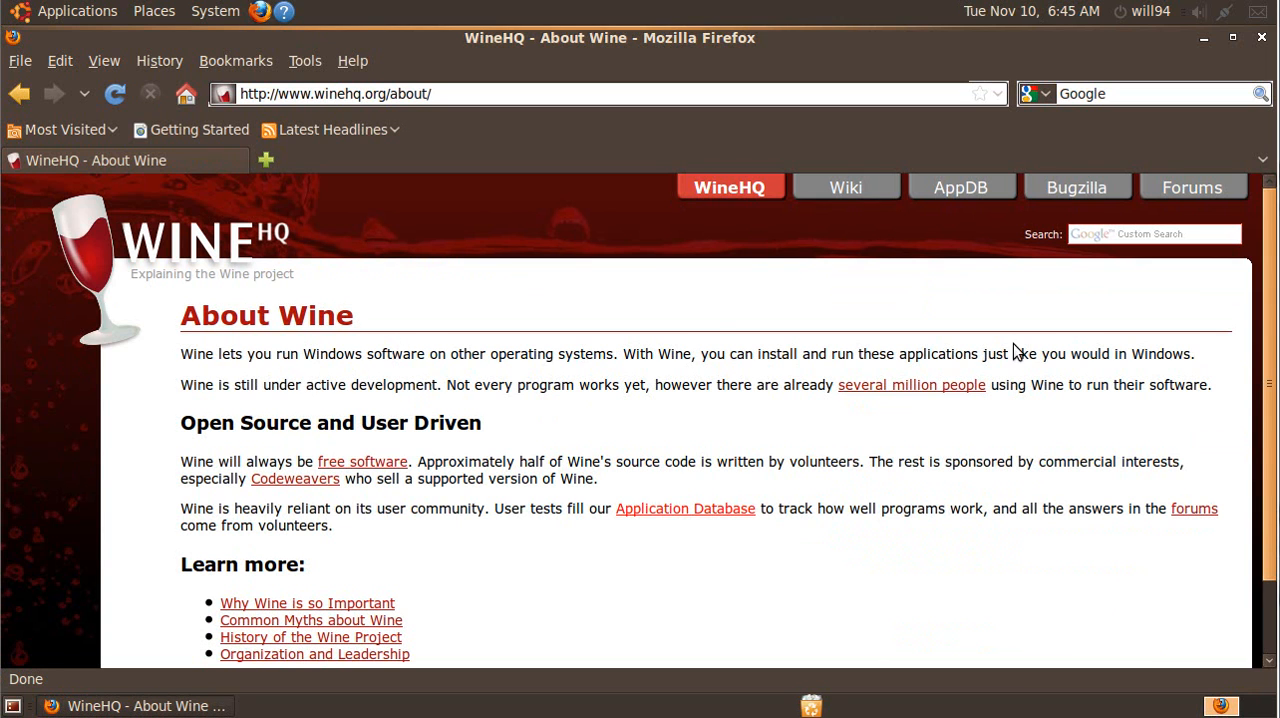
pyautogui.moveTo(548, 458)
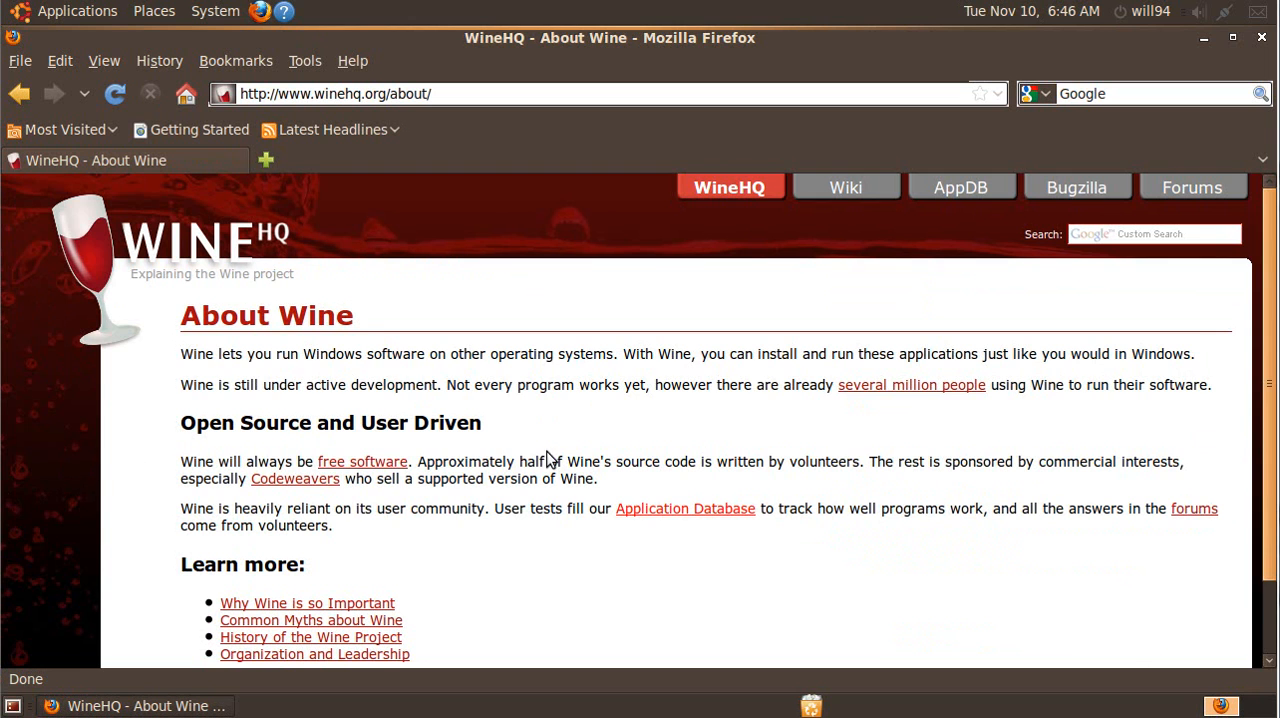
pyautogui.scroll(-3)
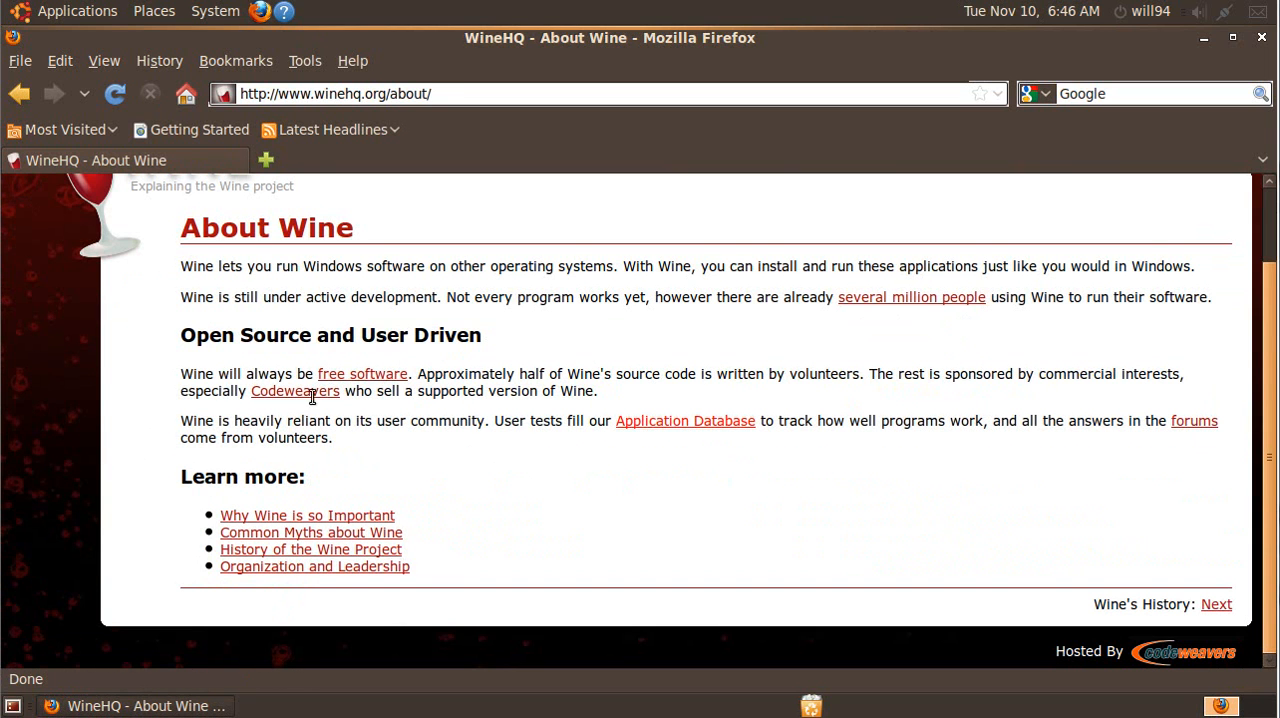
pyautogui.click(20, 92)
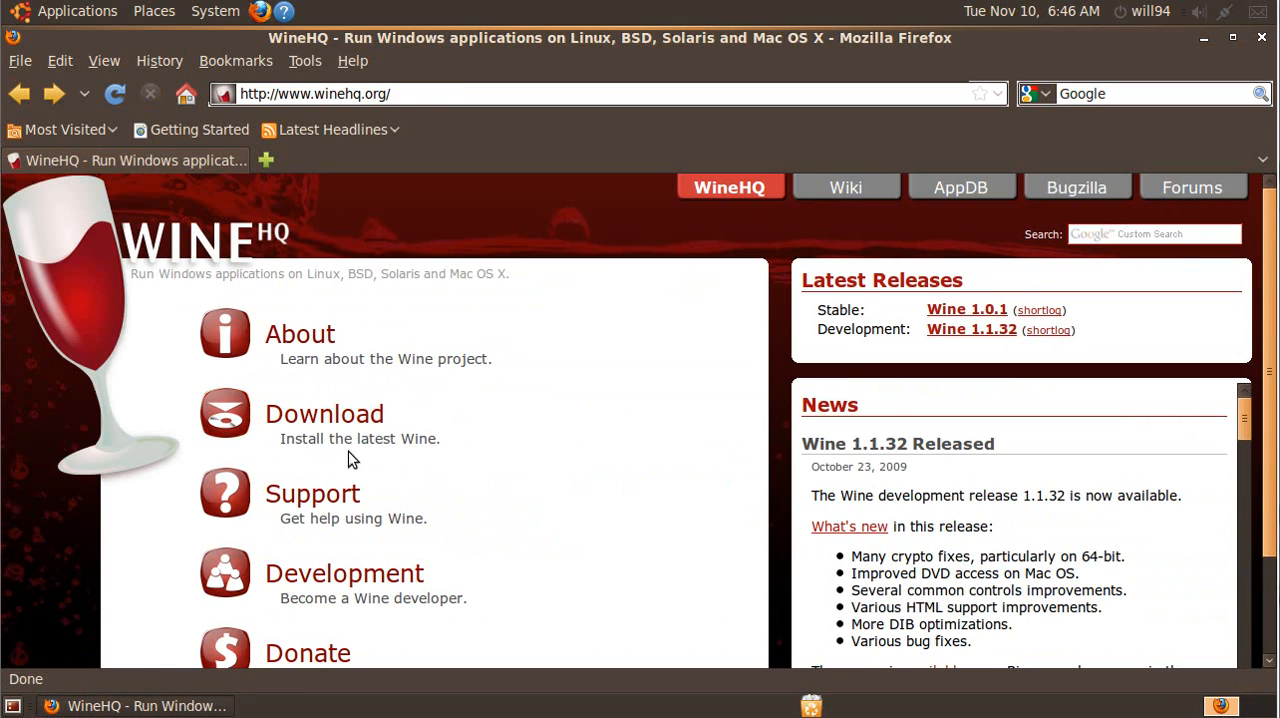
# Install the wine package from the WineHQ Ubuntu download instructions and confirm the applied changes
pyautogui.click(324, 412)
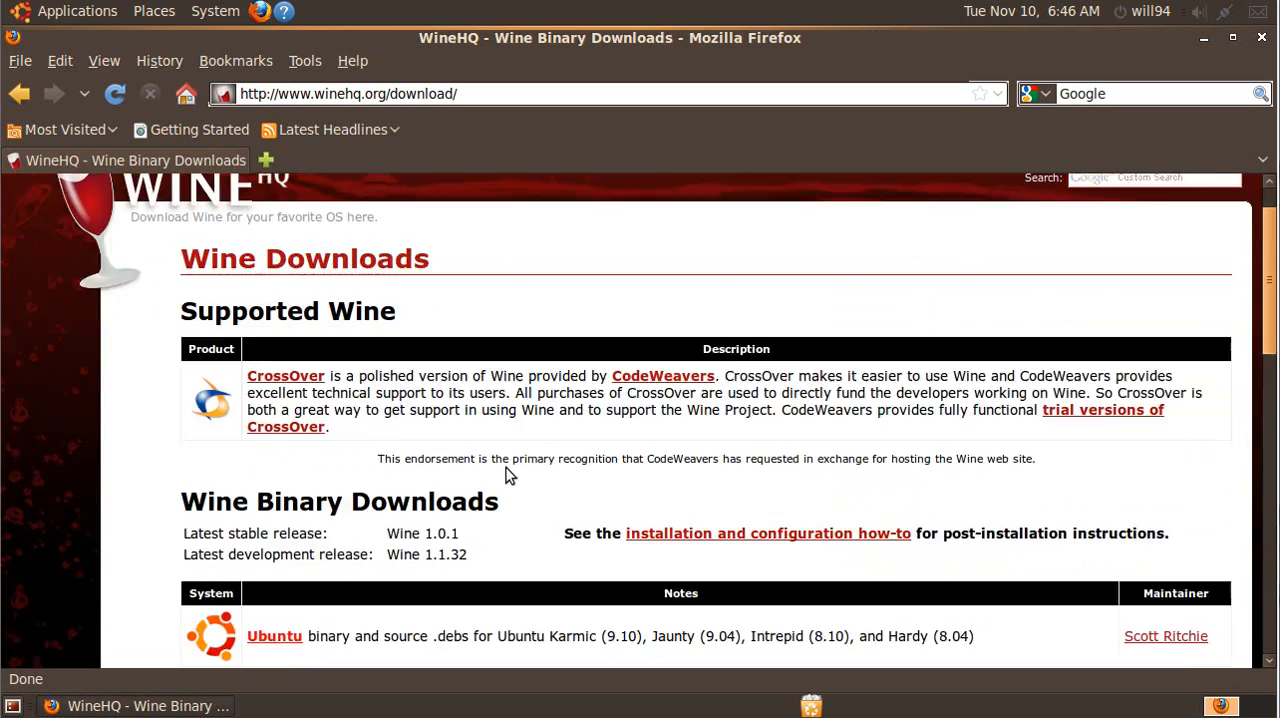
pyautogui.scroll(-3)
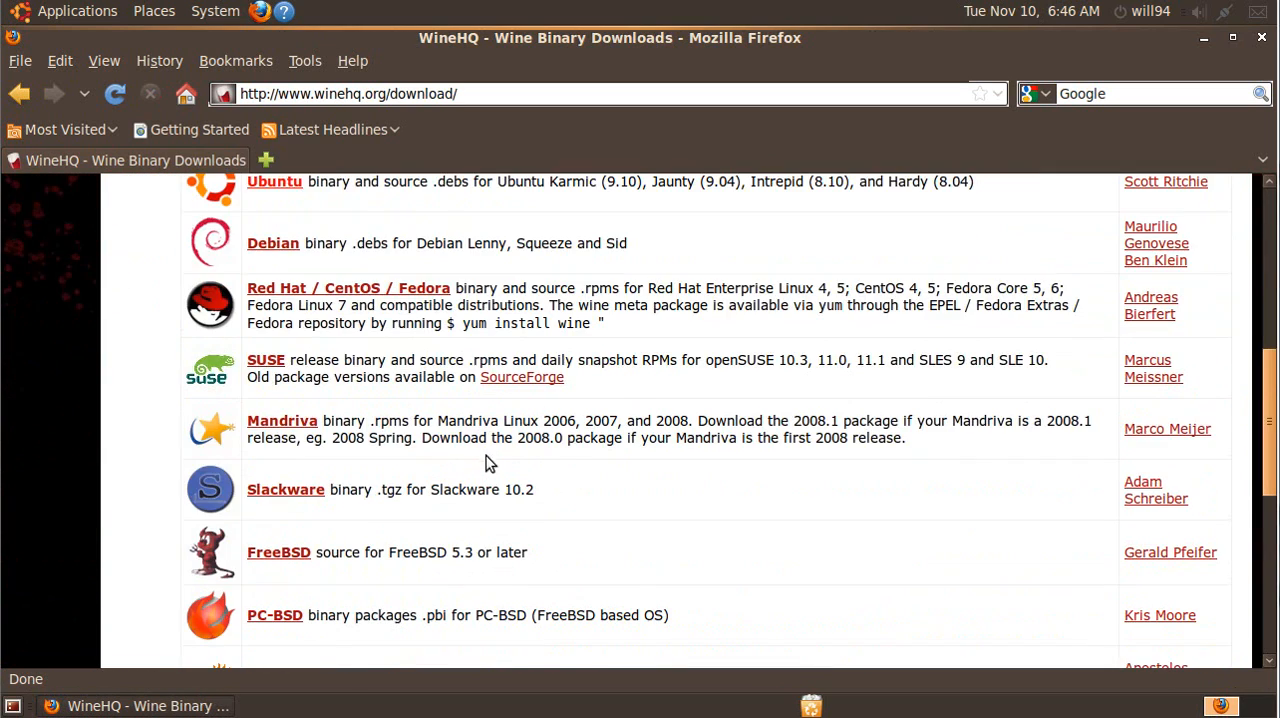
pyautogui.click(272, 244)
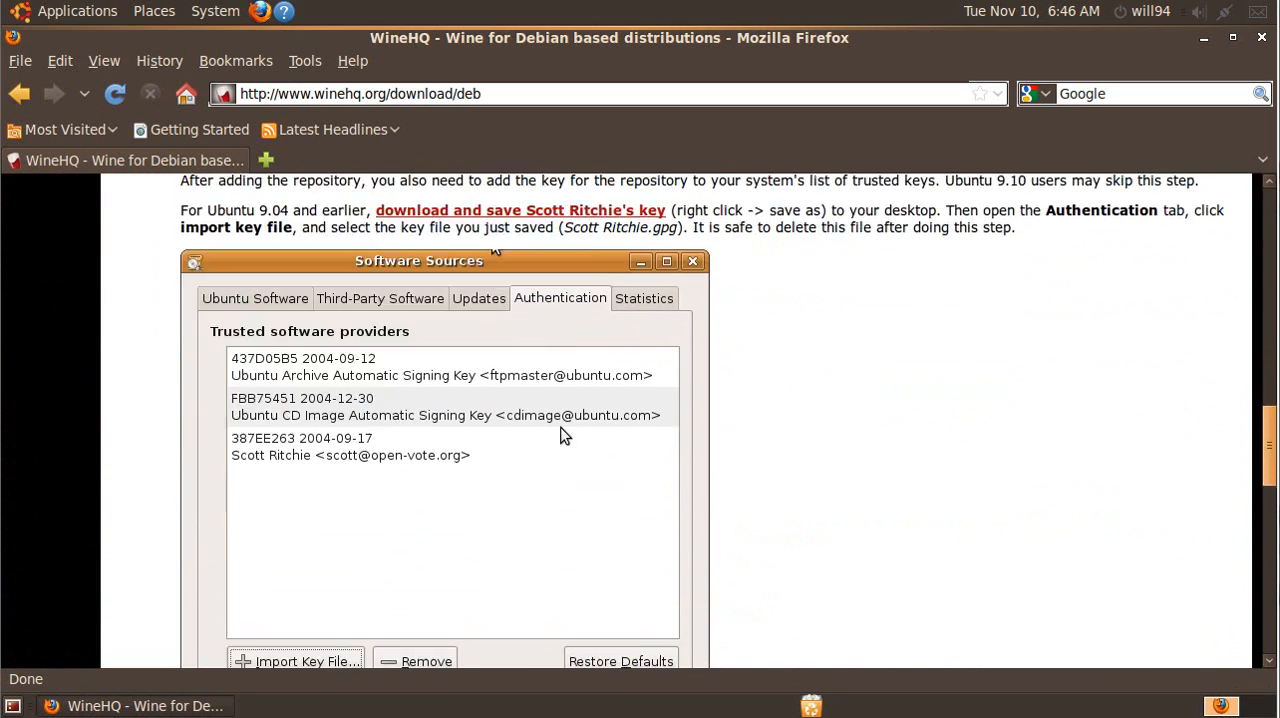
pyautogui.click(310, 472)
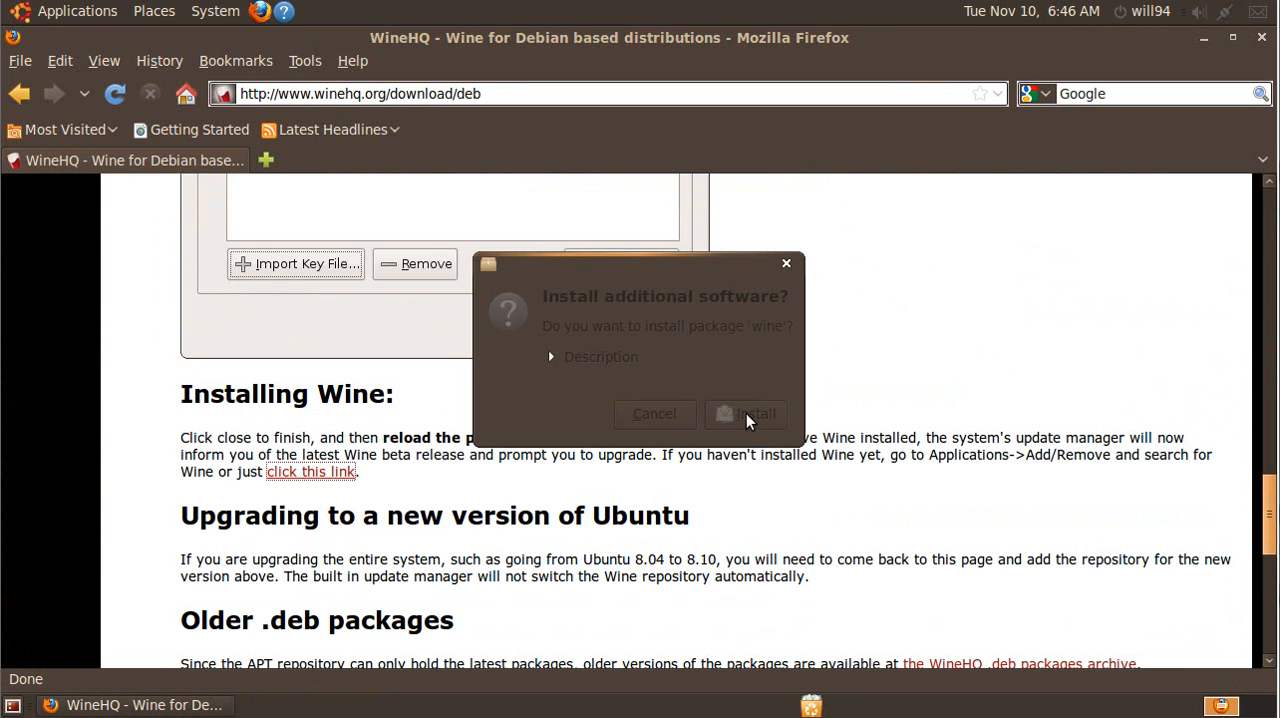
pyautogui.click(744, 412)
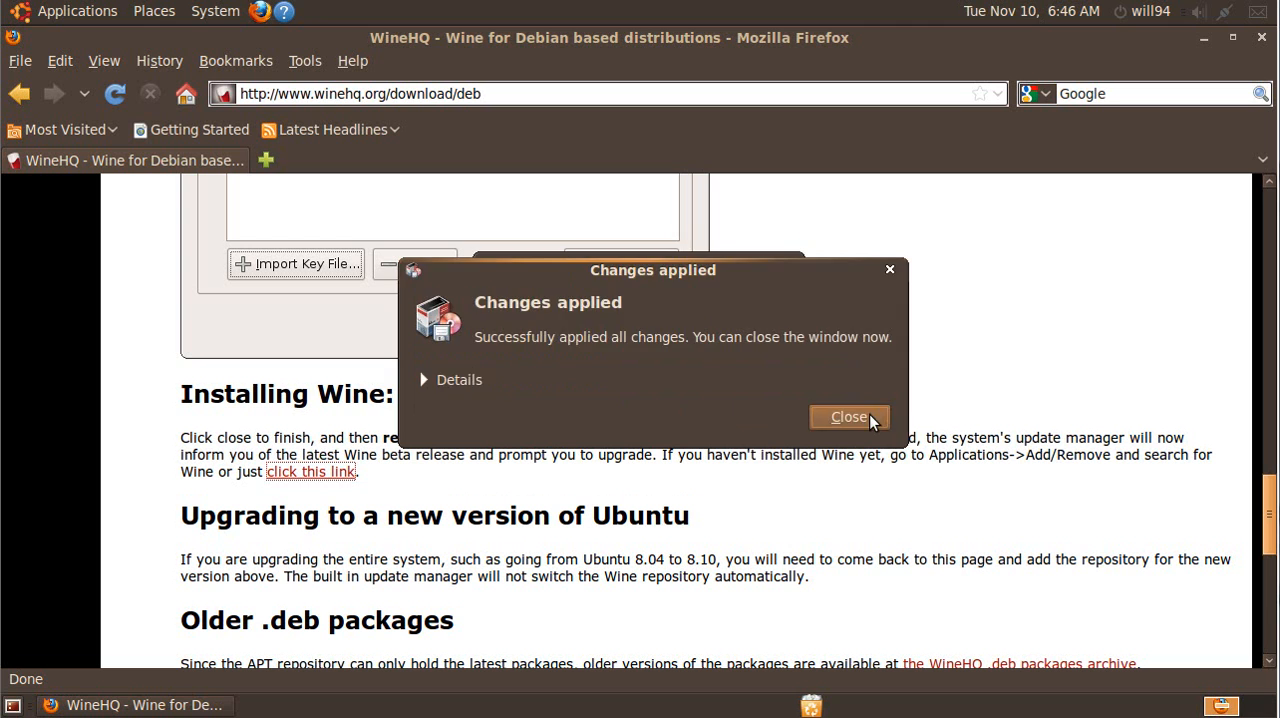
pyautogui.click(848, 416)
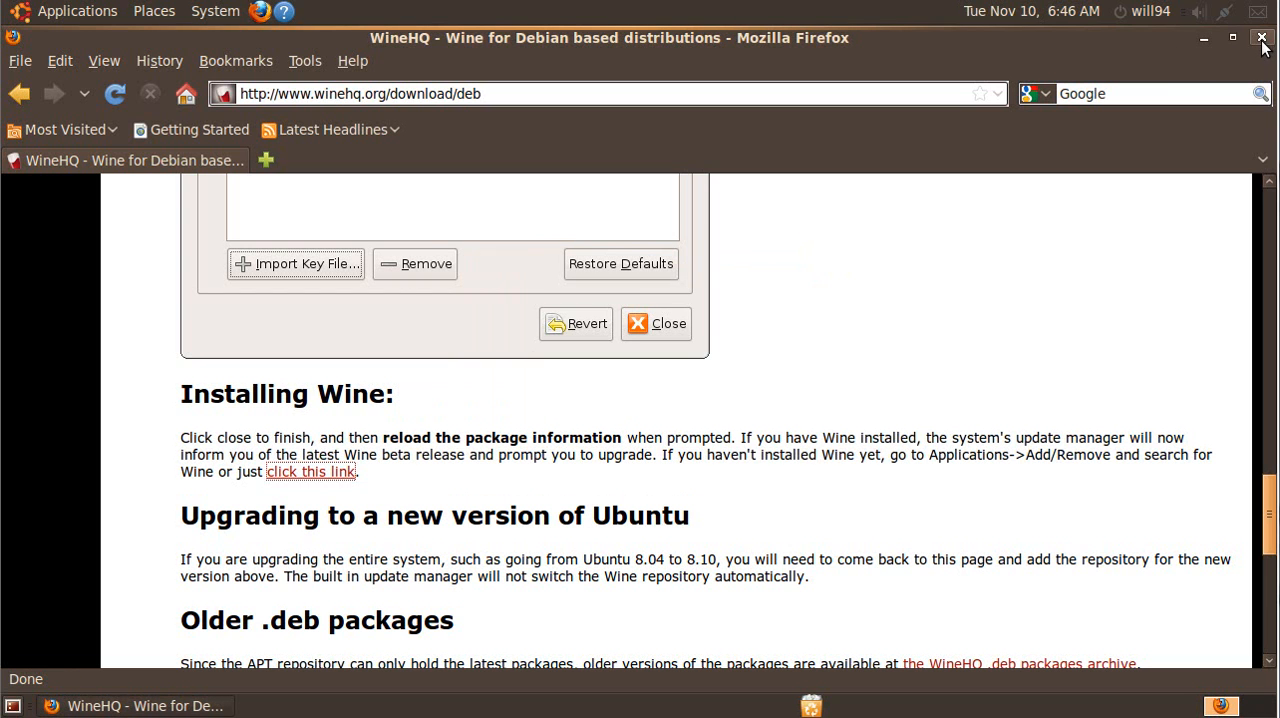
# Close Firefox and check the Applications menu for the new Wine entry
pyautogui.click(1262, 36)
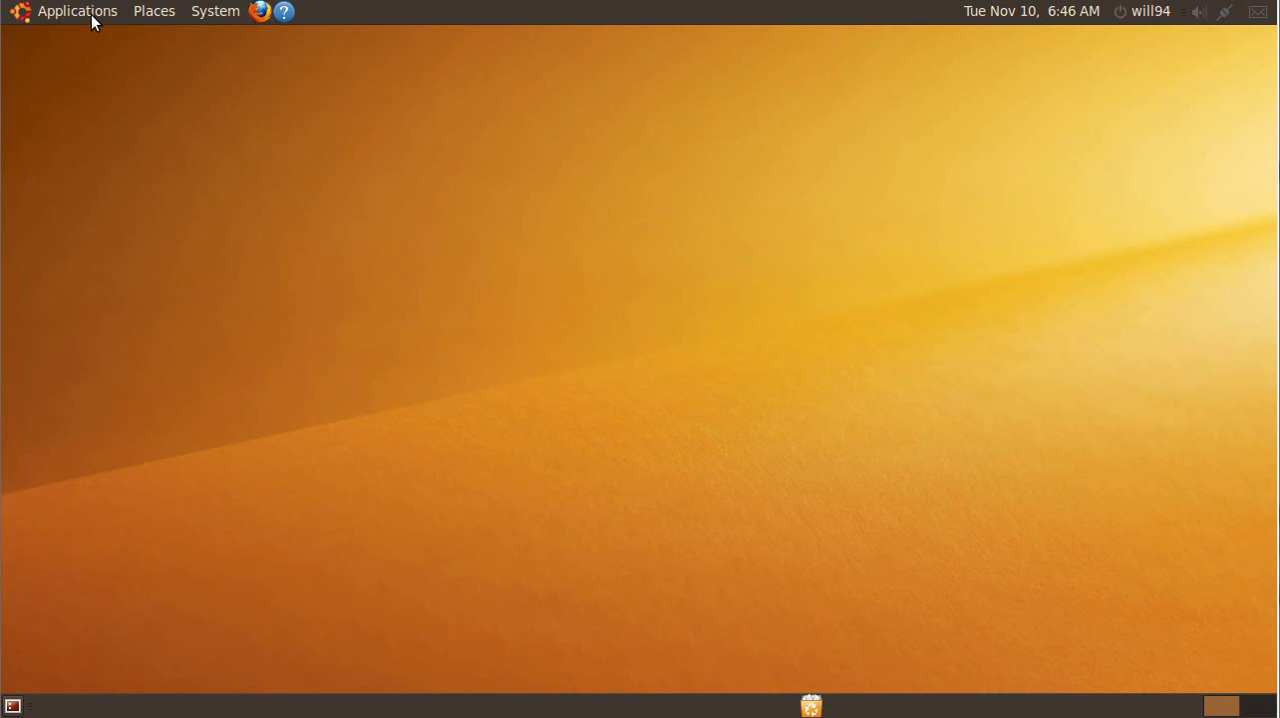
pyautogui.click(76, 12)
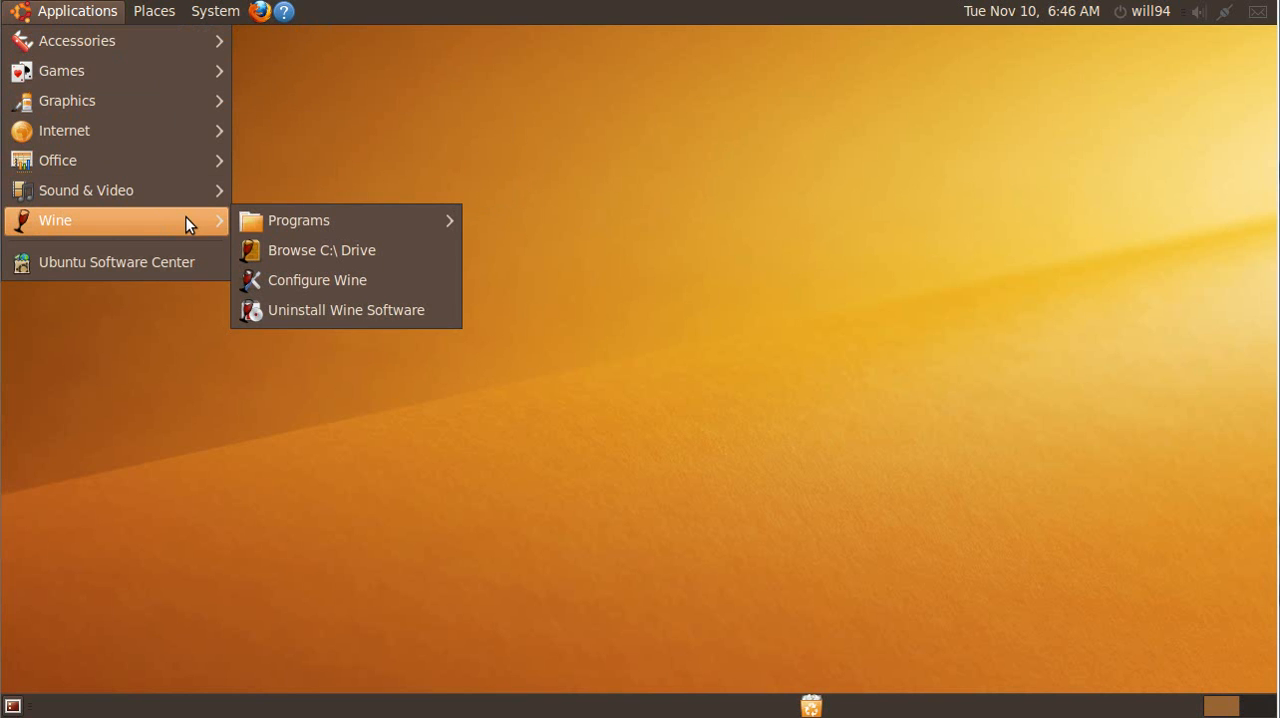
pyautogui.moveTo(170, 224)
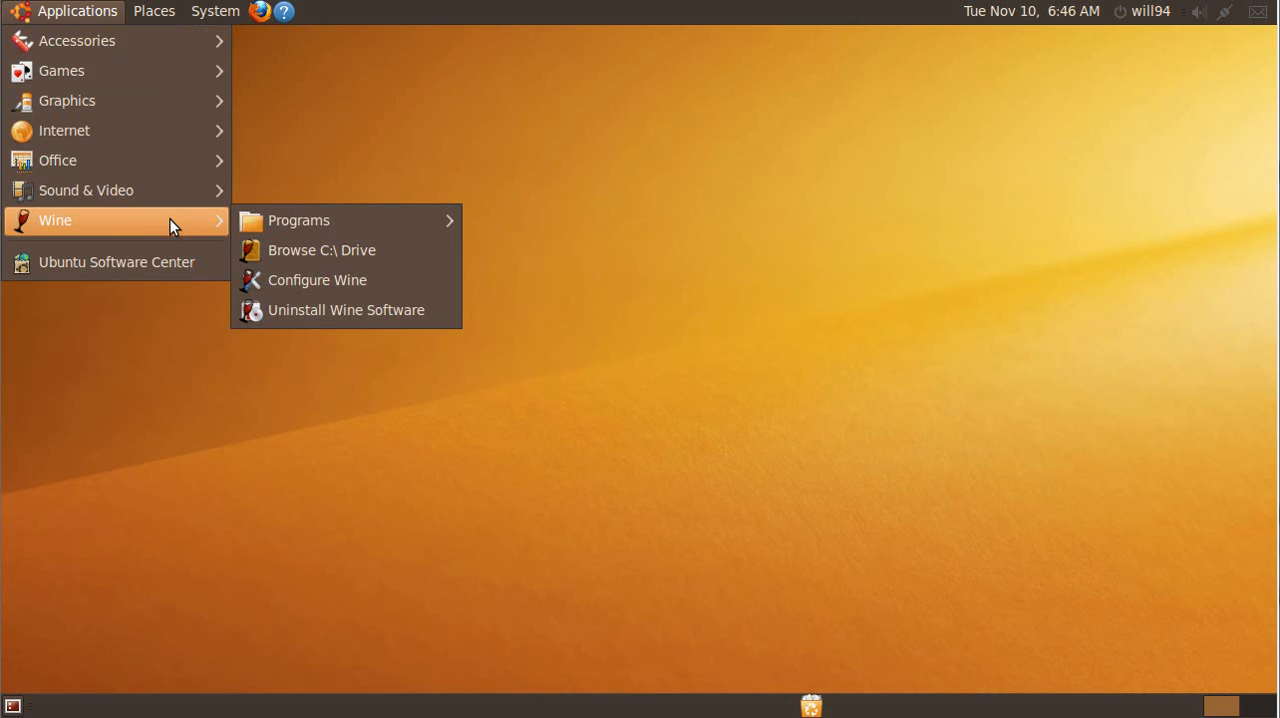
pyautogui.moveTo(228, 232)
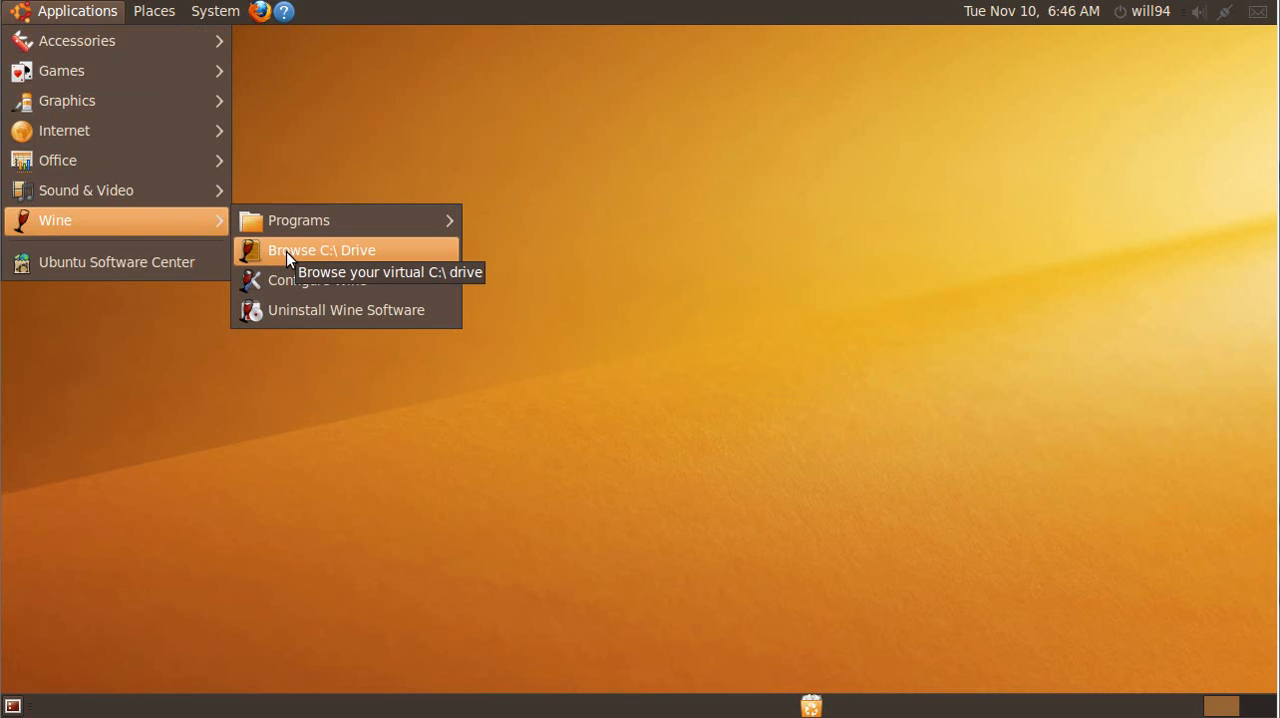
# Browse Wine's virtual C: drive in Nautilus, selecting Program Files then the windows folder
pyautogui.click(320, 250)
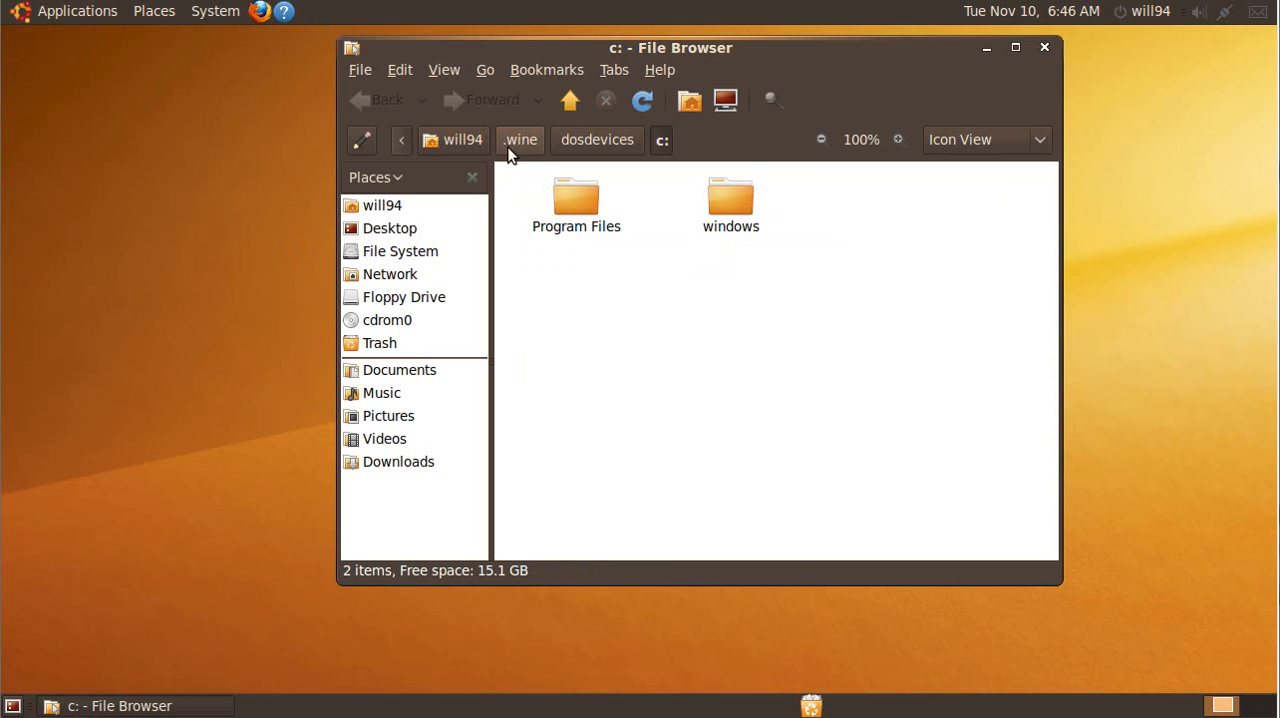
pyautogui.moveTo(596, 140)
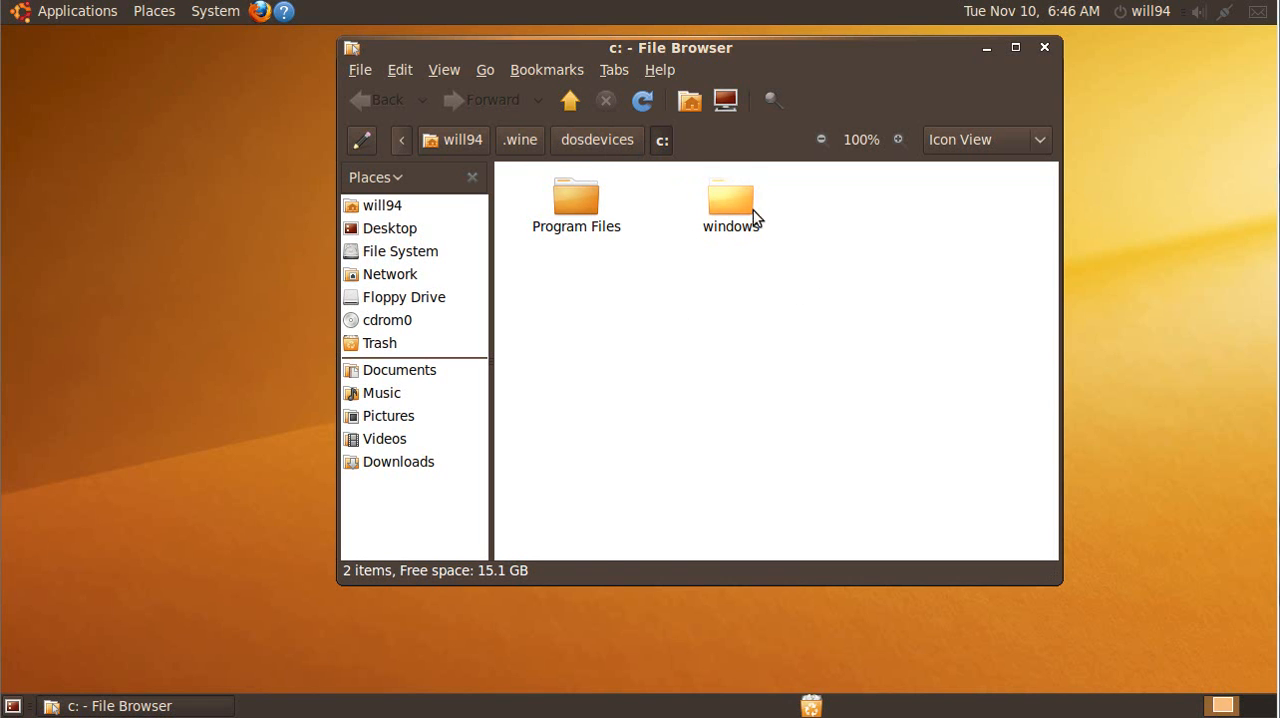
pyautogui.click(576, 200)
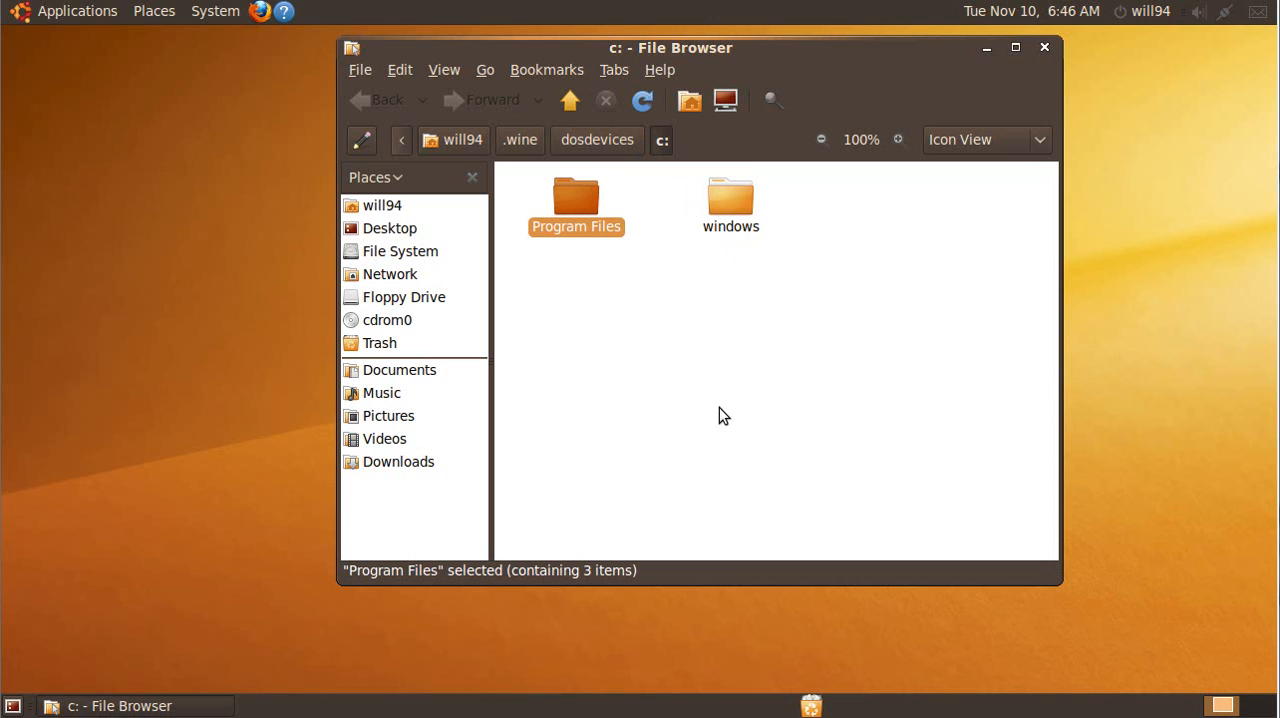
pyautogui.moveTo(730, 200)
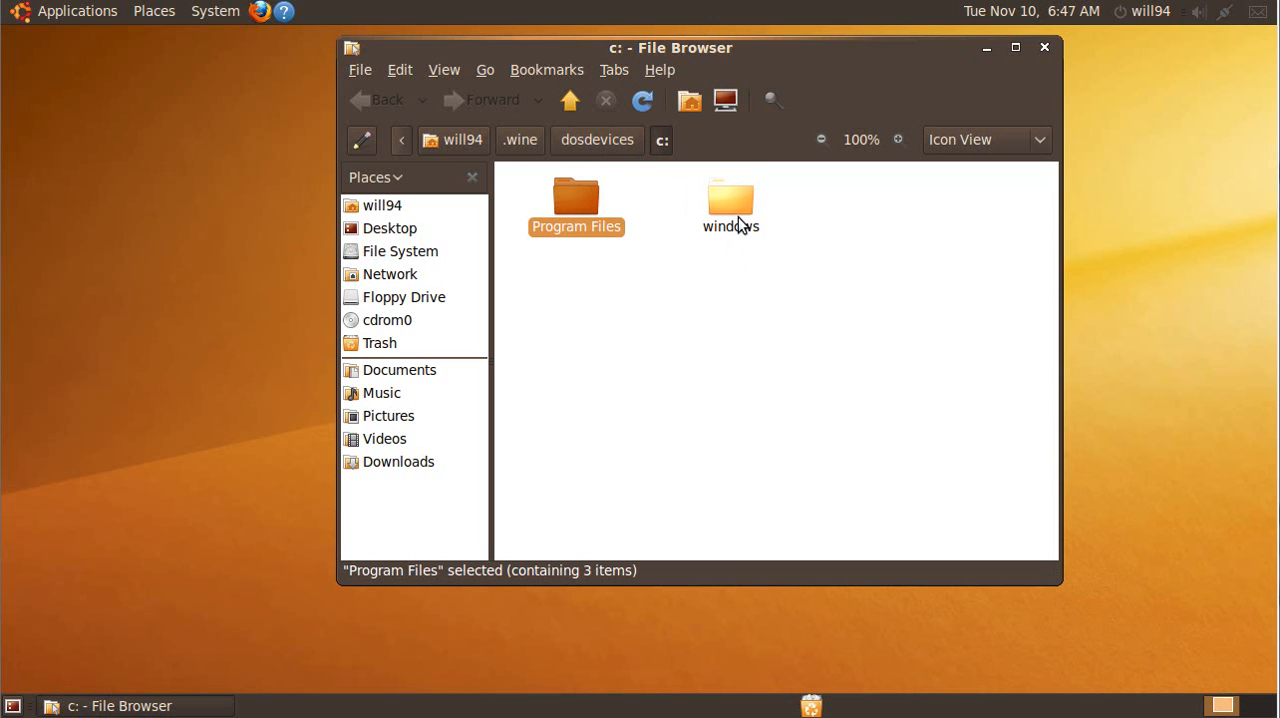
pyautogui.moveTo(738, 238)
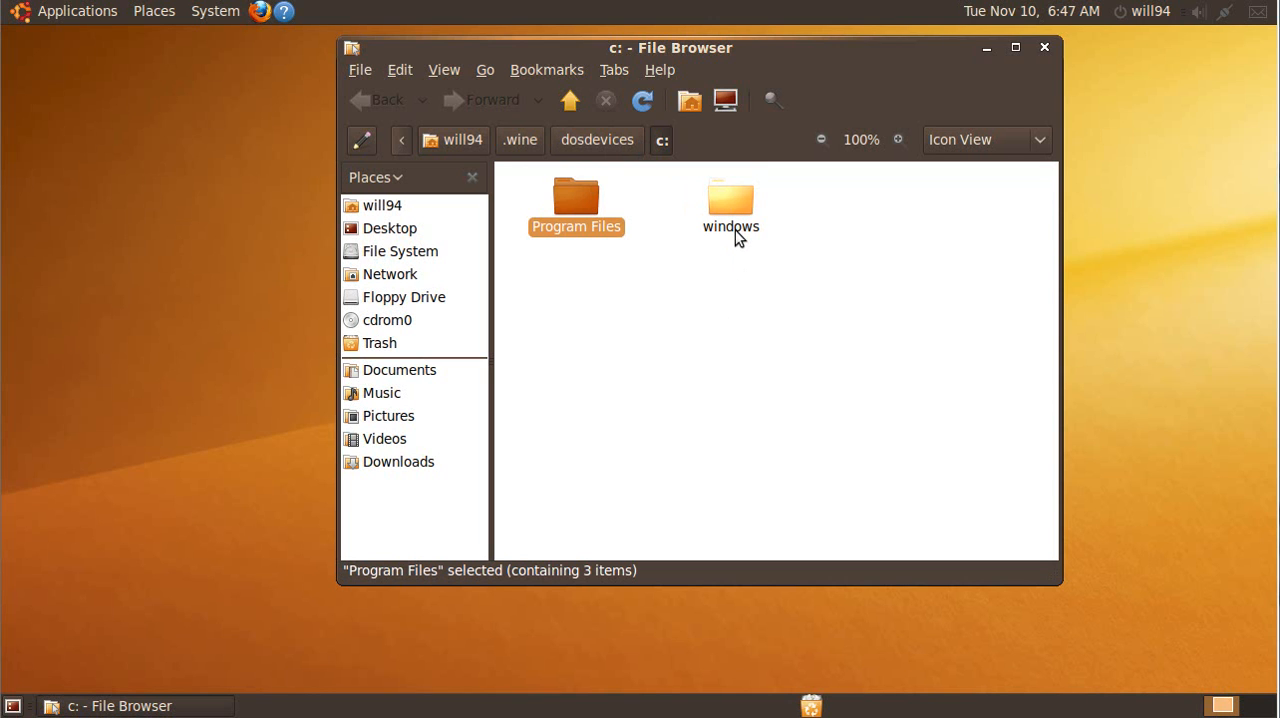
pyautogui.moveTo(736, 222)
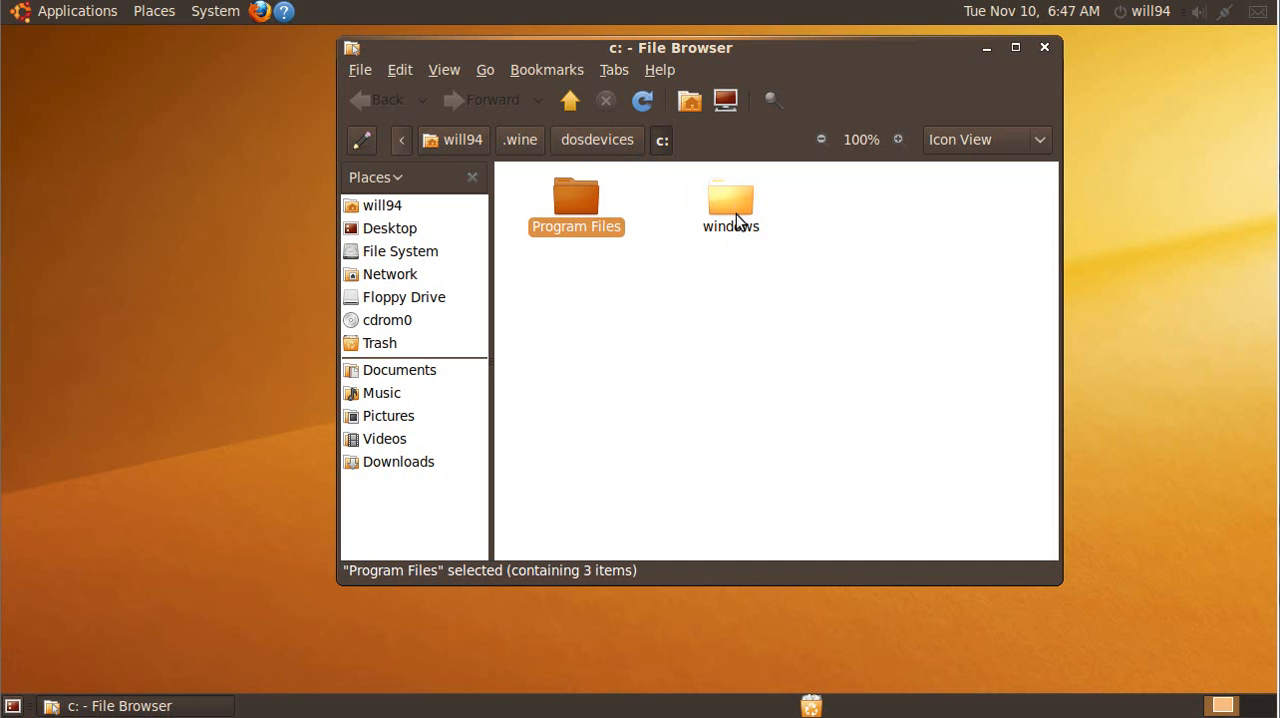
pyautogui.click(730, 204)
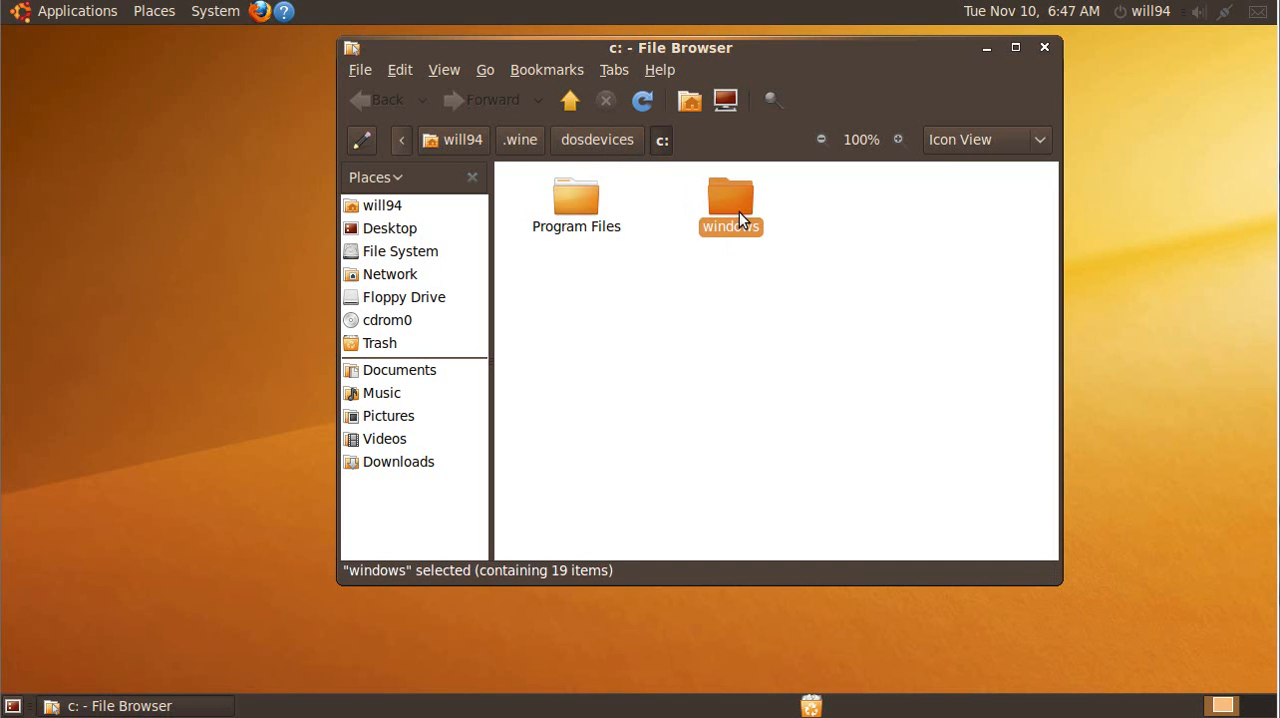
# Review the windows folder contents, backing out of system32 and scrolling through its files
pyautogui.doubleClick(730, 200)
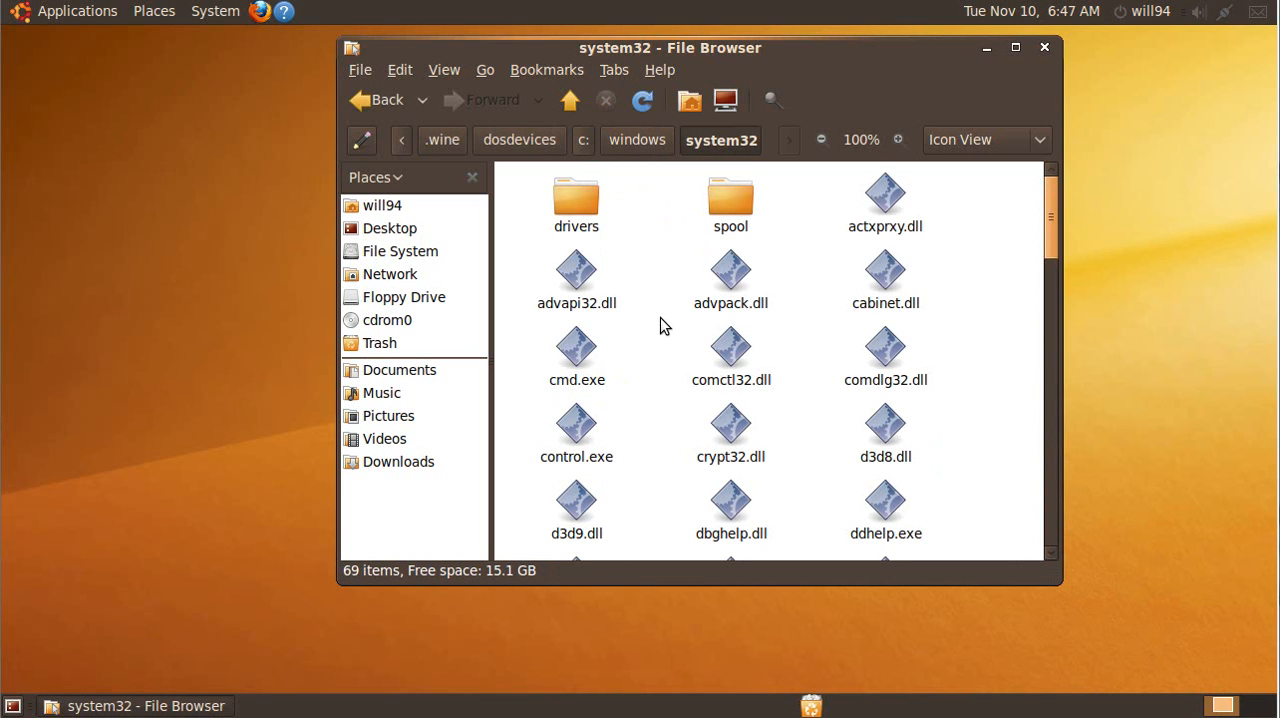
pyautogui.click(376, 100)
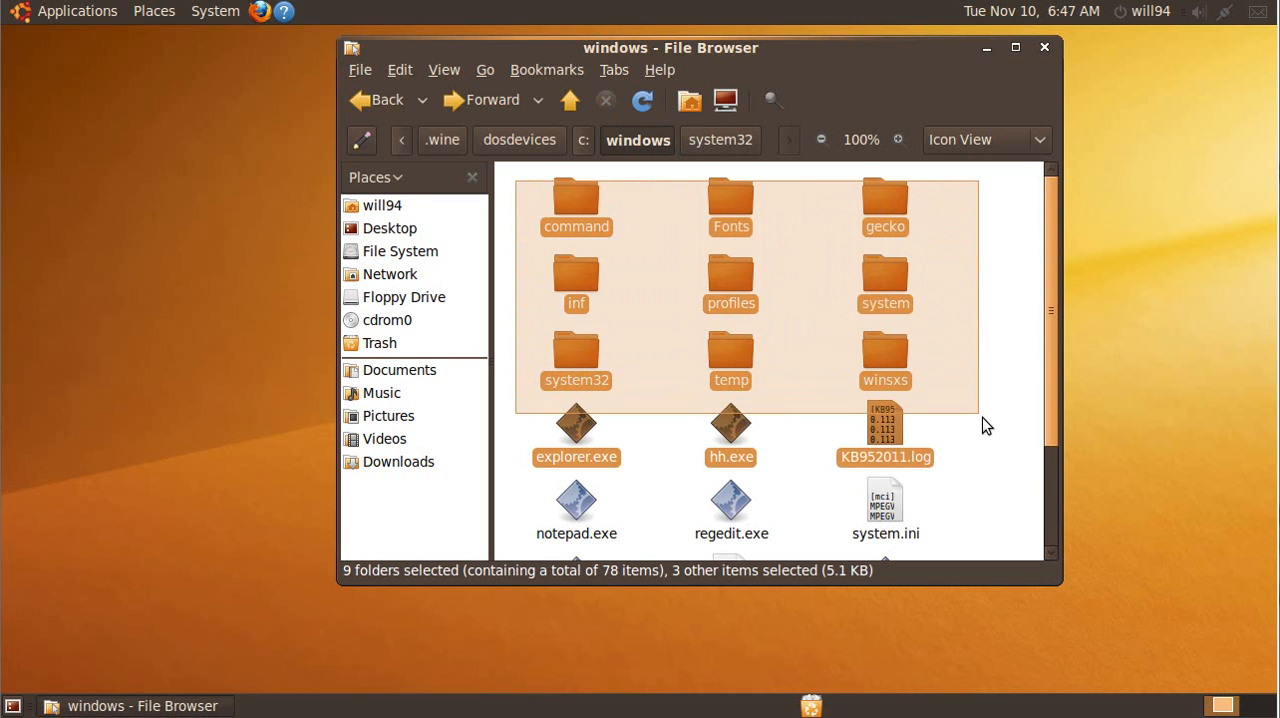
pyautogui.scroll(-3)
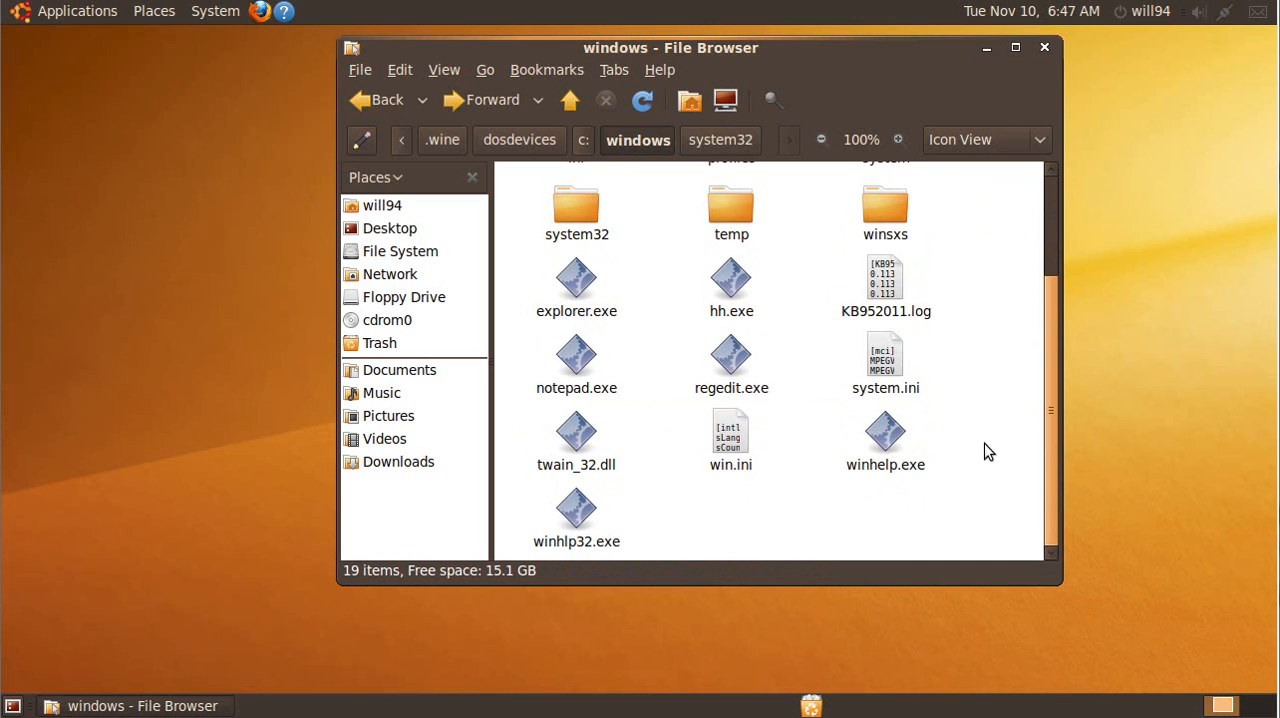
pyautogui.moveTo(944, 424)
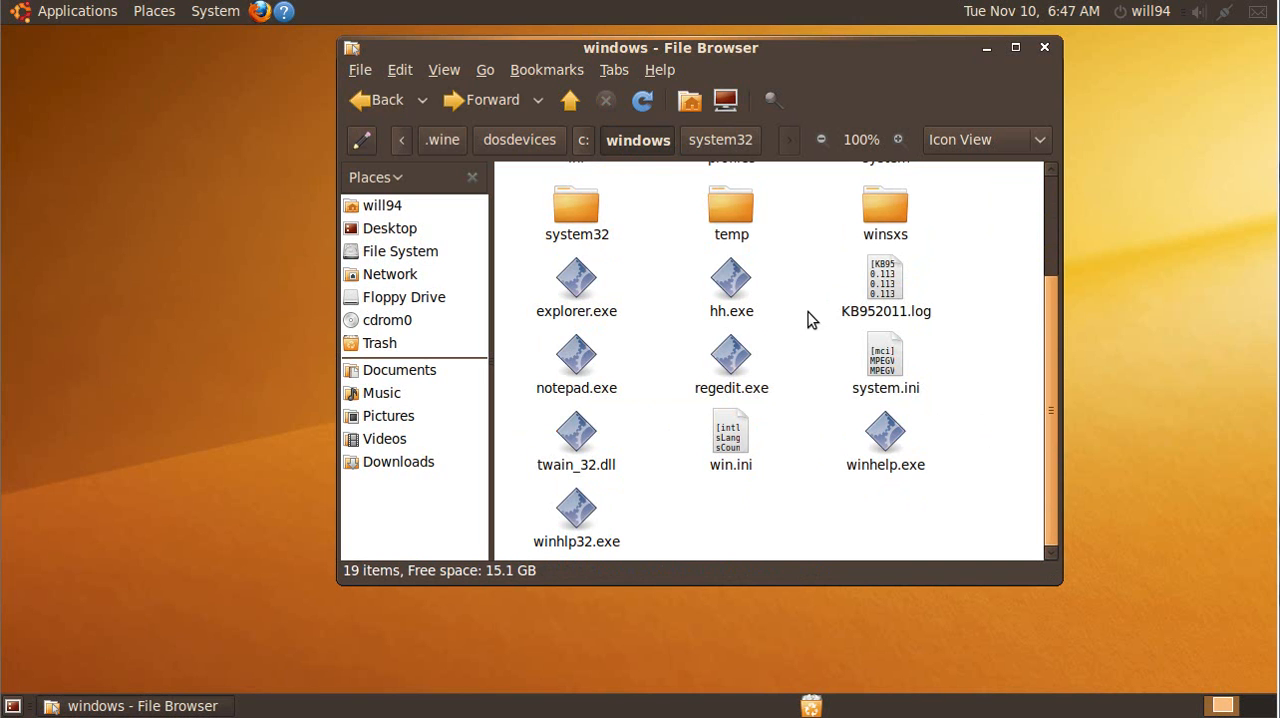
pyautogui.moveTo(808, 396)
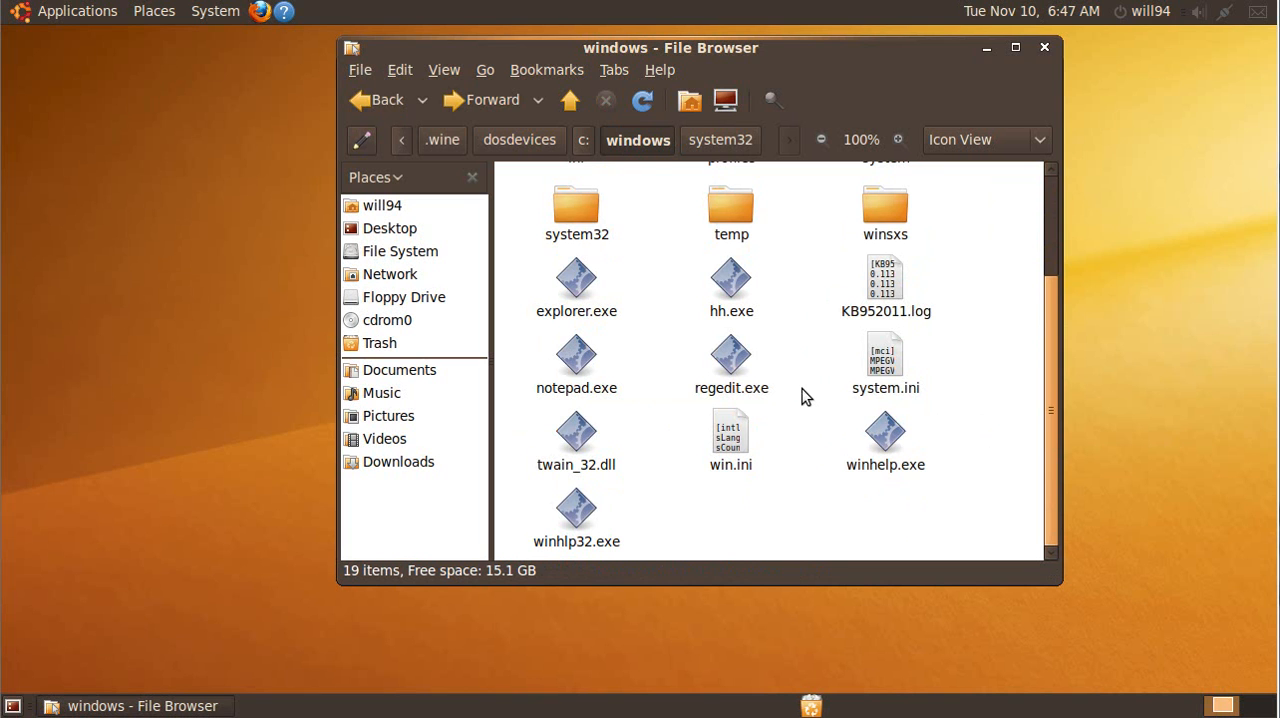
# Try launching regedit.exe from the folder, dismiss the Archive Manager error, and browse HKEY_LOCAL_MACHINE Software keys
pyautogui.click(732, 360)
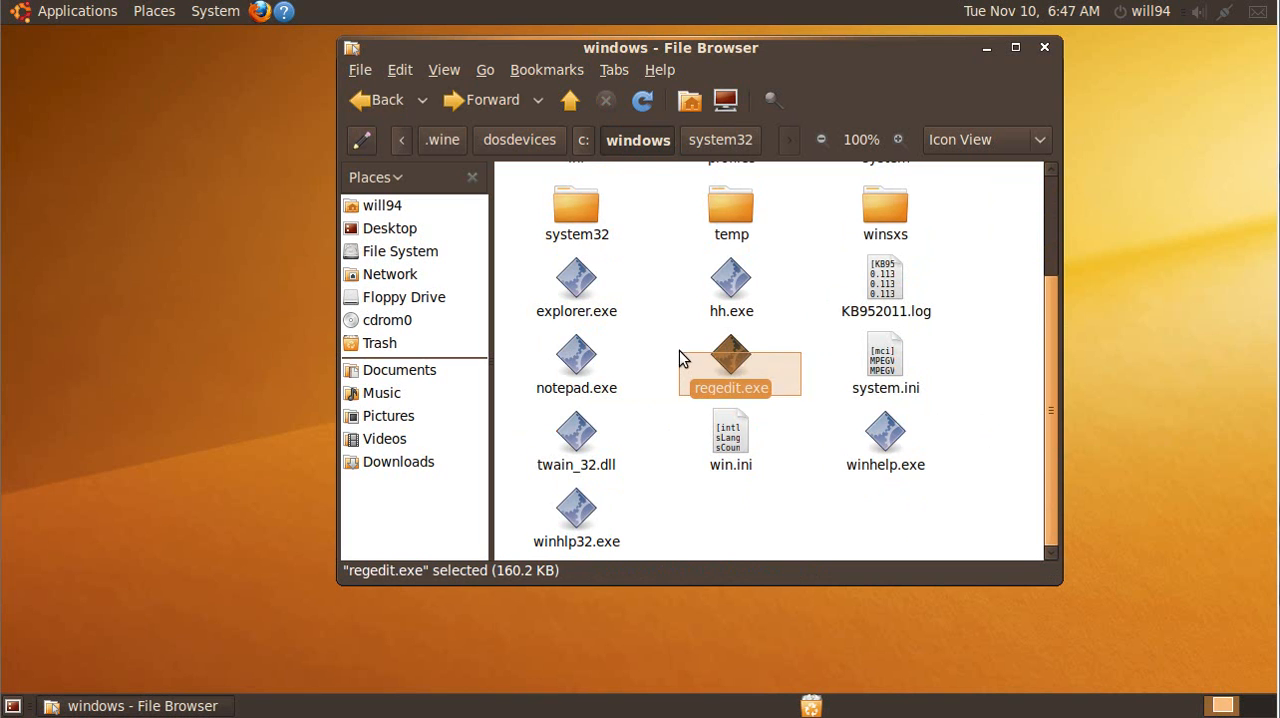
pyautogui.rightClick(732, 364)
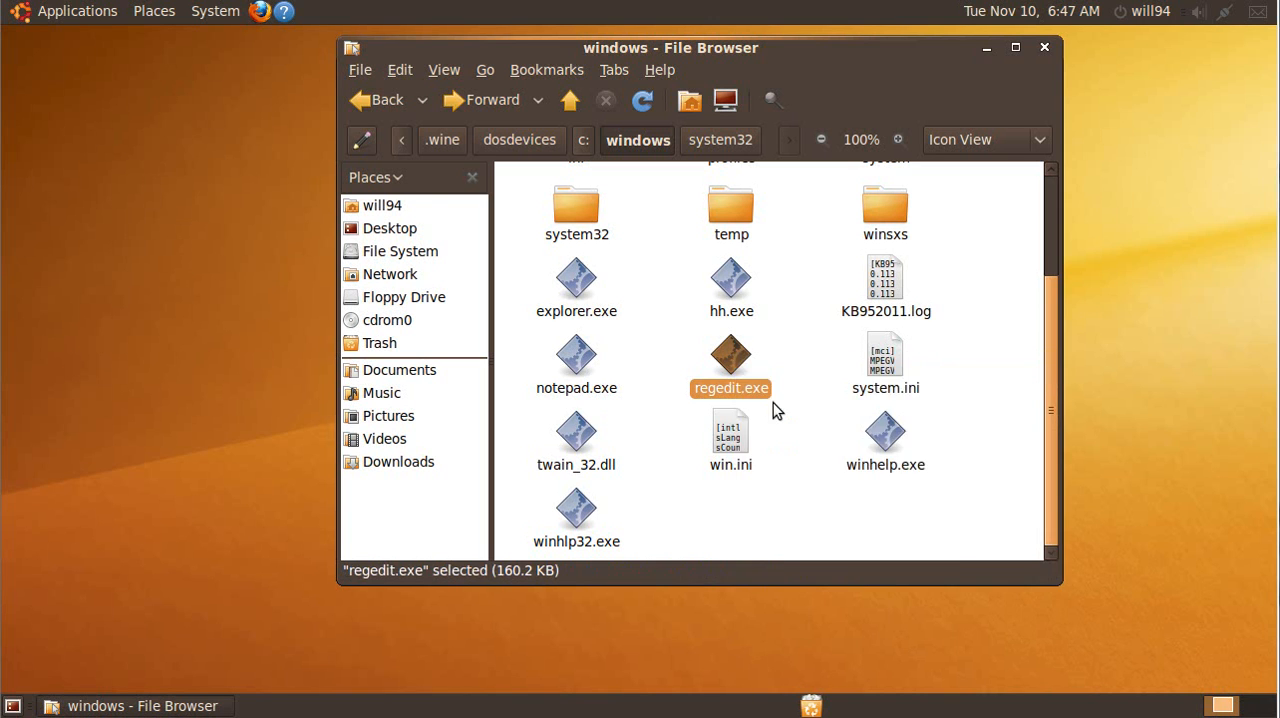
pyautogui.doubleClick(732, 356)
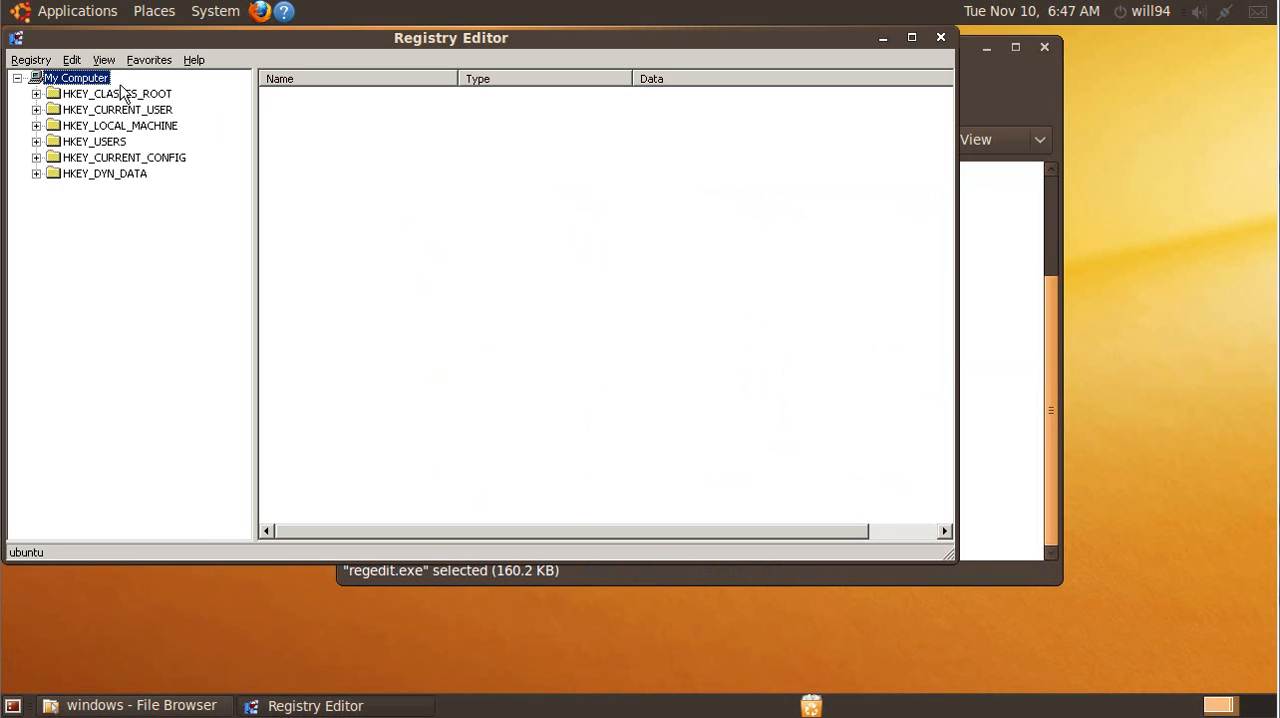
pyautogui.click(140, 704)
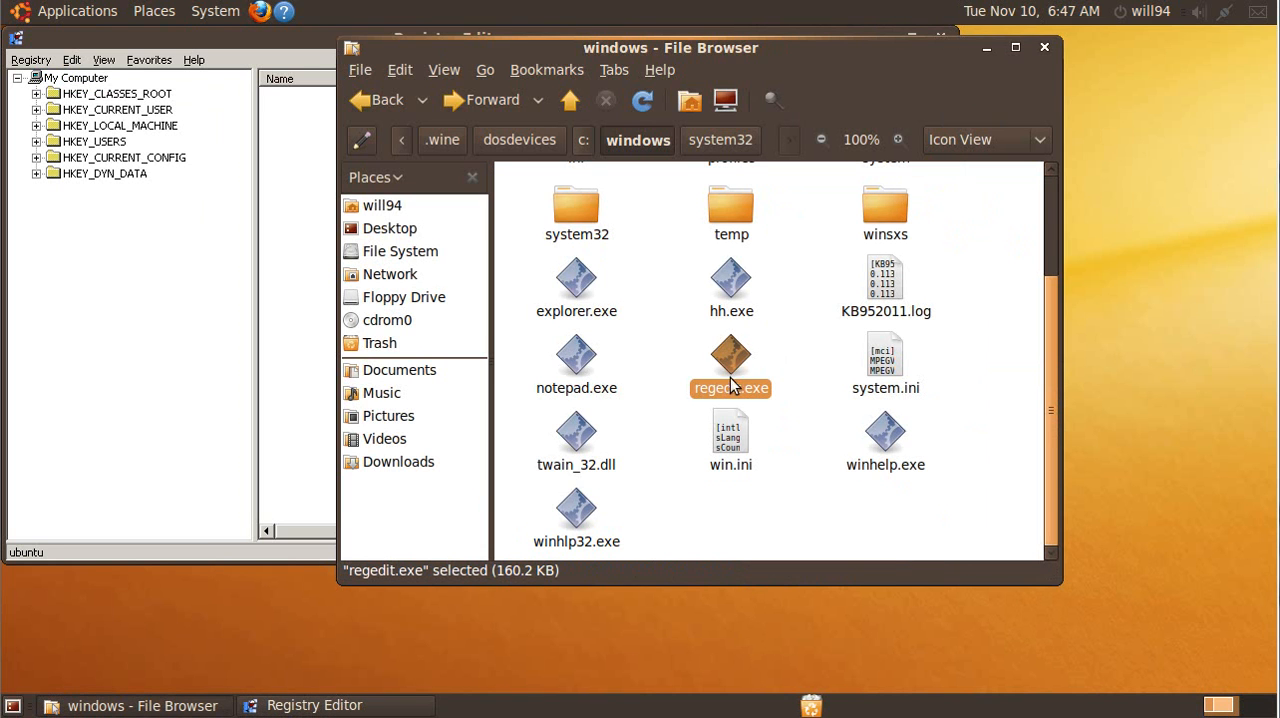
pyautogui.doubleClick(732, 362)
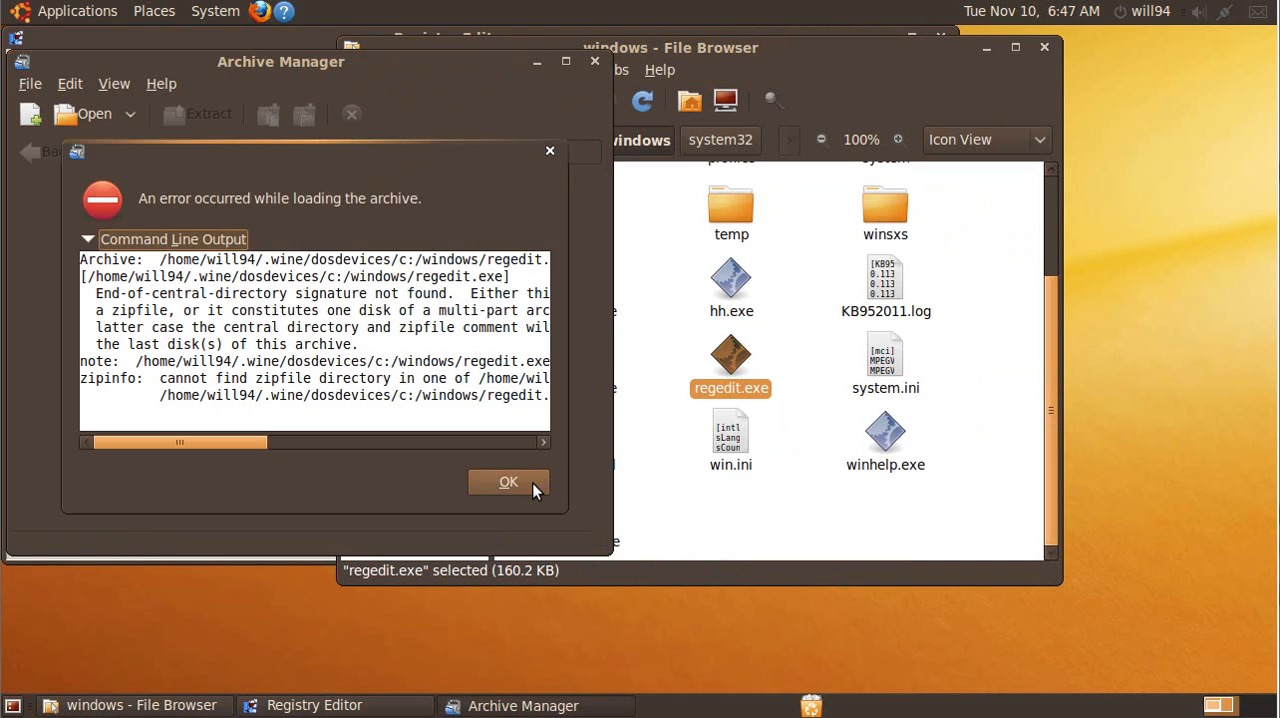
pyautogui.click(508, 482)
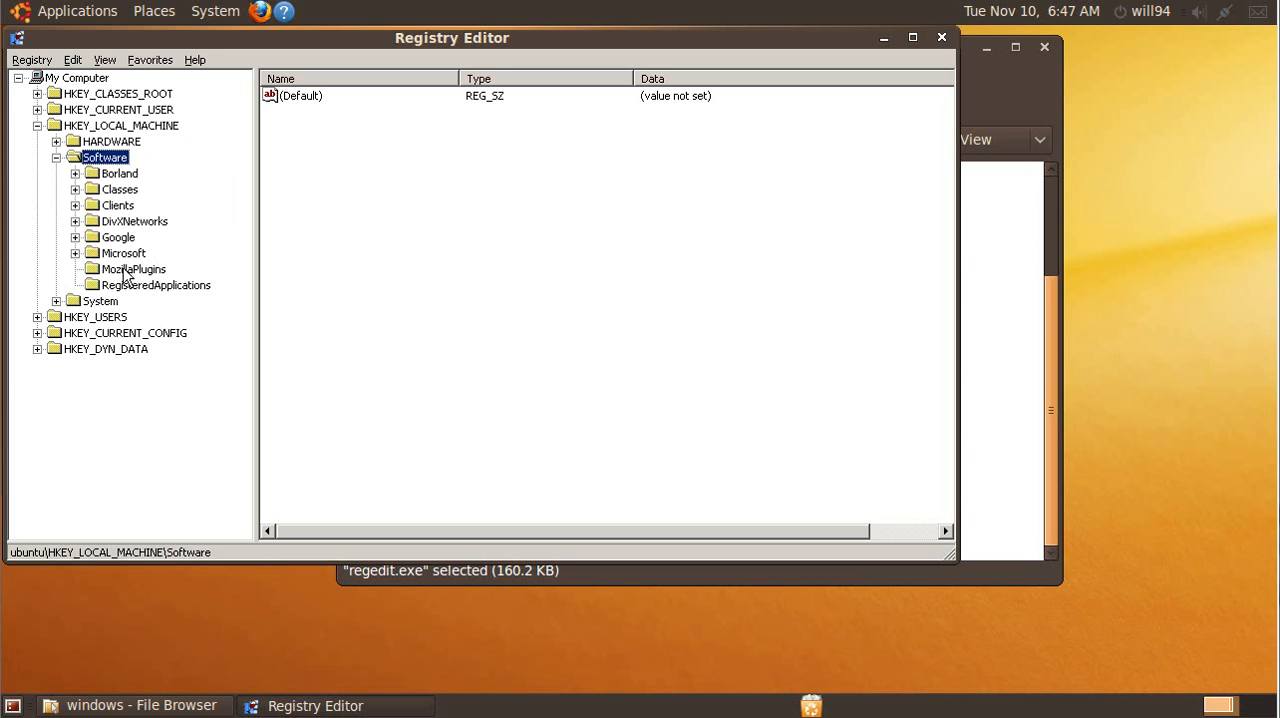
pyautogui.click(76, 252)
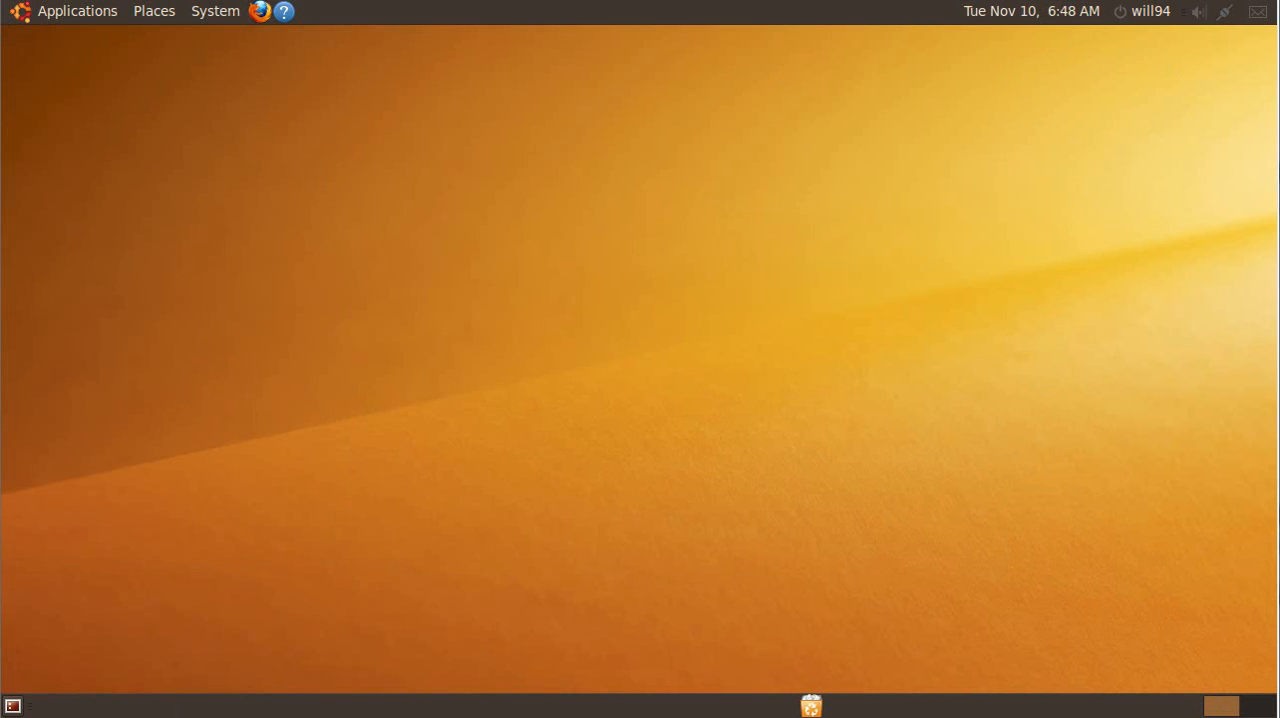
# Go to the Downloads folder and bring up the Wine run actions for picasa35-setup.exe
pyautogui.click(152, 12)
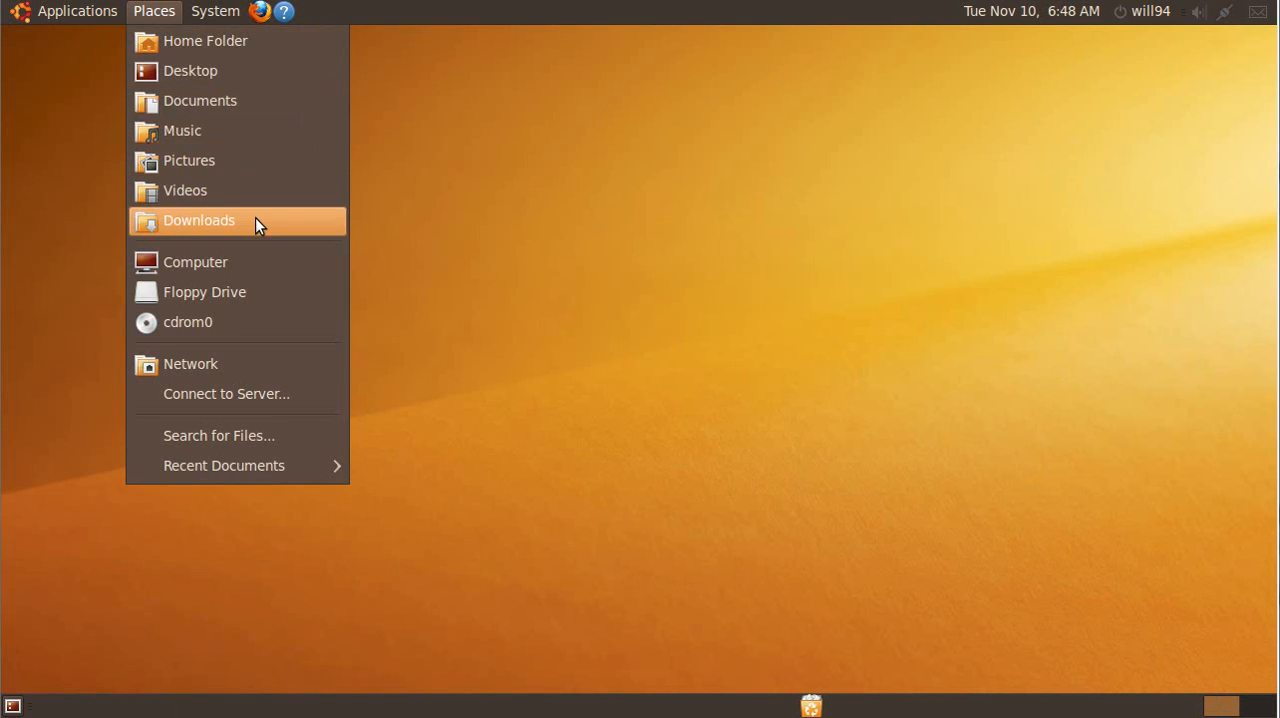
pyautogui.click(198, 220)
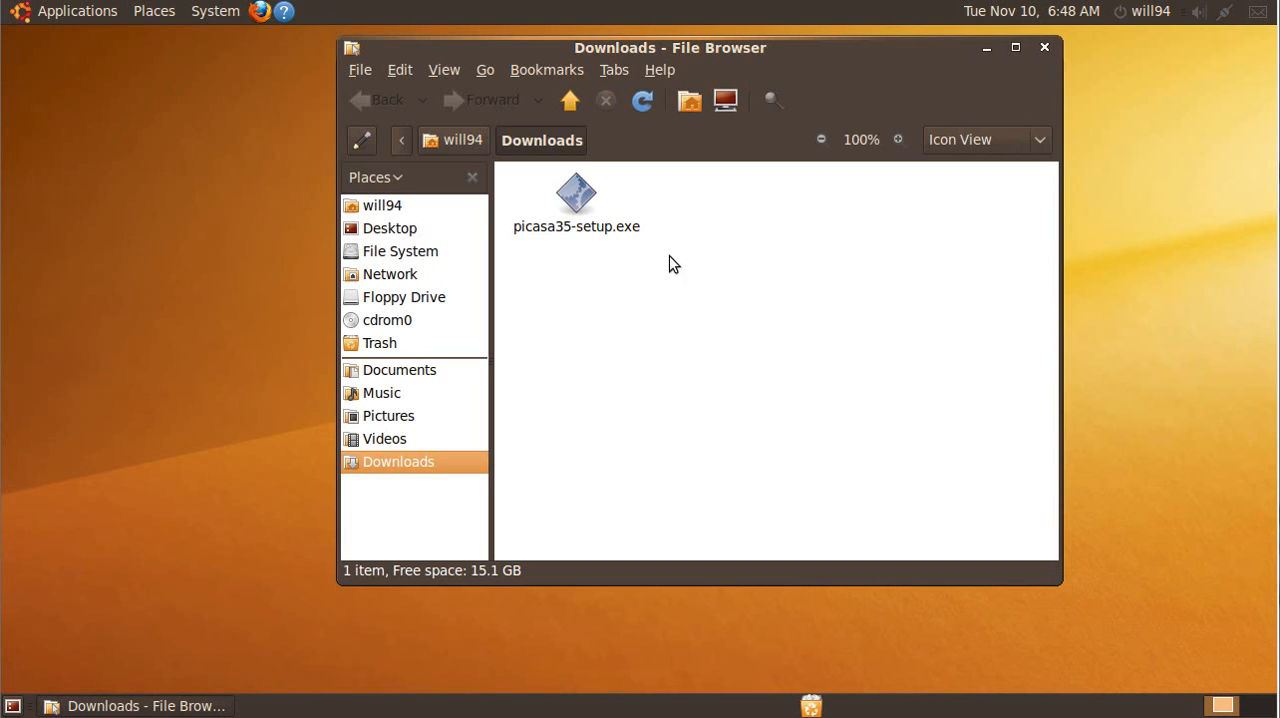
pyautogui.click(576, 200)
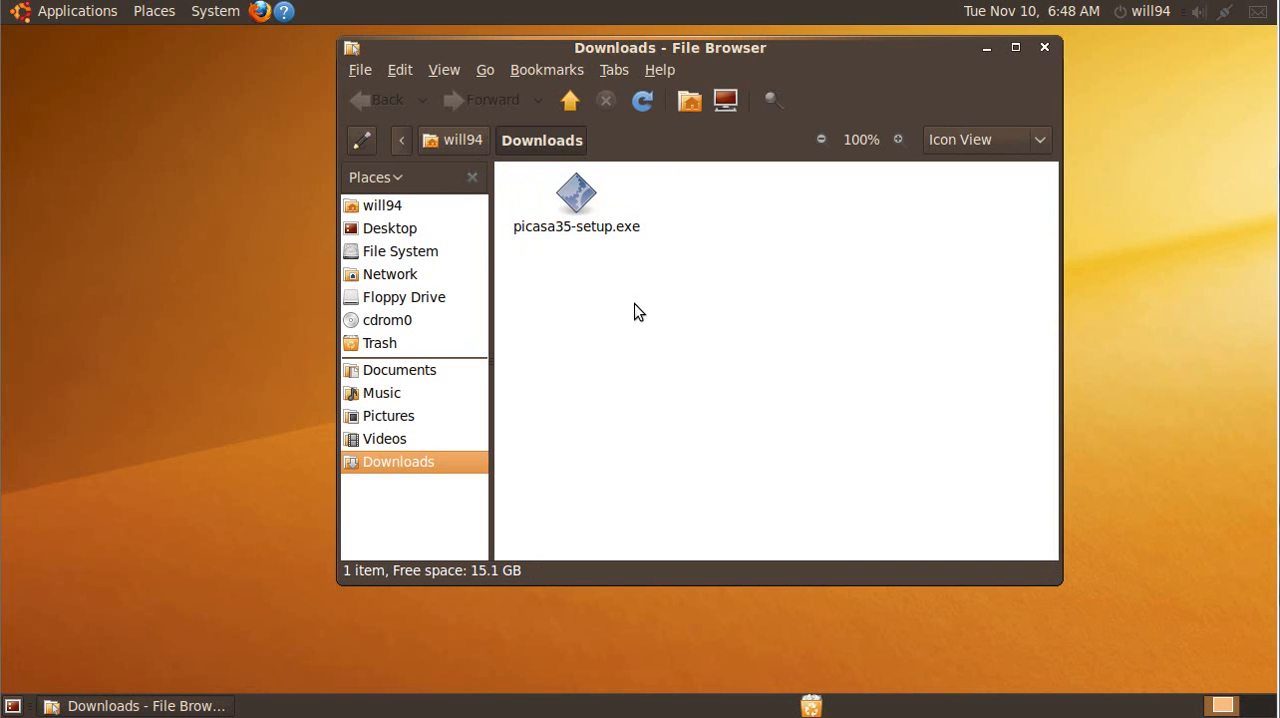
pyautogui.moveTo(688, 260)
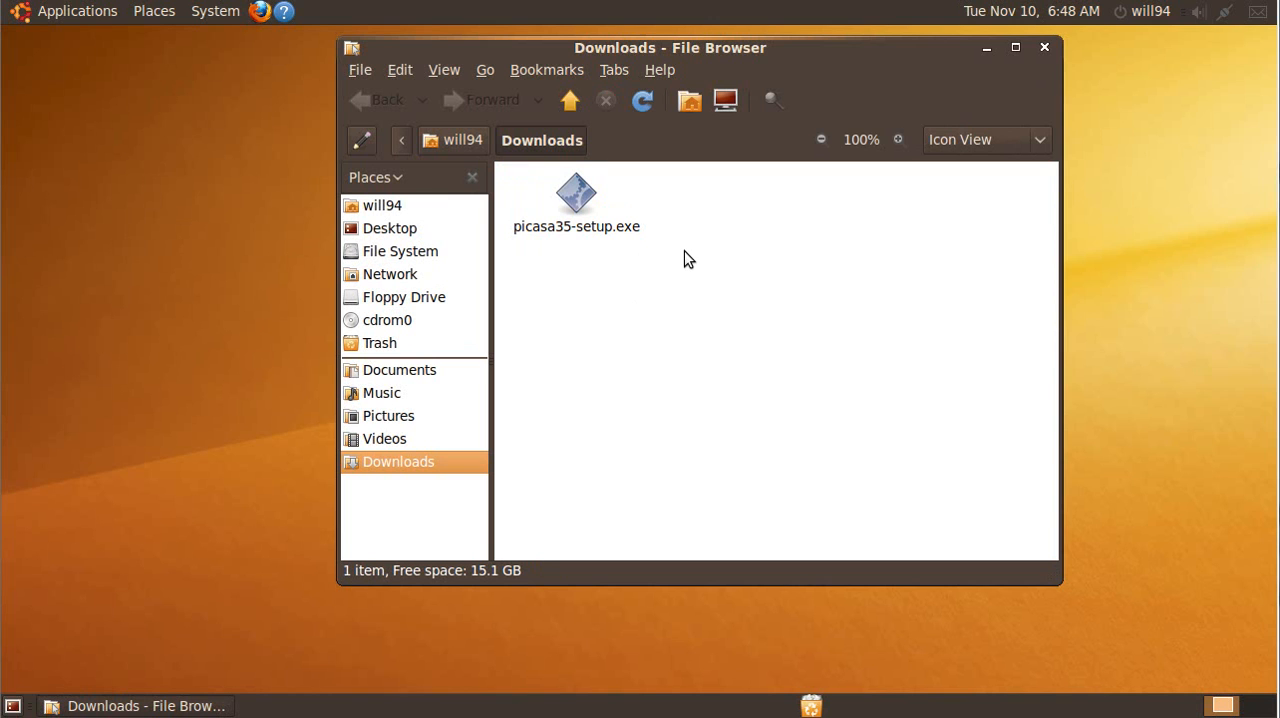
pyautogui.moveTo(684, 252)
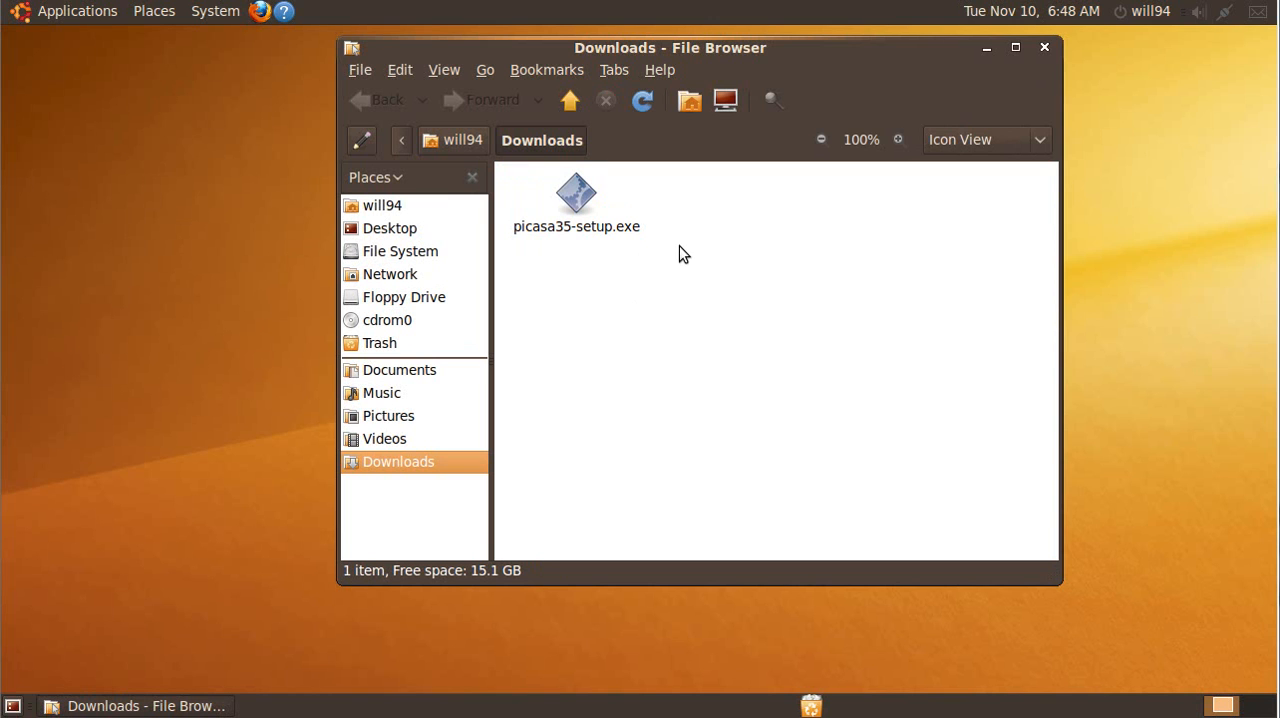
pyautogui.moveTo(676, 264)
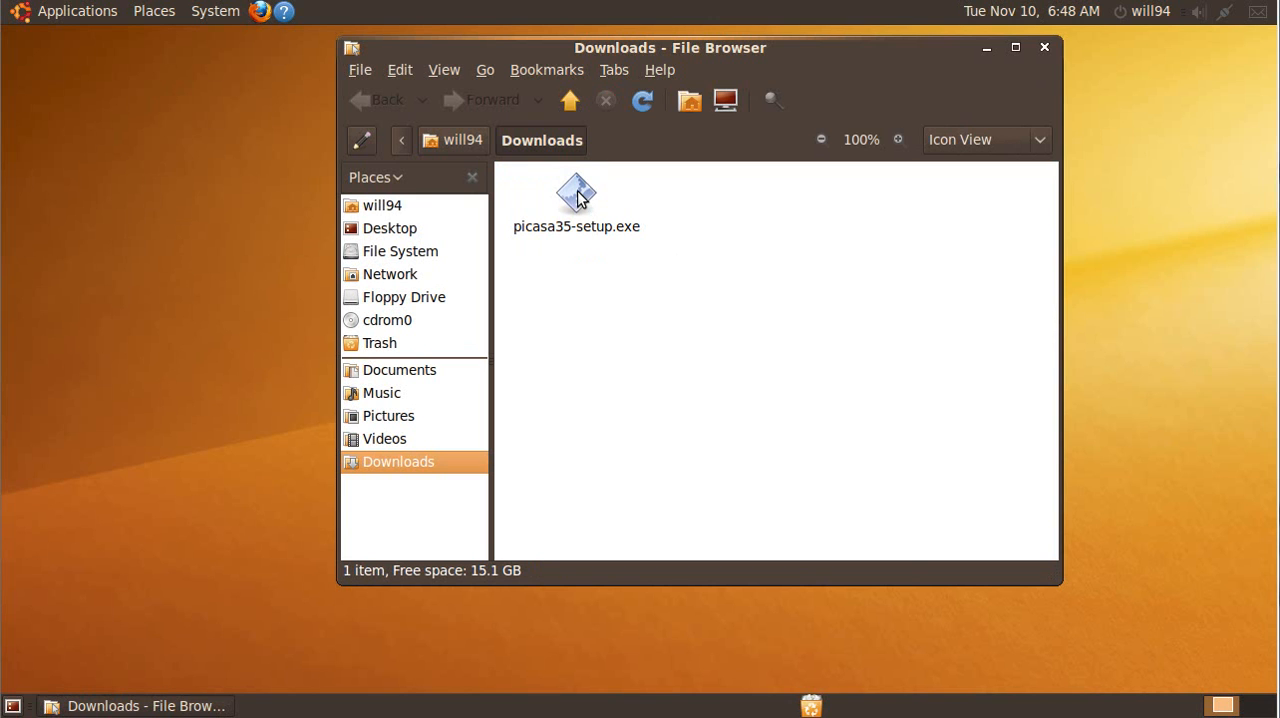
pyautogui.rightClick(576, 196)
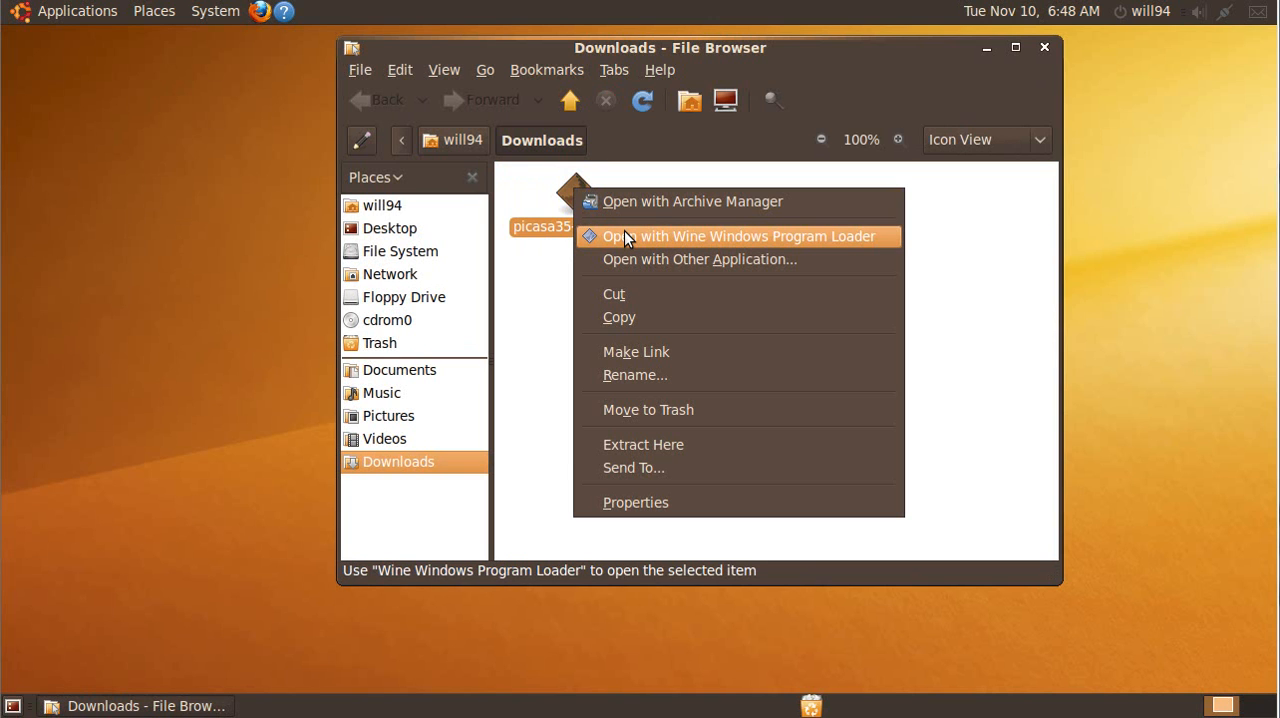
pyautogui.moveTo(656, 240)
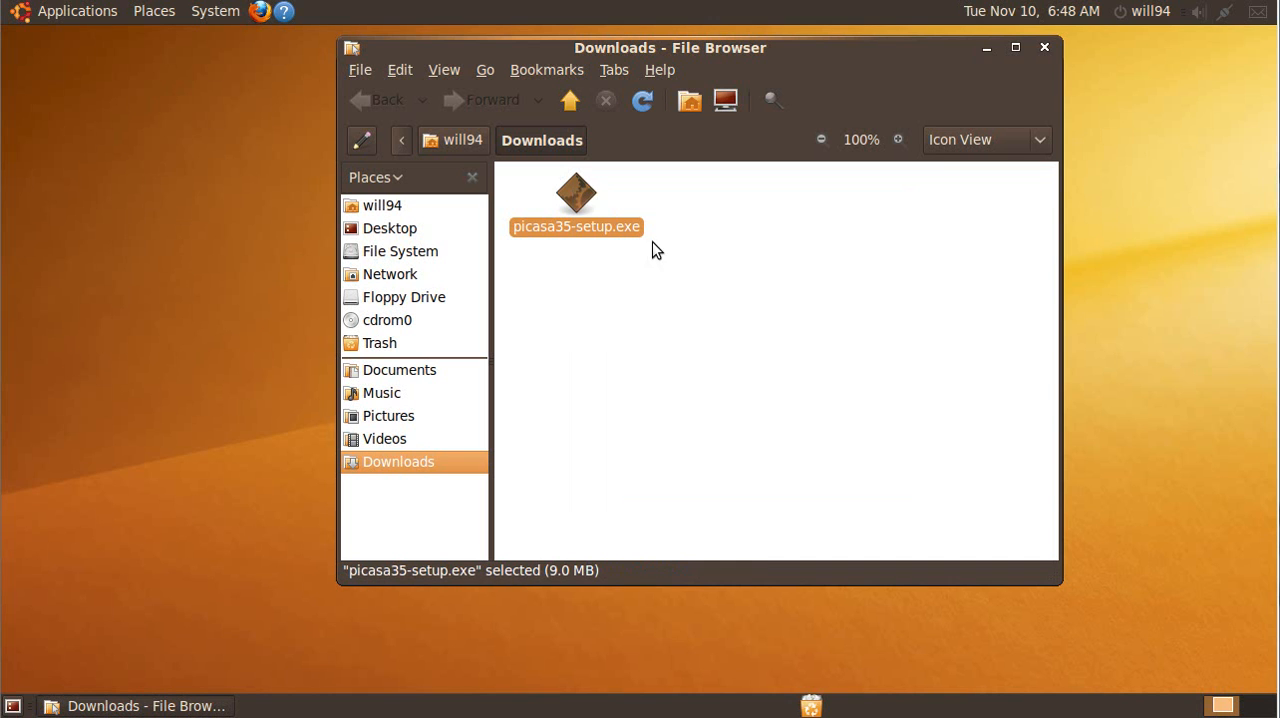
pyautogui.moveTo(740, 298)
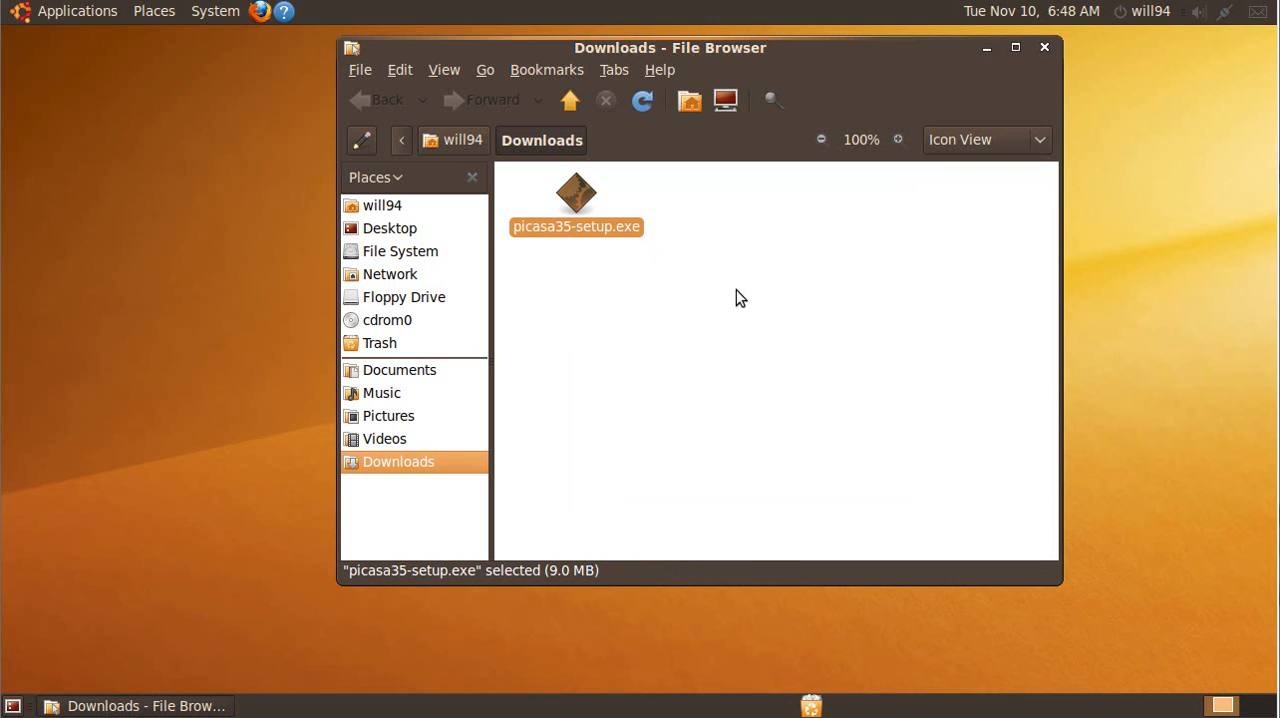
# Run the Picasa 3 installer, accept the license, and uncheck the Quick Launch shortcut option
pyautogui.doubleClick(576, 200)
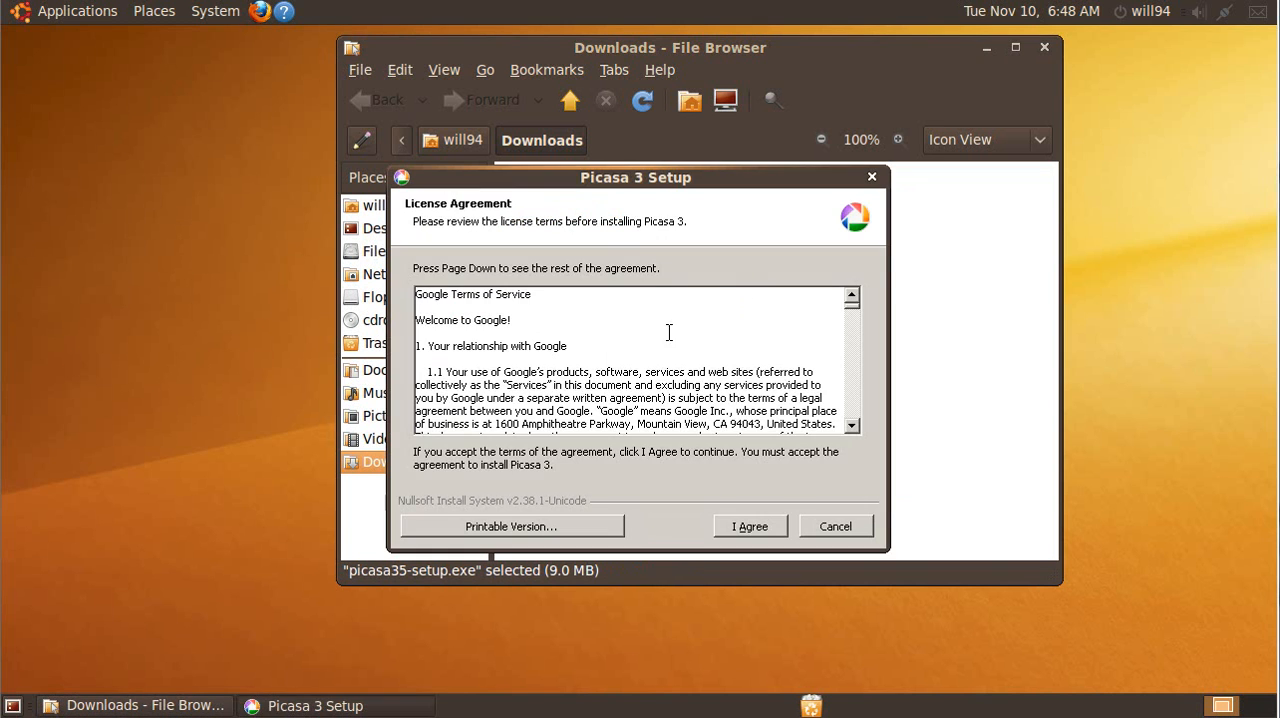
pyautogui.click(750, 526)
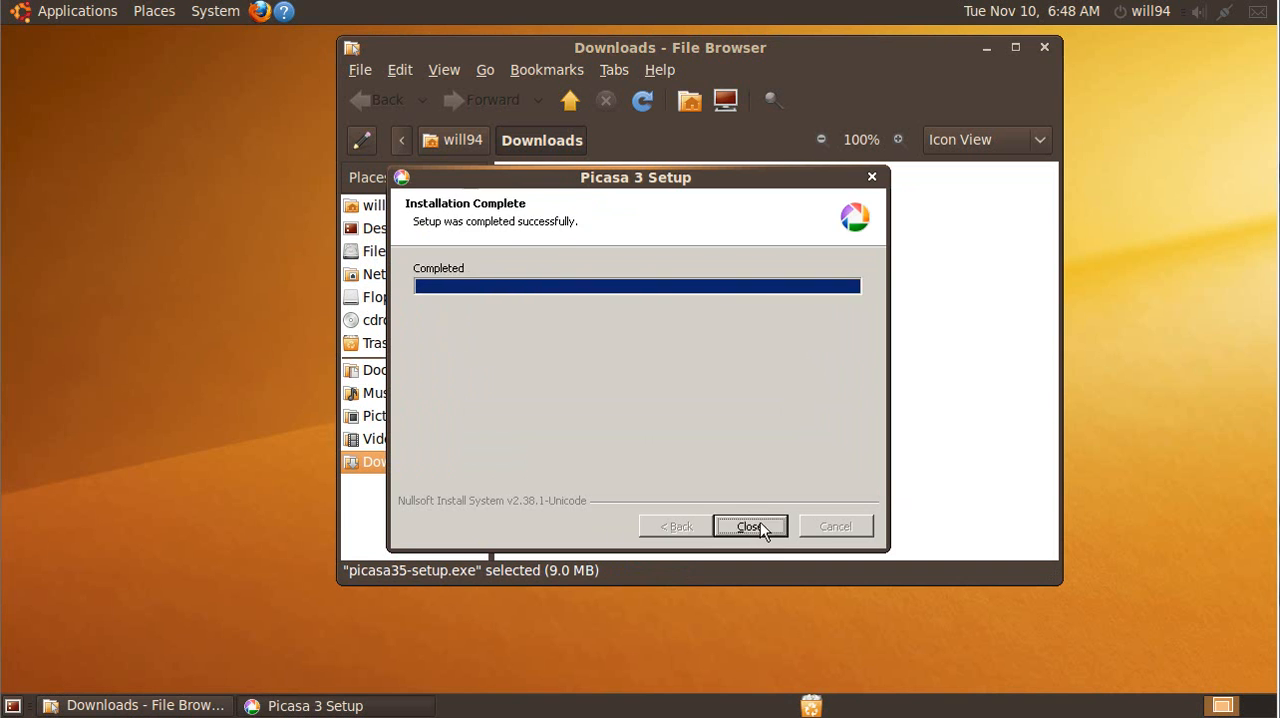
pyautogui.click(750, 526)
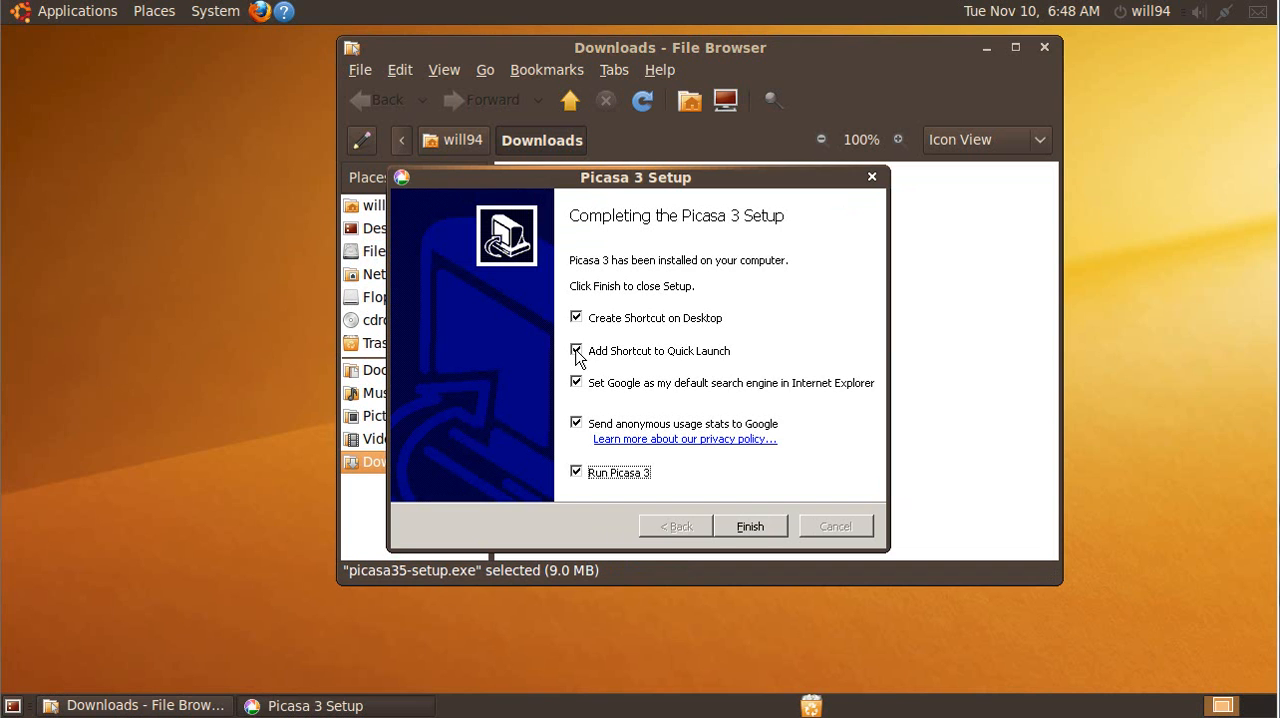
pyautogui.click(576, 352)
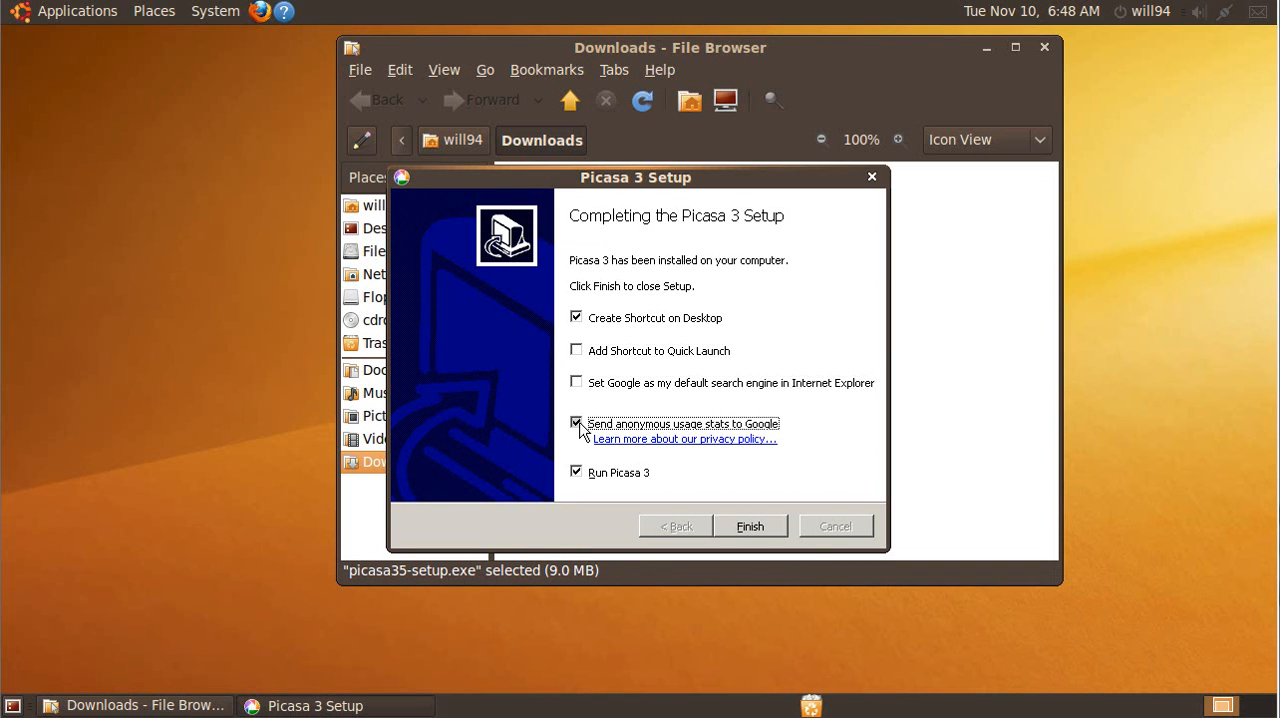
# Finish setup to start Picasa 3 and complete the Photo Viewer Configuration dialog
pyautogui.click(748, 526)
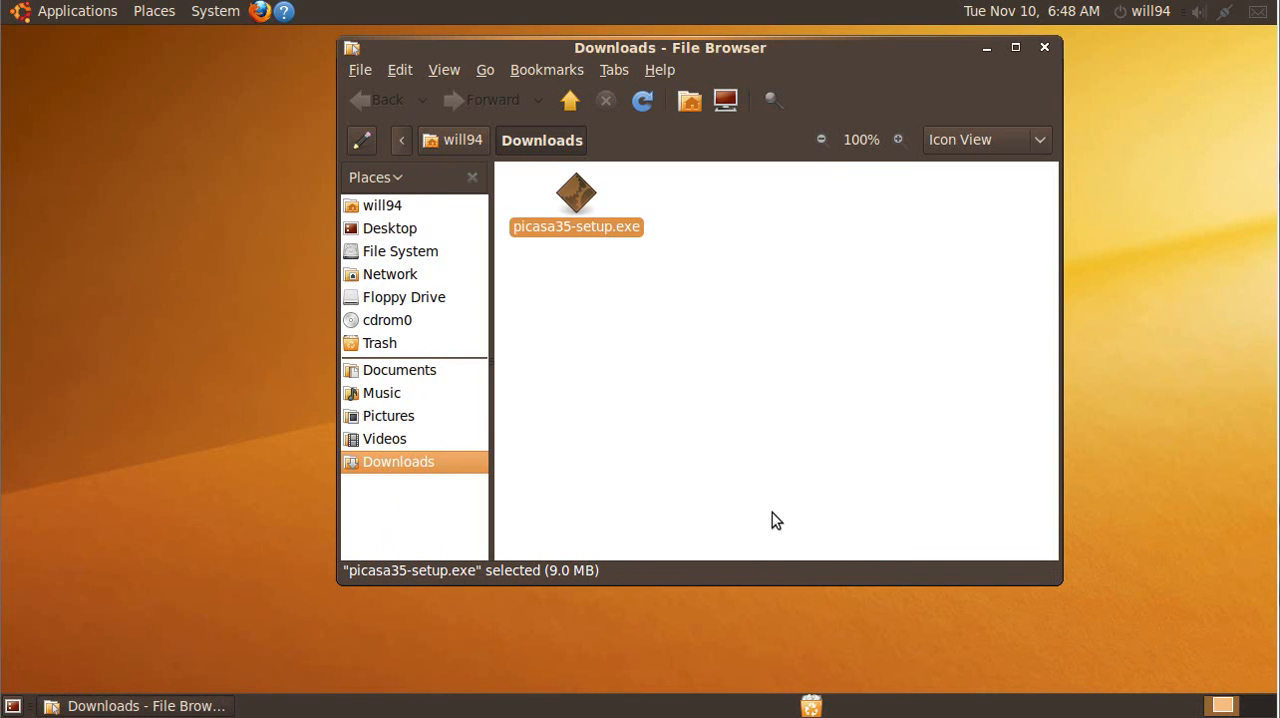
pyautogui.doubleClick(576, 196)
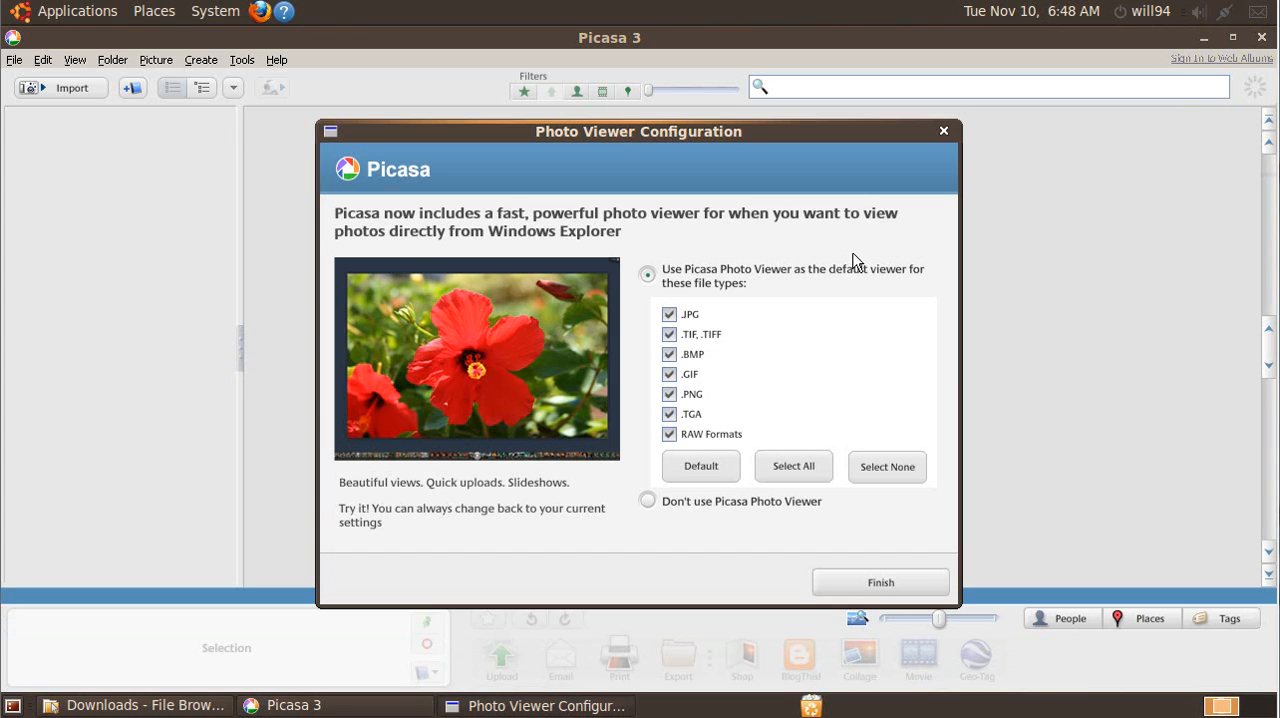
pyautogui.click(880, 582)
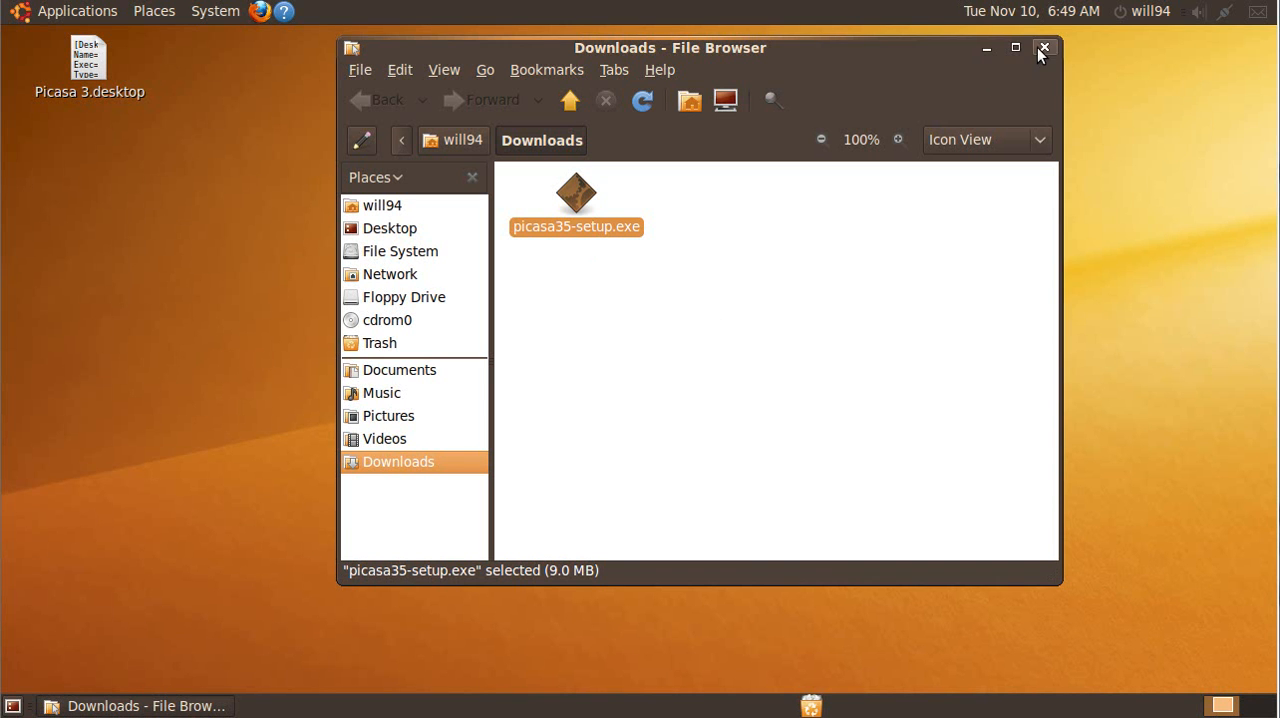
pyautogui.click(1044, 48)
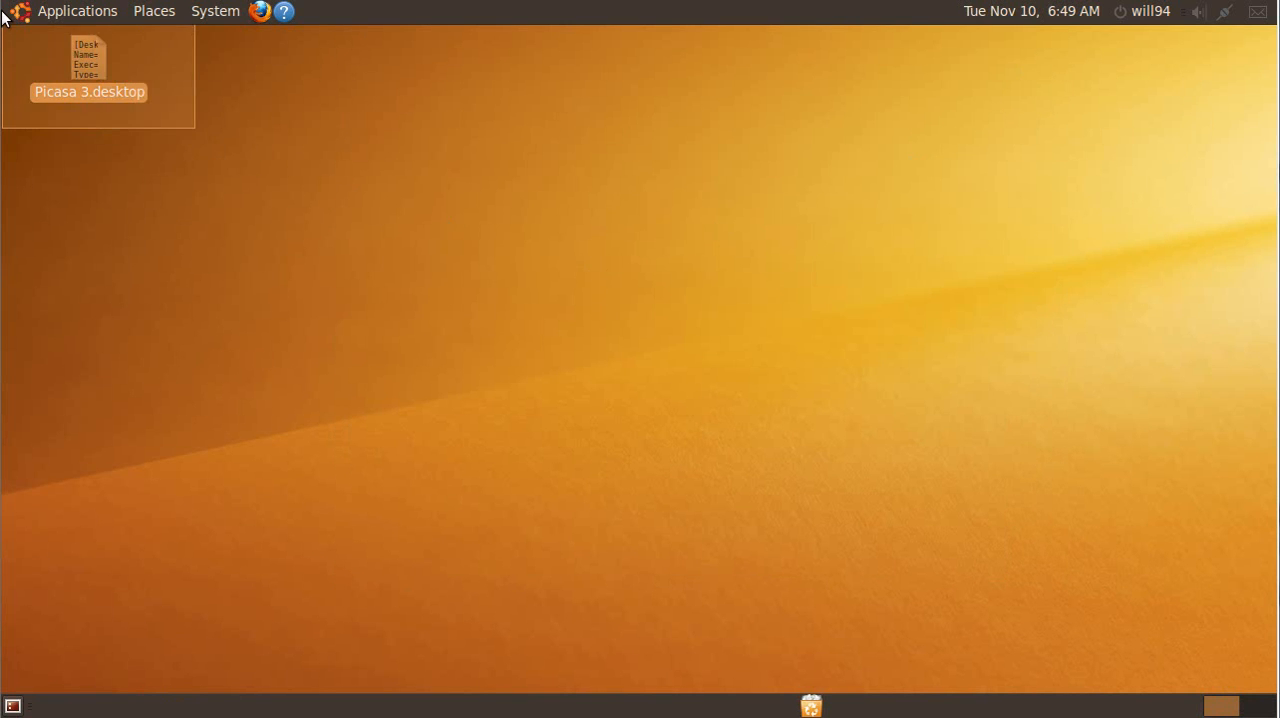
pyautogui.doubleClick(88, 76)
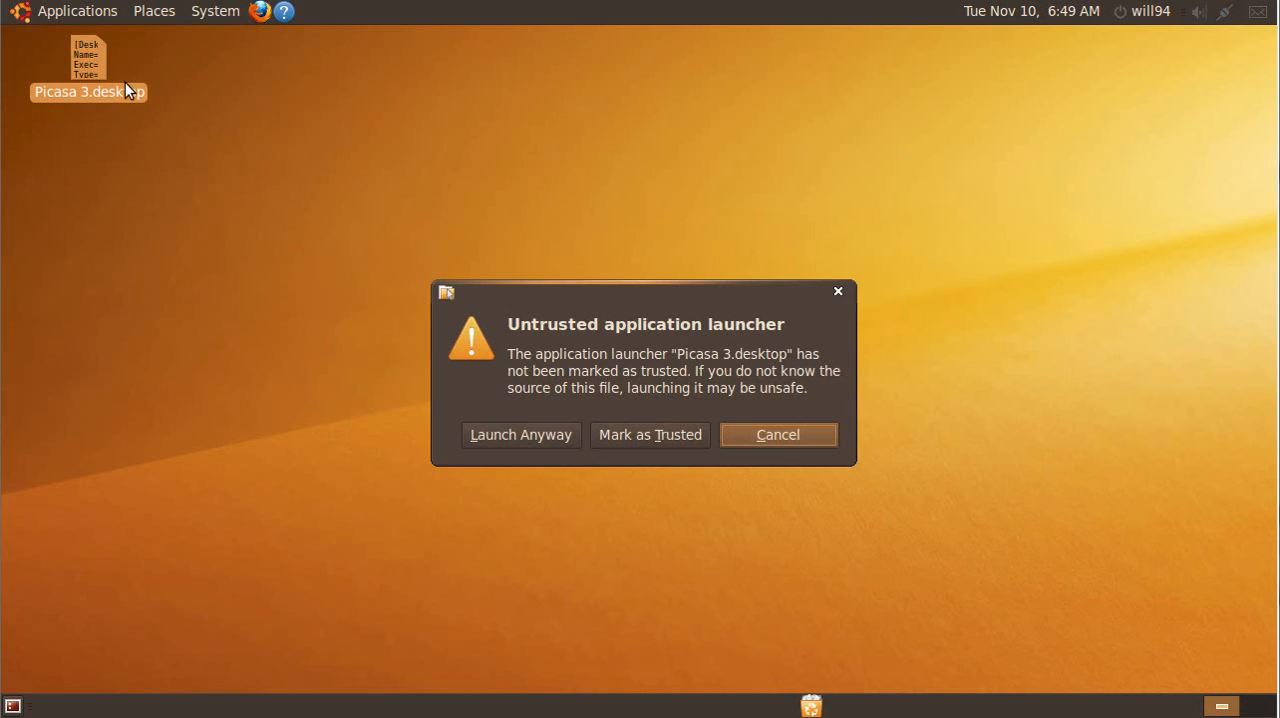
pyautogui.click(776, 434)
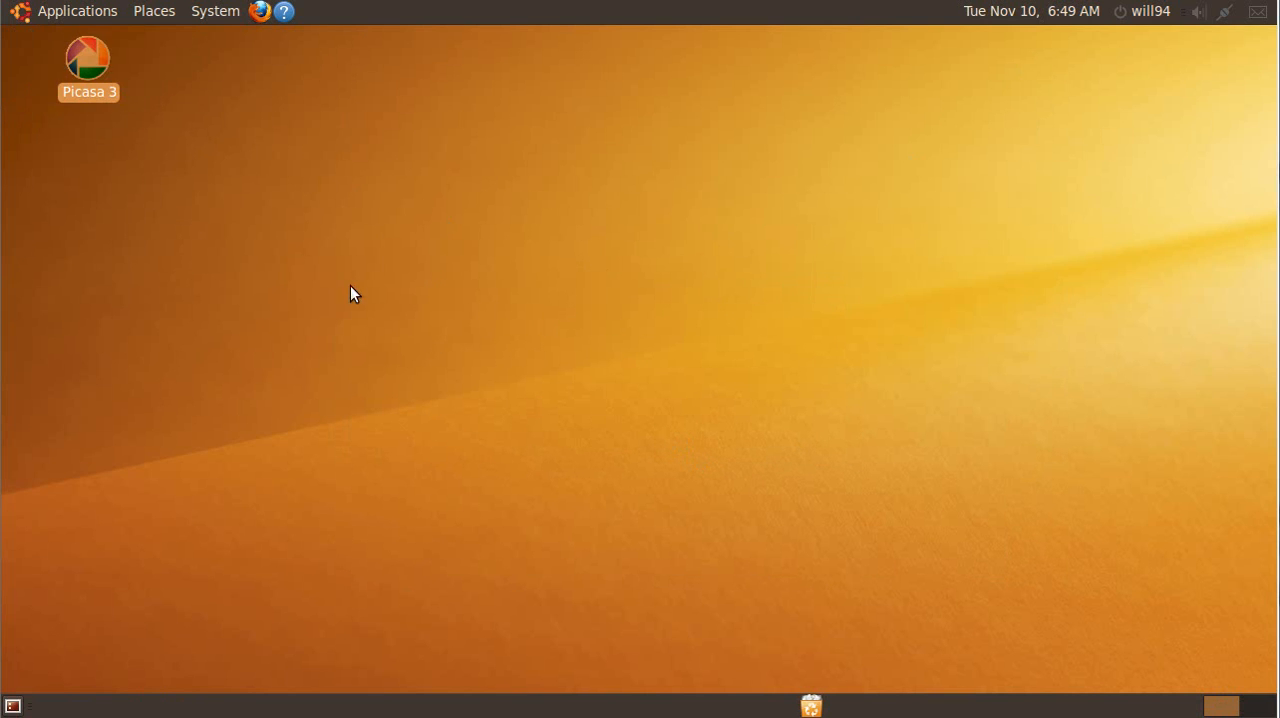
pyautogui.doubleClick(88, 56)
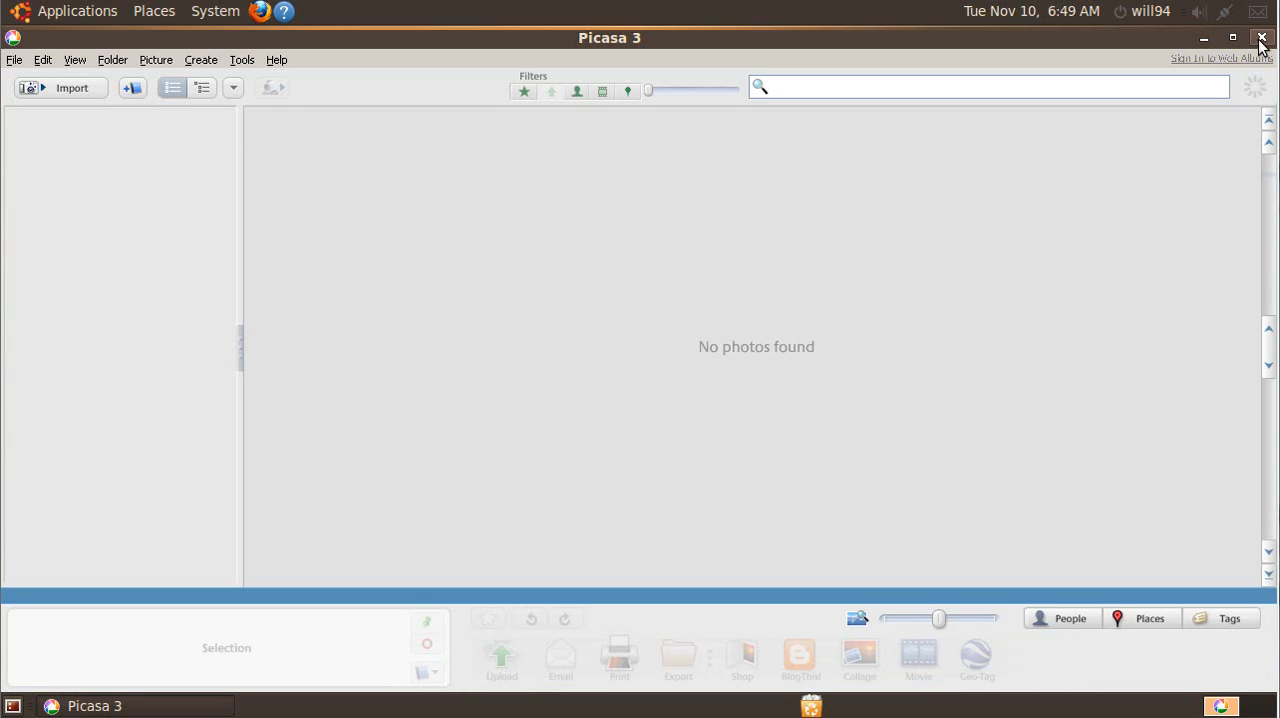
pyautogui.click(1260, 38)
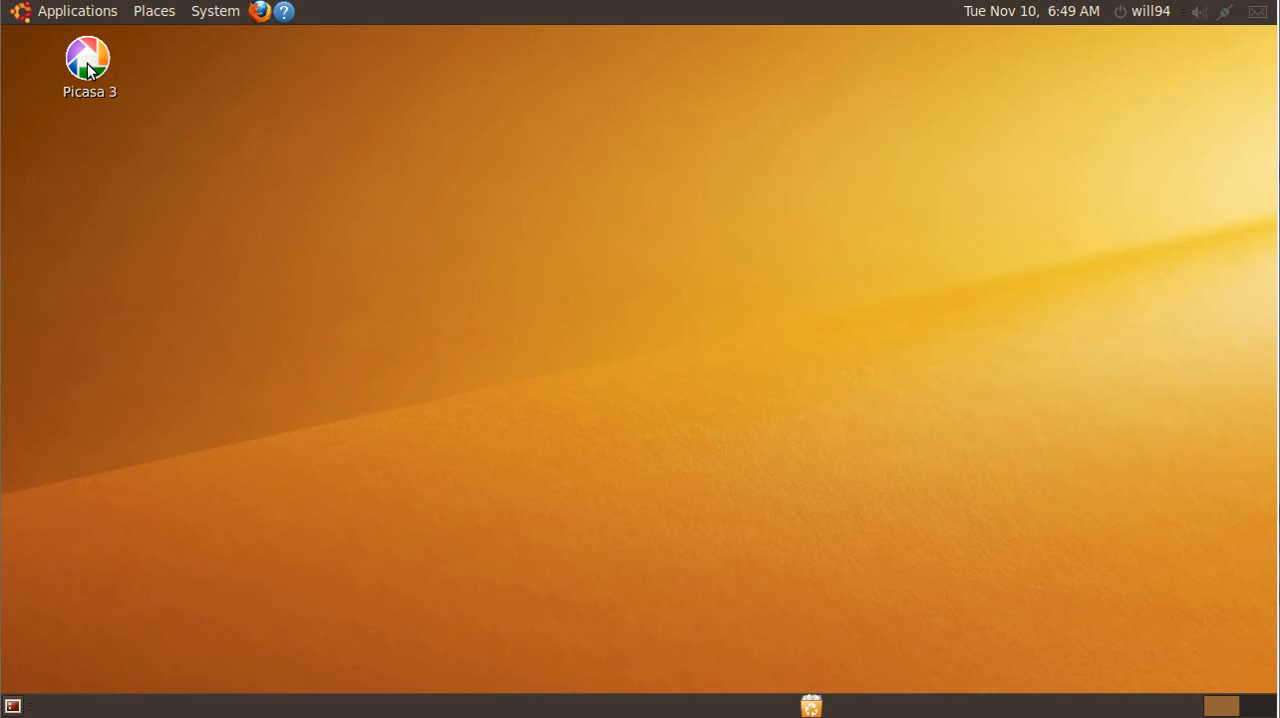
pyautogui.moveTo(76, 12)
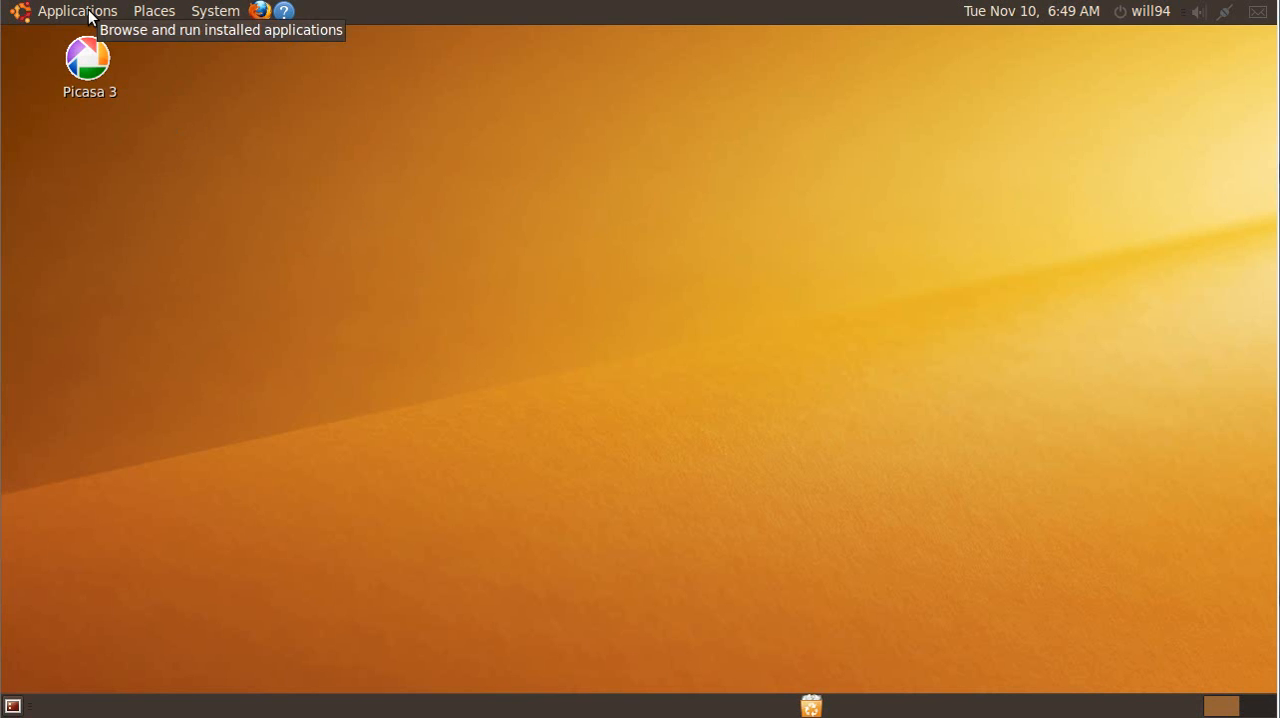
# Launch the Picasa 3 uninstaller from Applications > Wine > Programs > Picasa 3
pyautogui.click(76, 12)
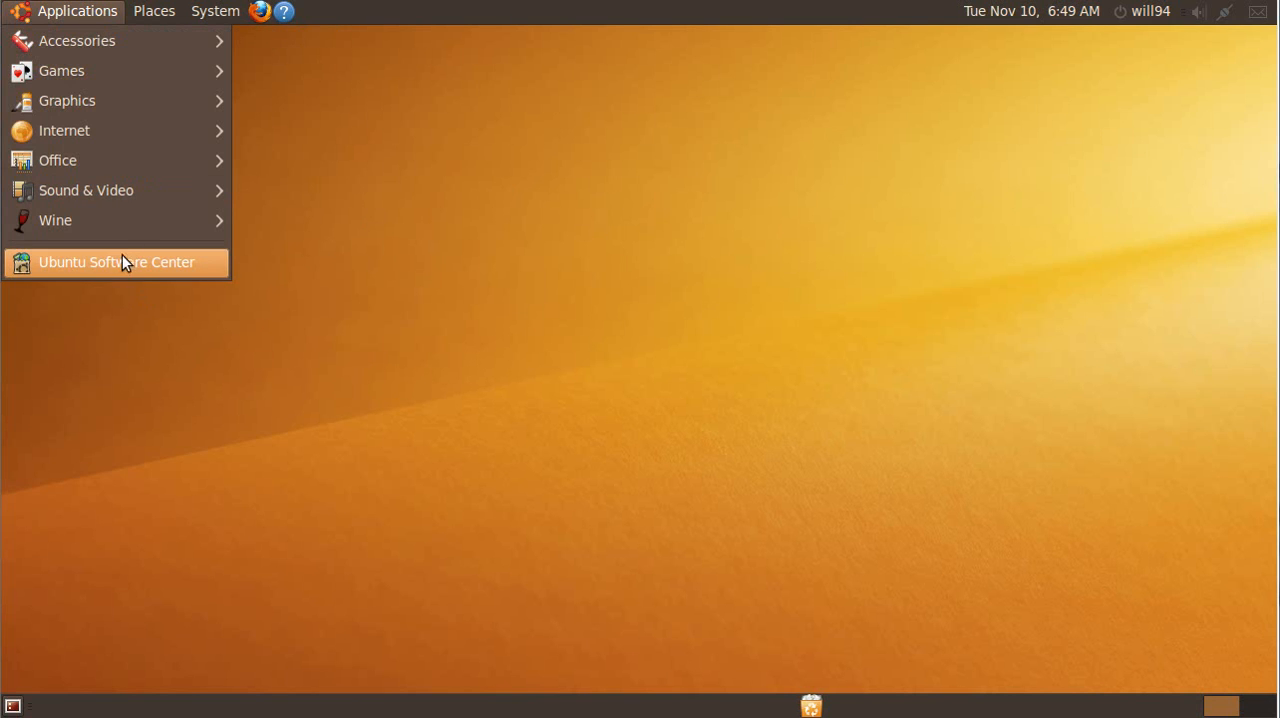
pyautogui.moveTo(116, 278)
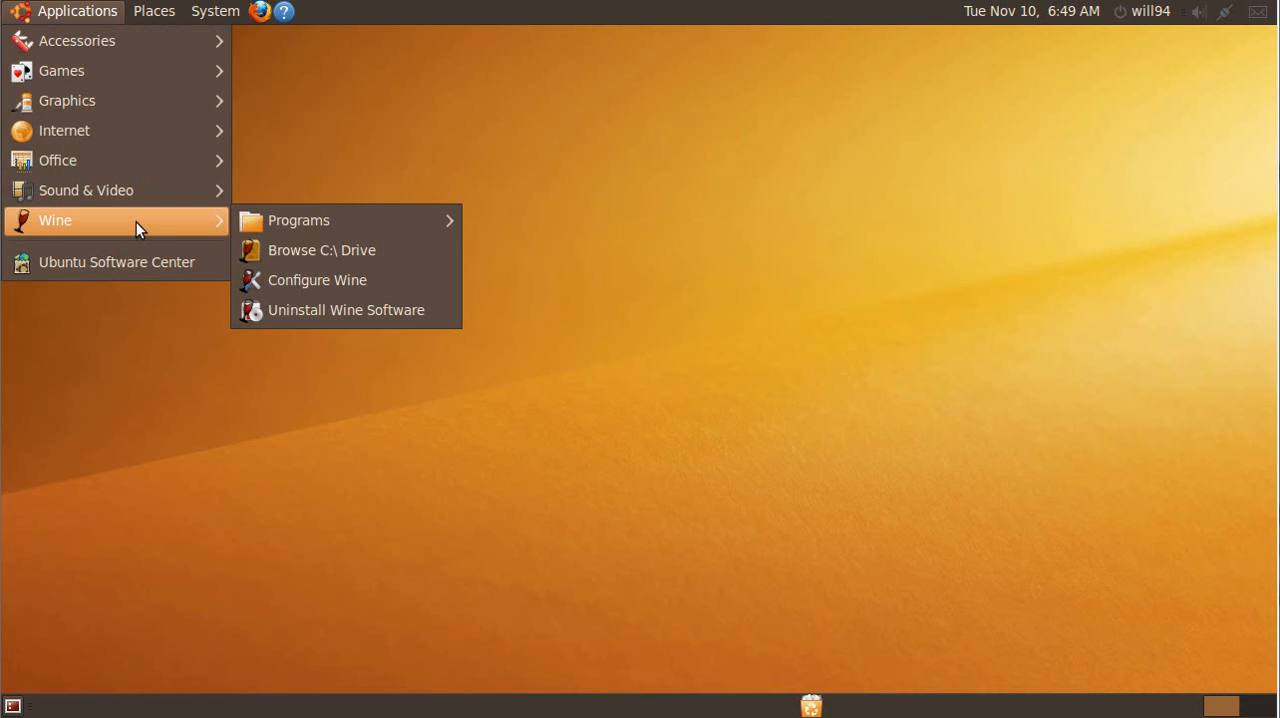
pyautogui.moveTo(524, 250)
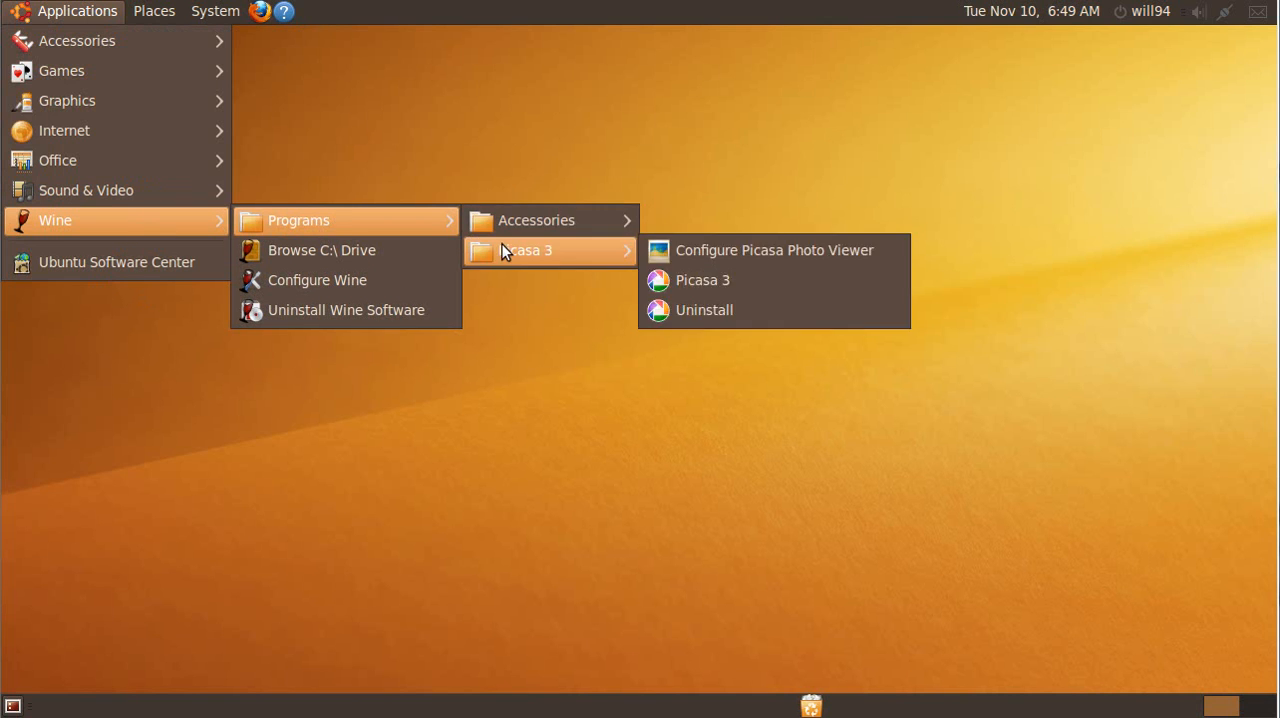
pyautogui.moveTo(570, 260)
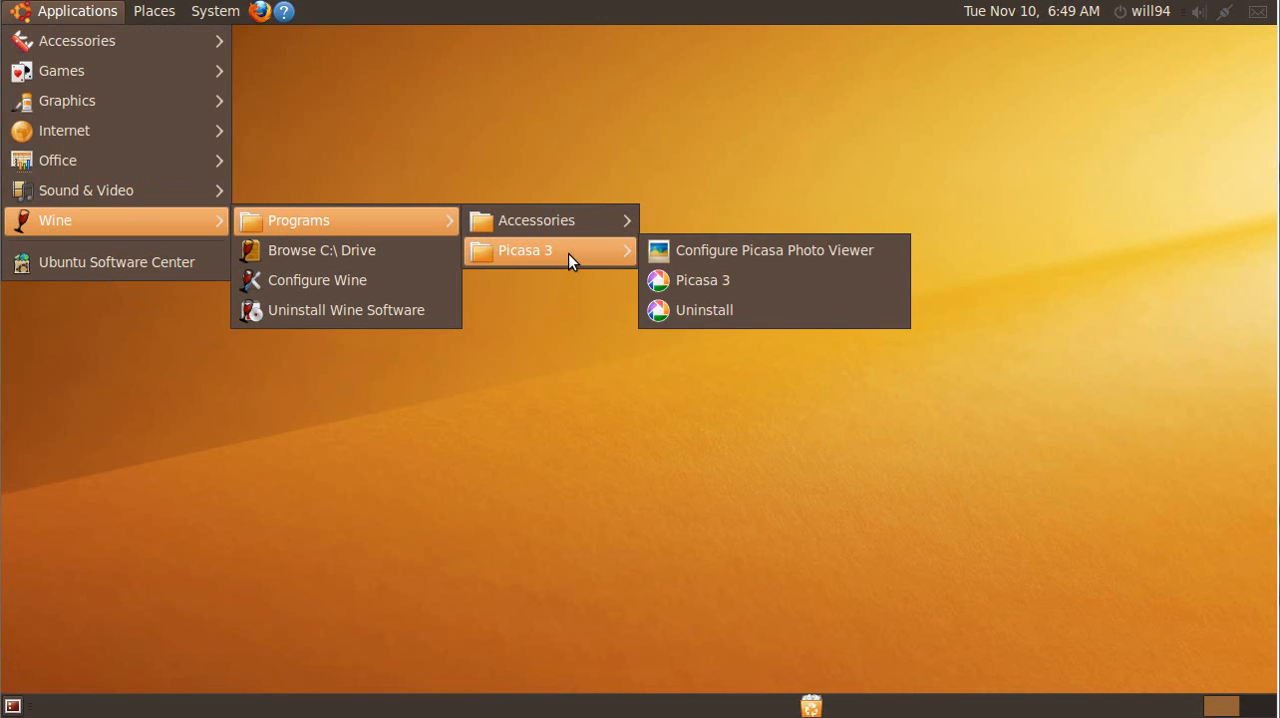
pyautogui.click(704, 308)
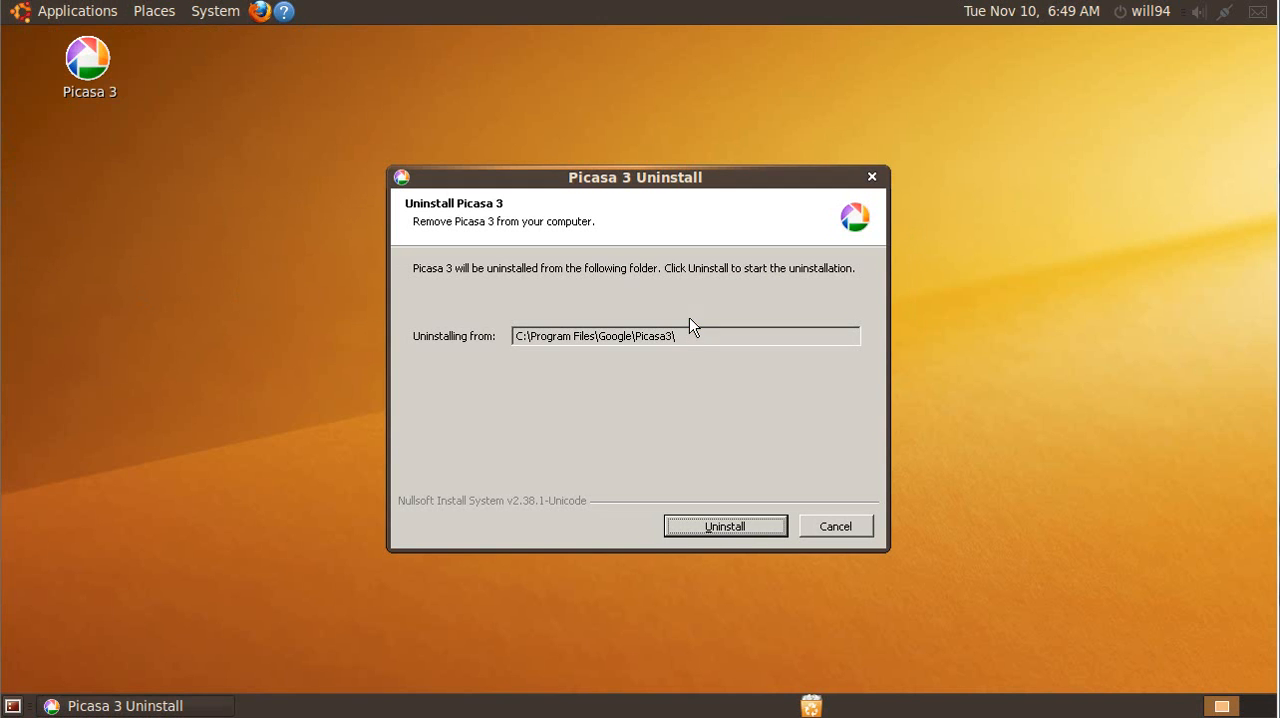
pyautogui.moveTo(76, 28)
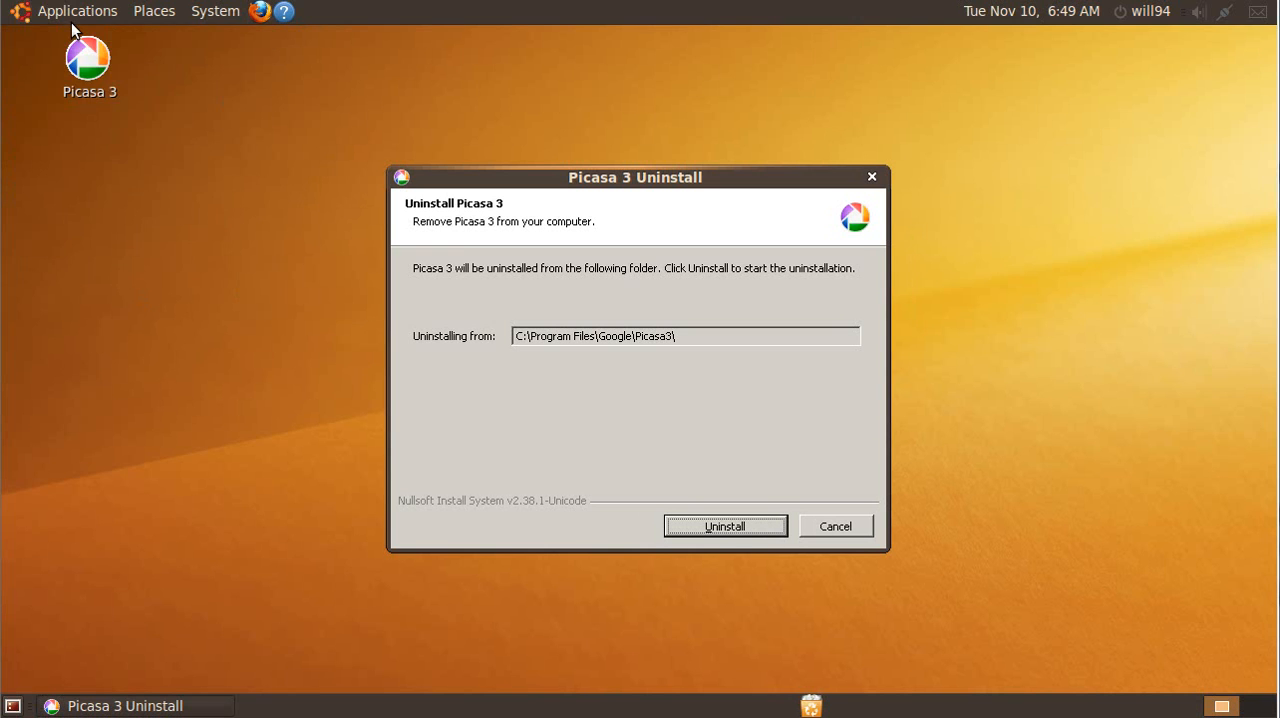
pyautogui.click(76, 12)
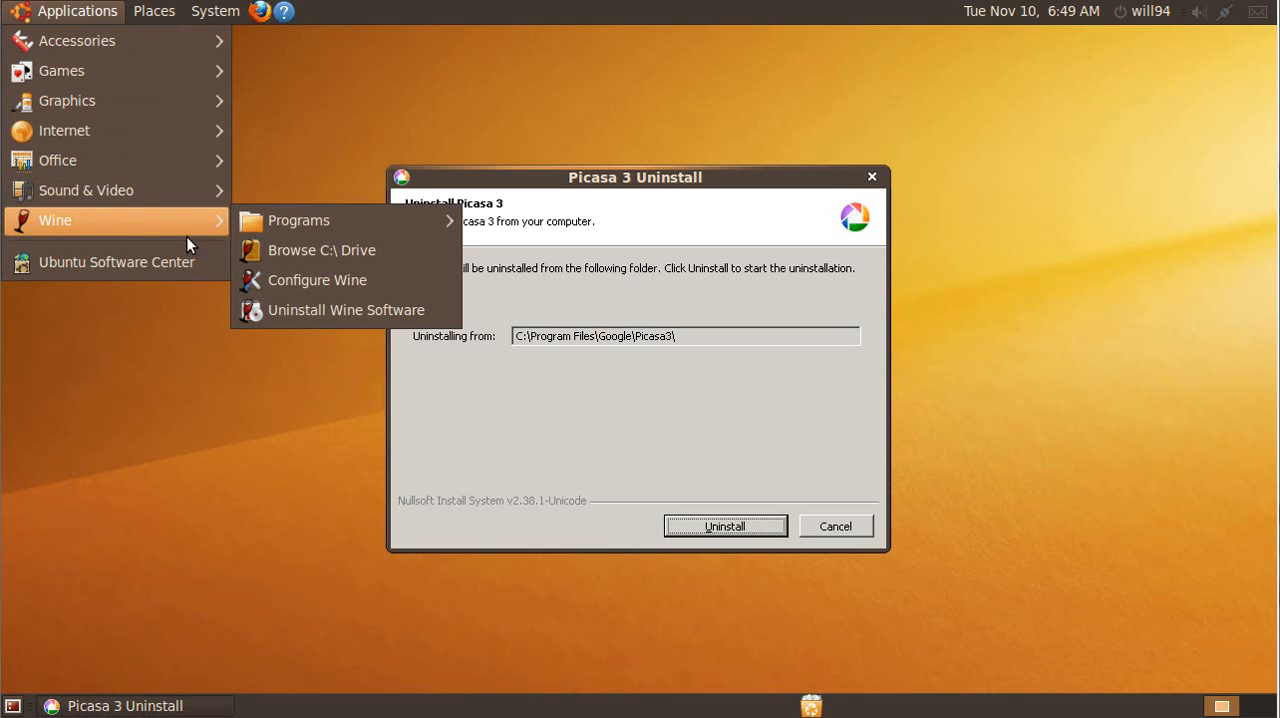
pyautogui.click(346, 310)
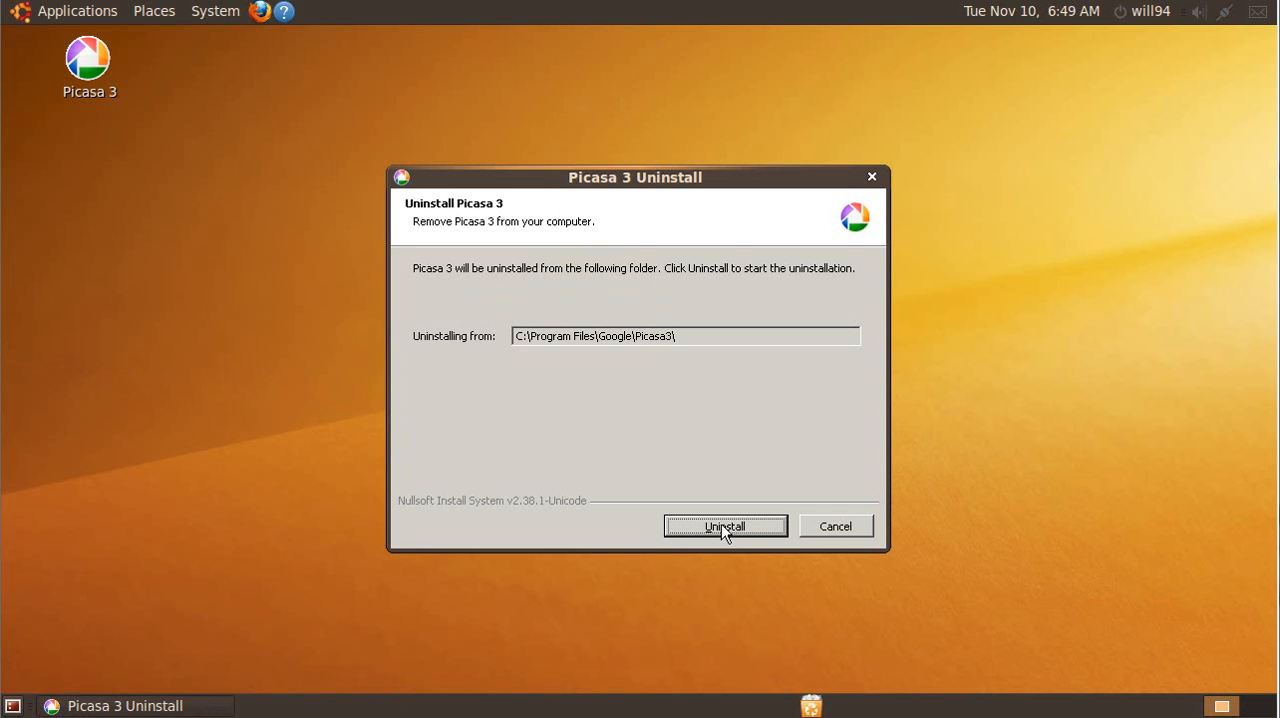
# Remove Picasa 3 and close the finished uninstall wizard
pyautogui.click(724, 526)
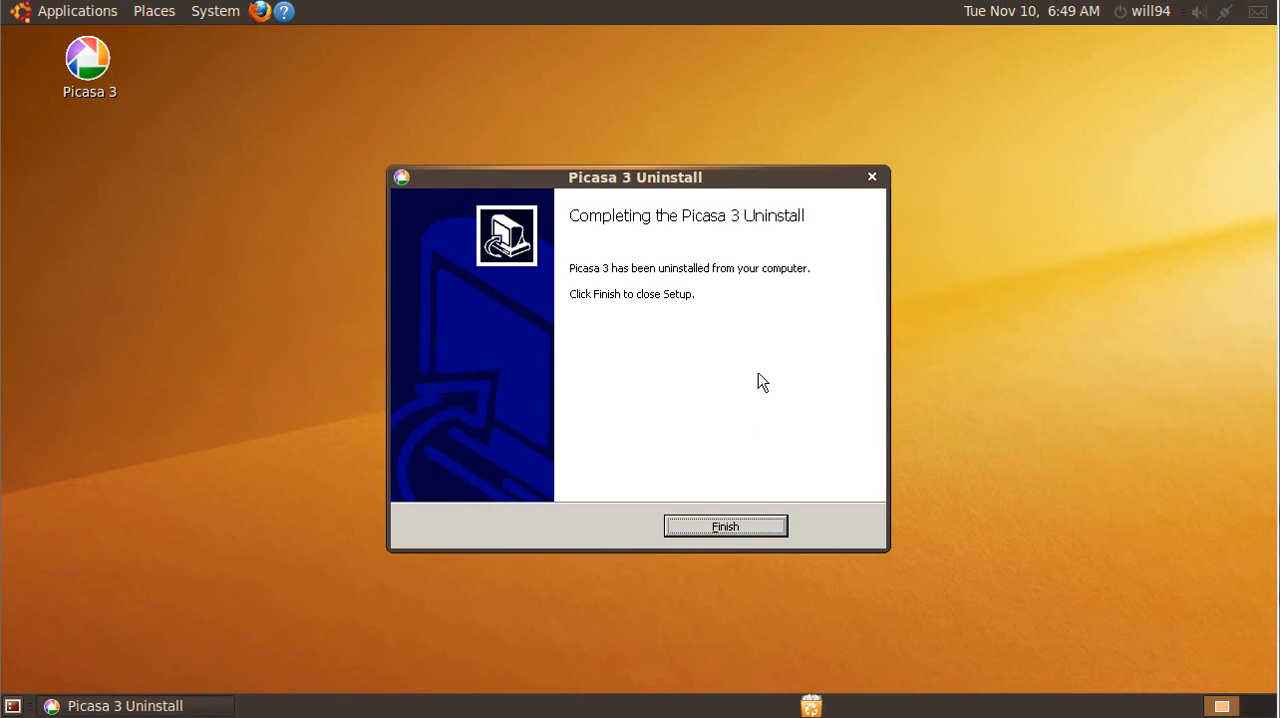
pyautogui.click(724, 526)
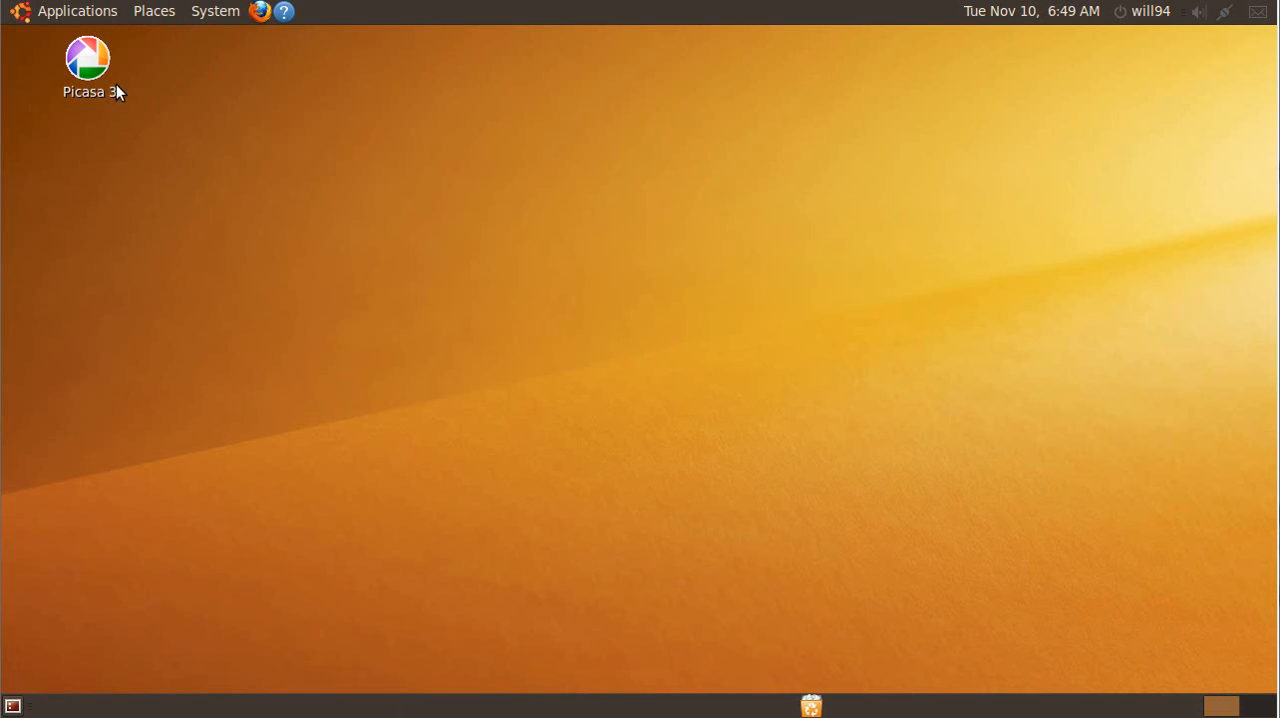
# Move the leftover Picasa 3 desktop shortcut to the trash via its context menu
pyautogui.click(88, 56)
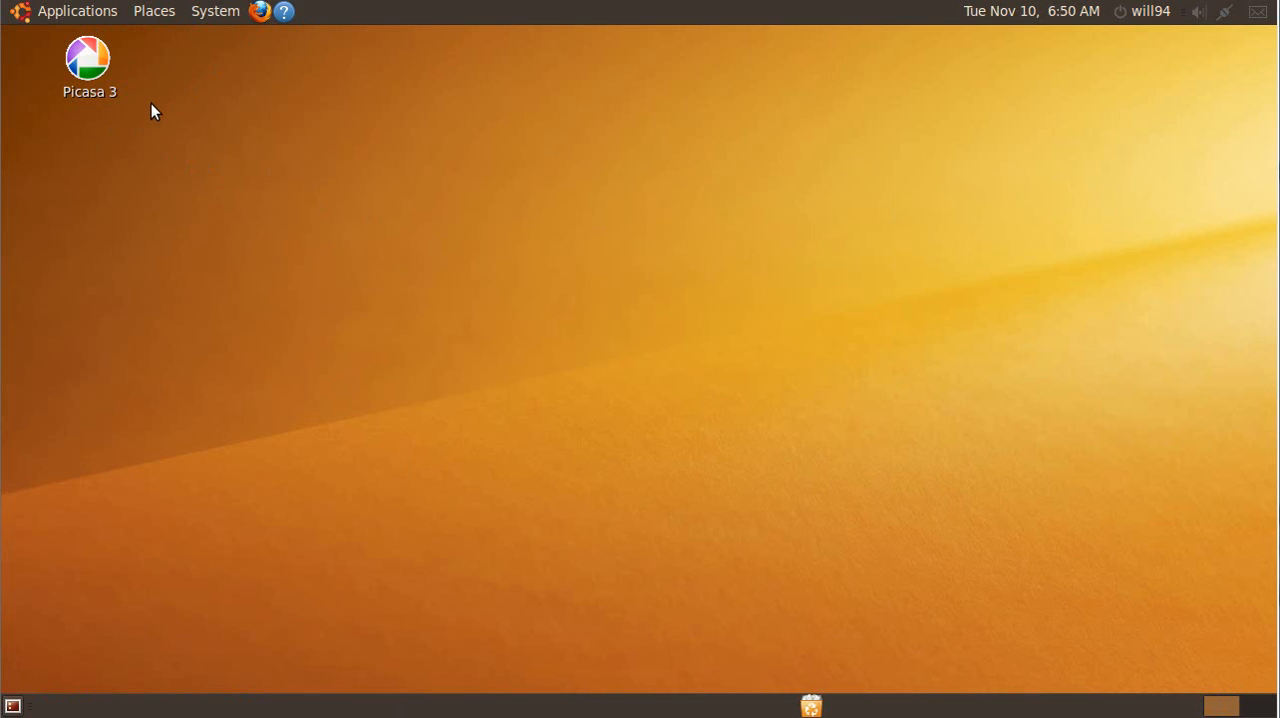
pyautogui.moveTo(128, 118)
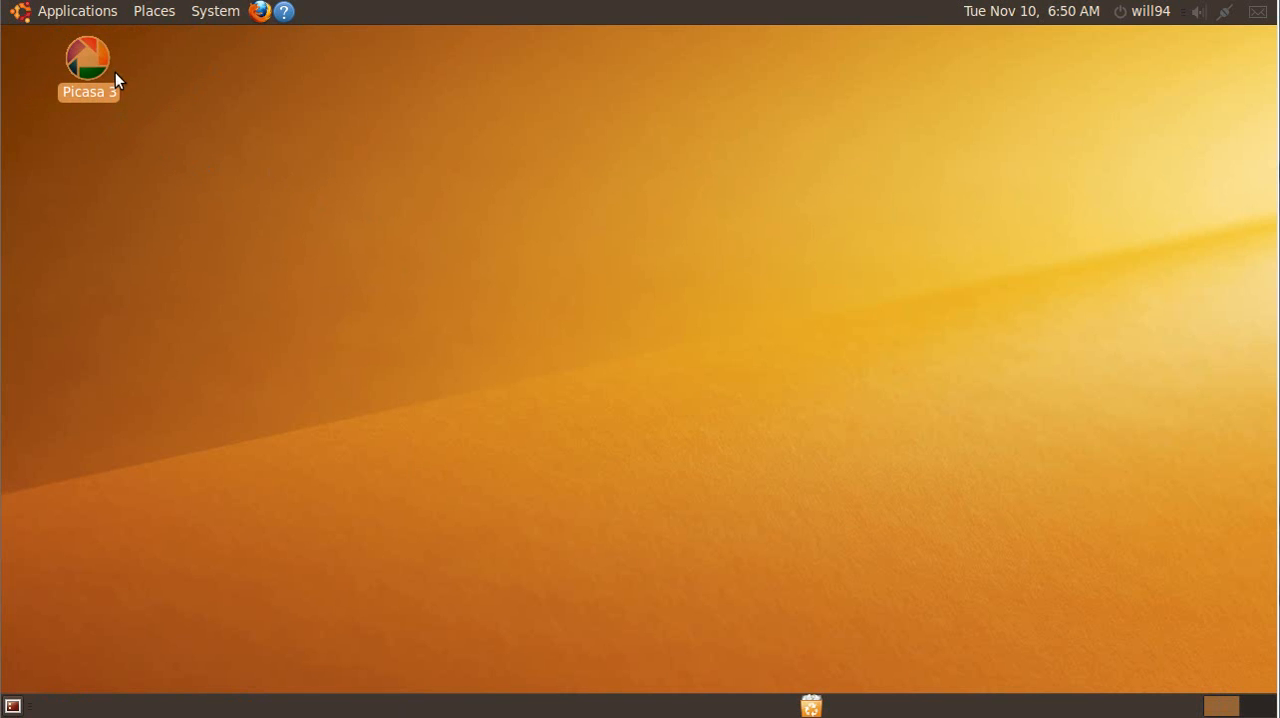
pyautogui.rightClick(88, 60)
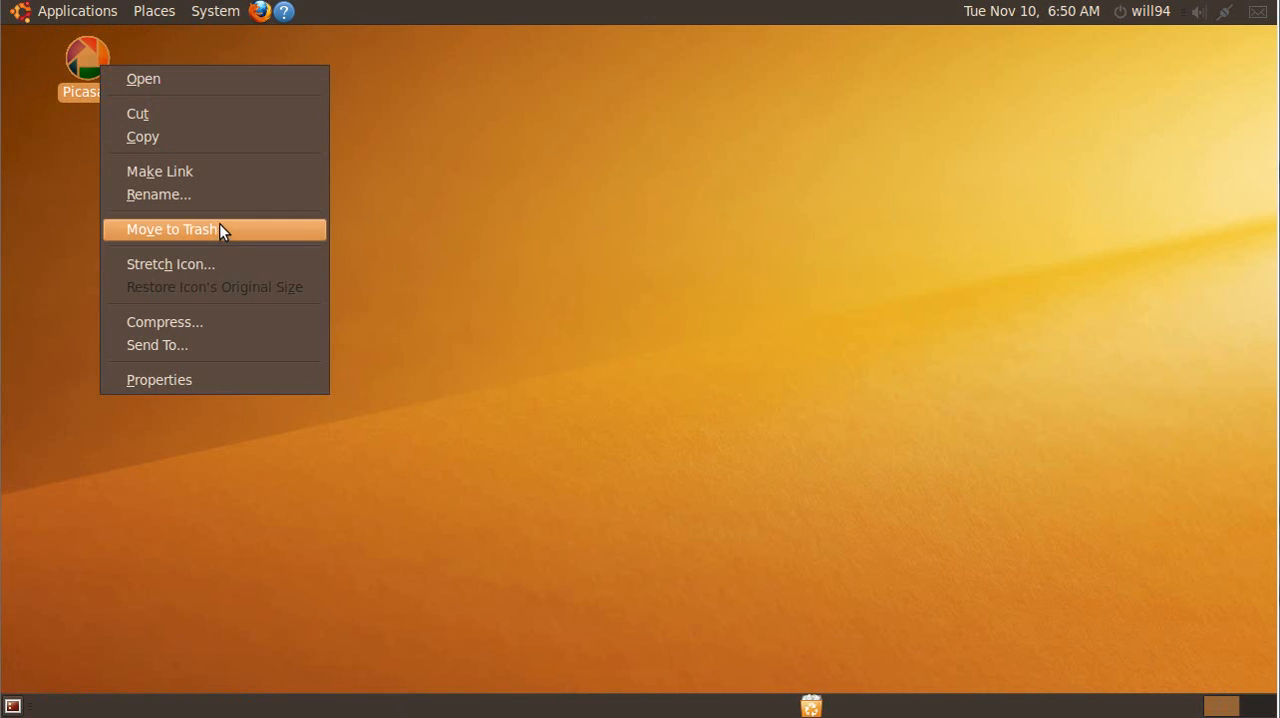
pyautogui.click(76, 12)
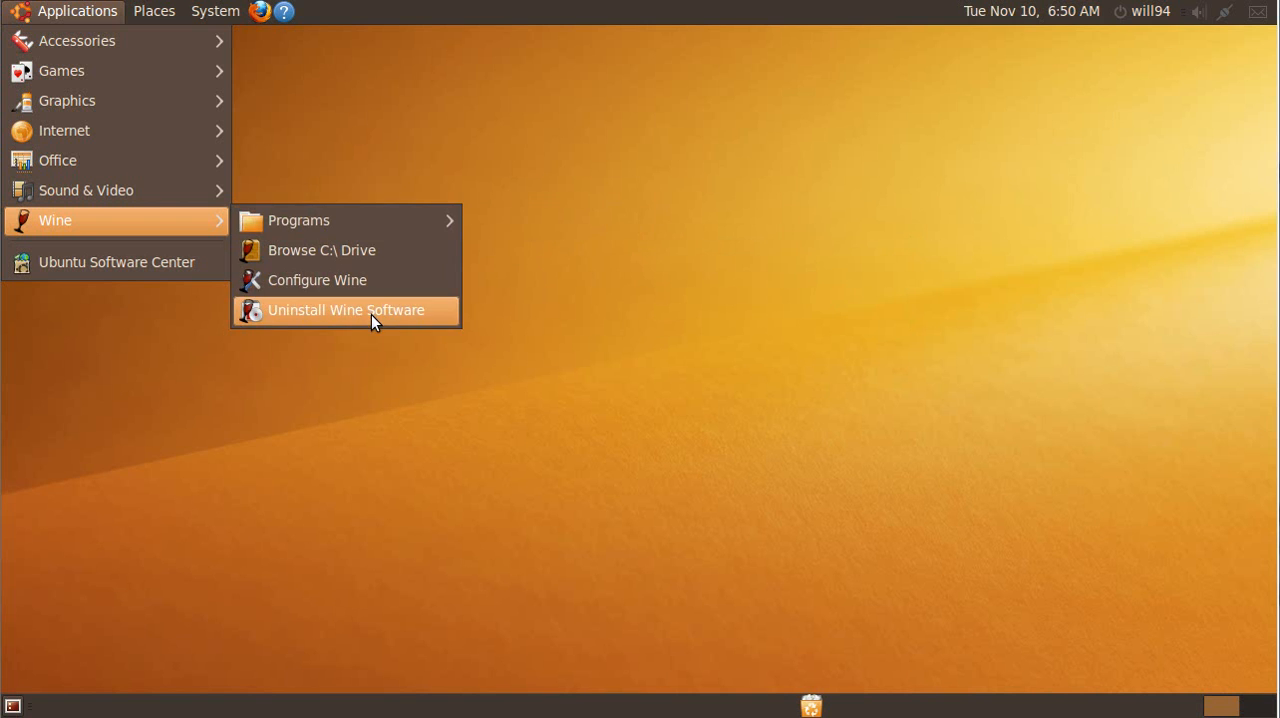
pyautogui.moveTo(144, 248)
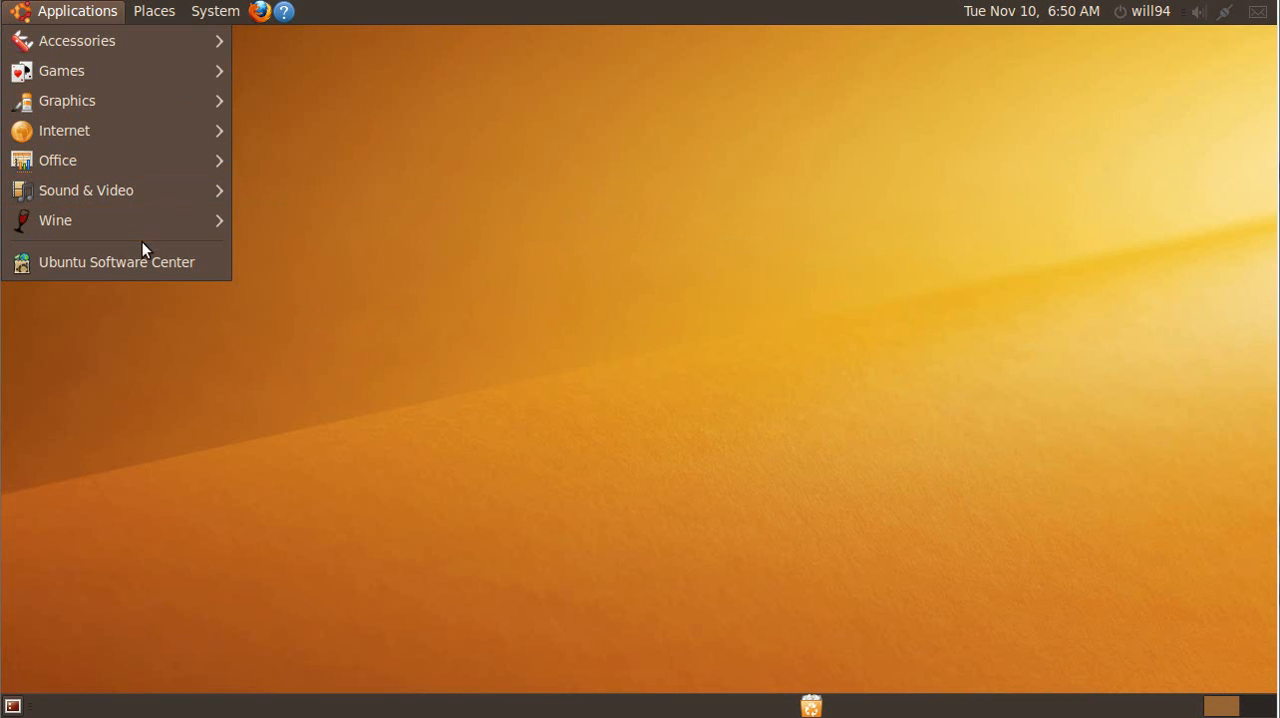
# Remove the Wine compatibility layer from Installed Software in Ubuntu Software Center
pyautogui.click(116, 260)
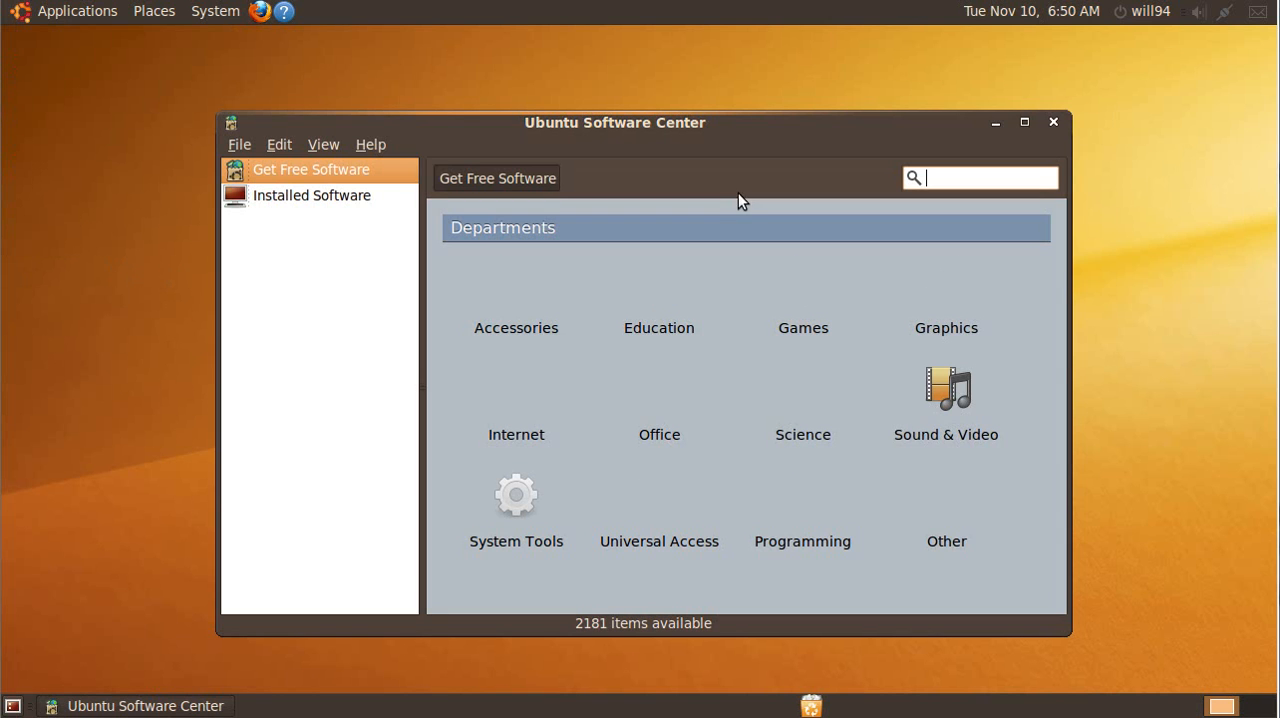
pyautogui.click(312, 196)
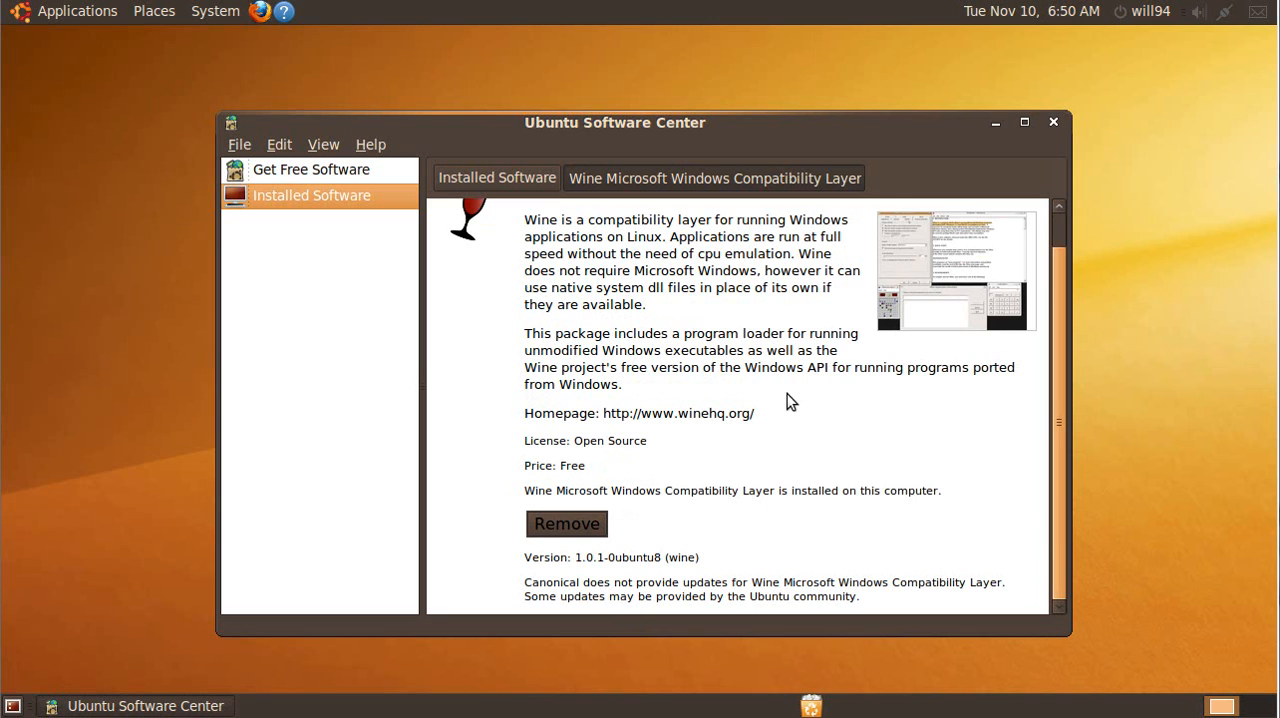
pyautogui.click(1052, 122)
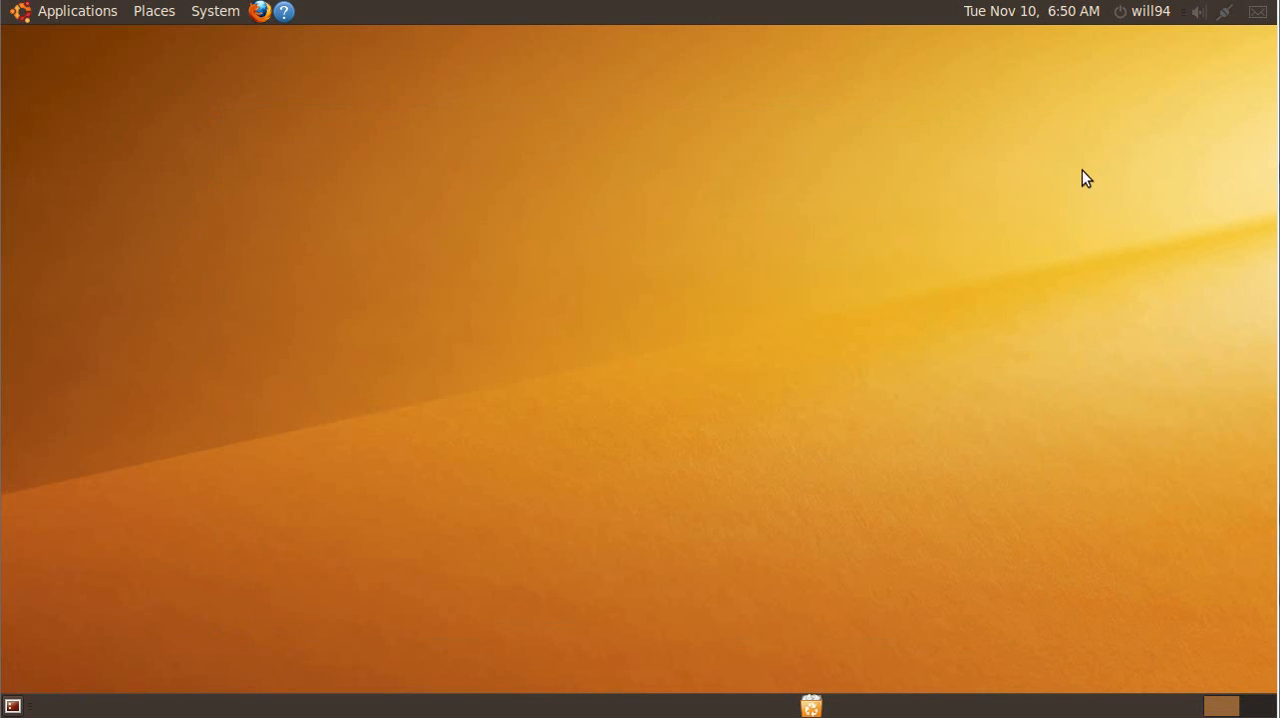
pyautogui.moveTo(528, 290)
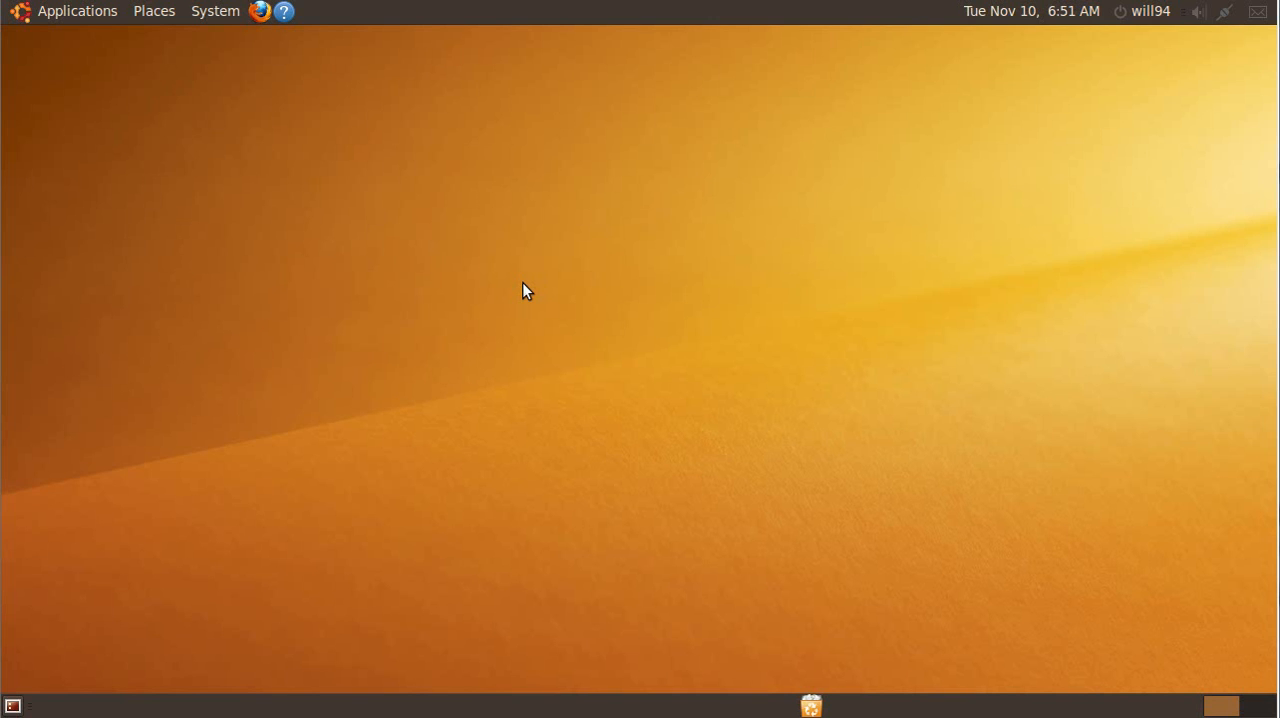
pyautogui.moveTo(526, 272)
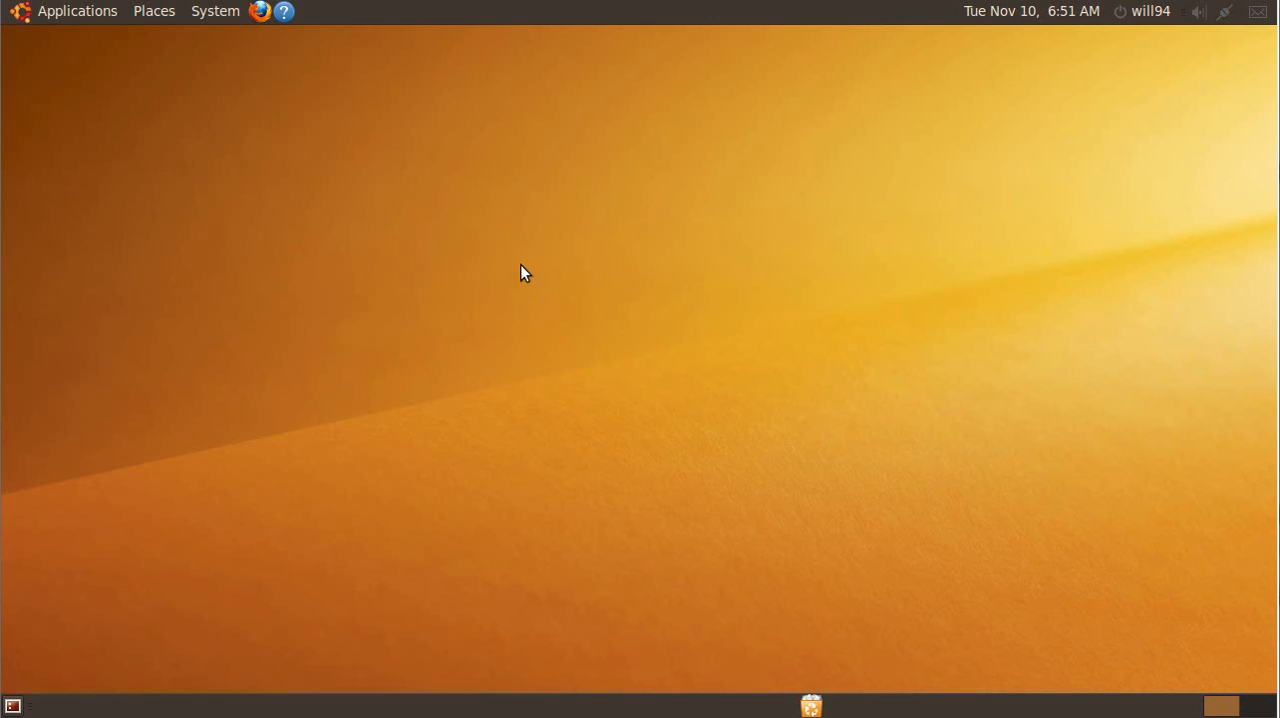
pyautogui.moveTo(392, 260)
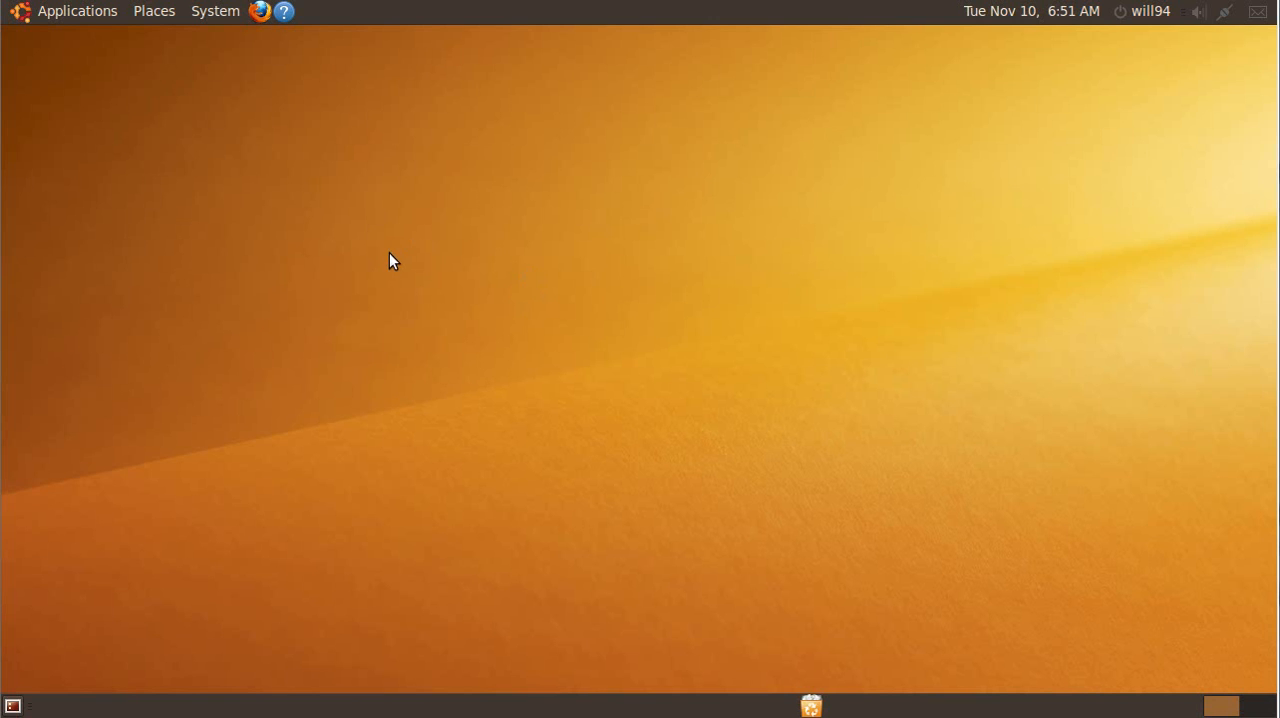
pyautogui.moveTo(332, 240)
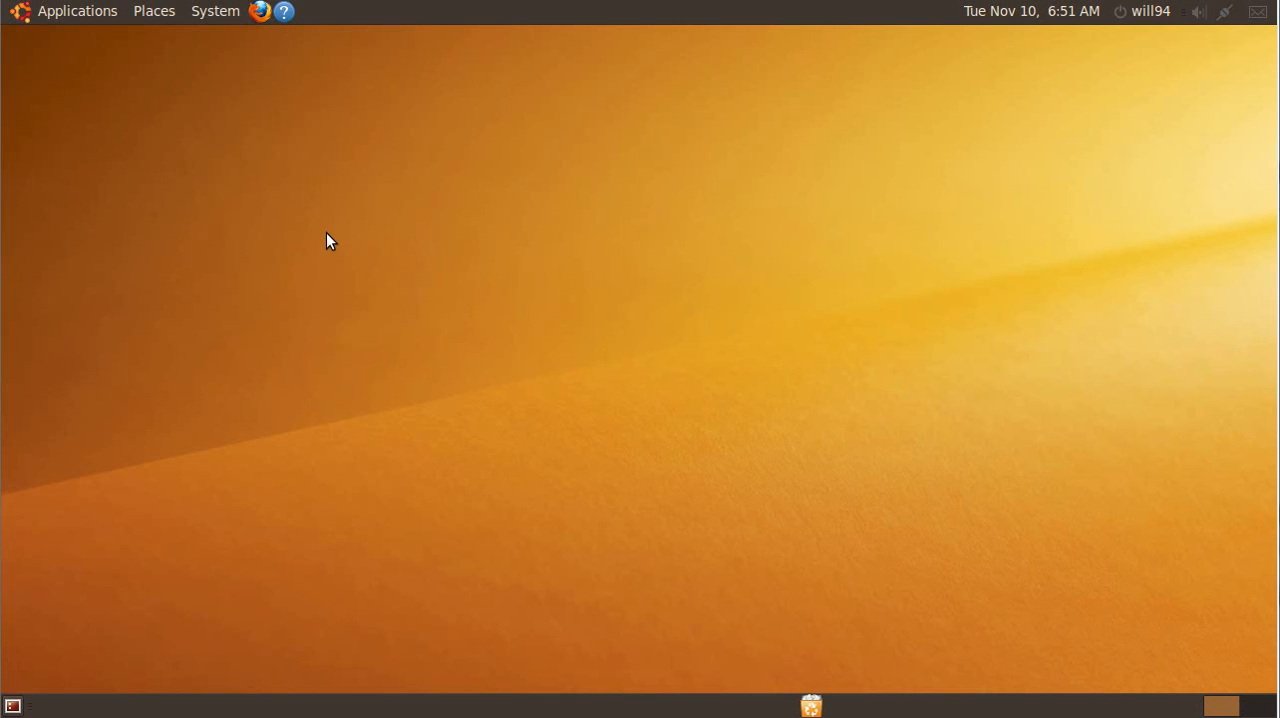
pyautogui.moveTo(232, 130)
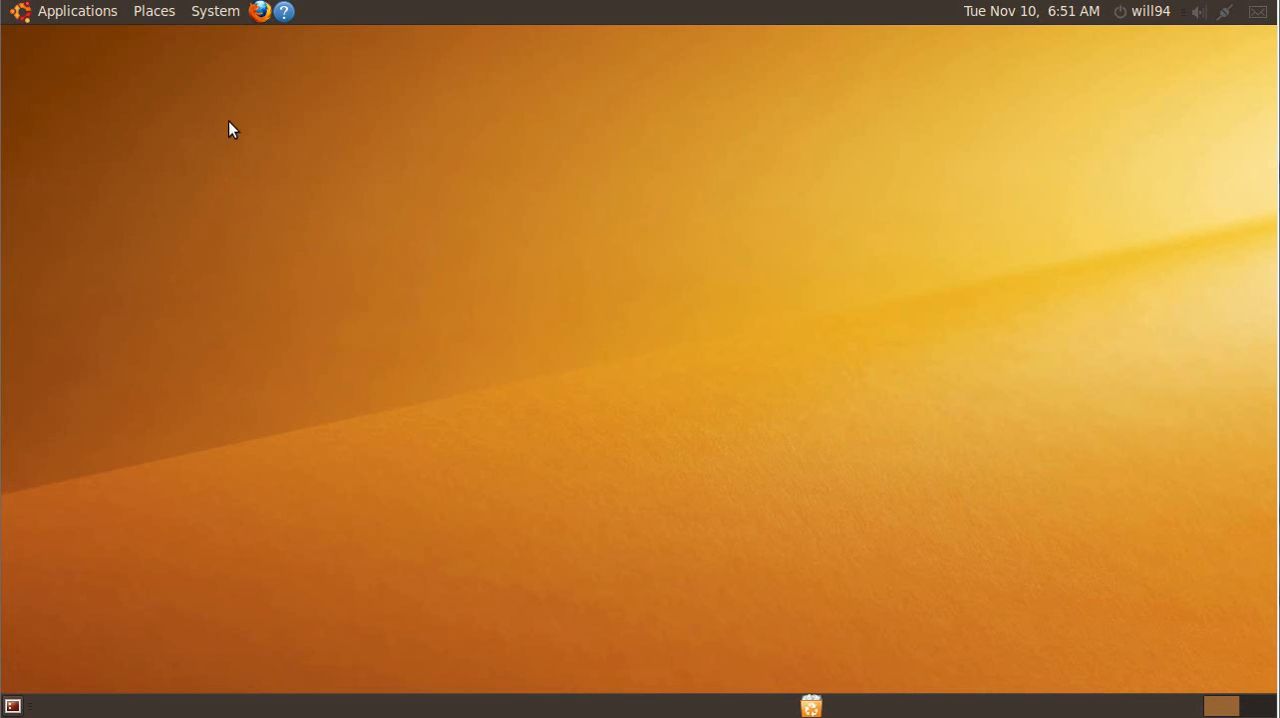